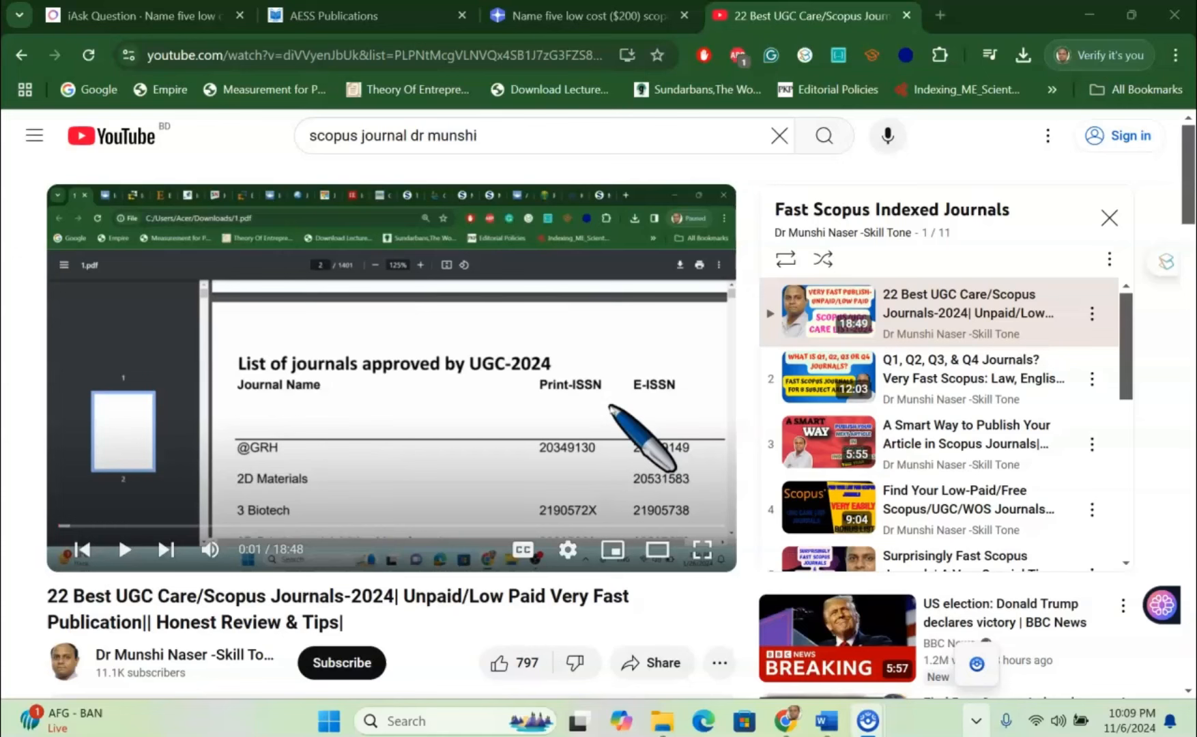
mouse_move(120, 445)
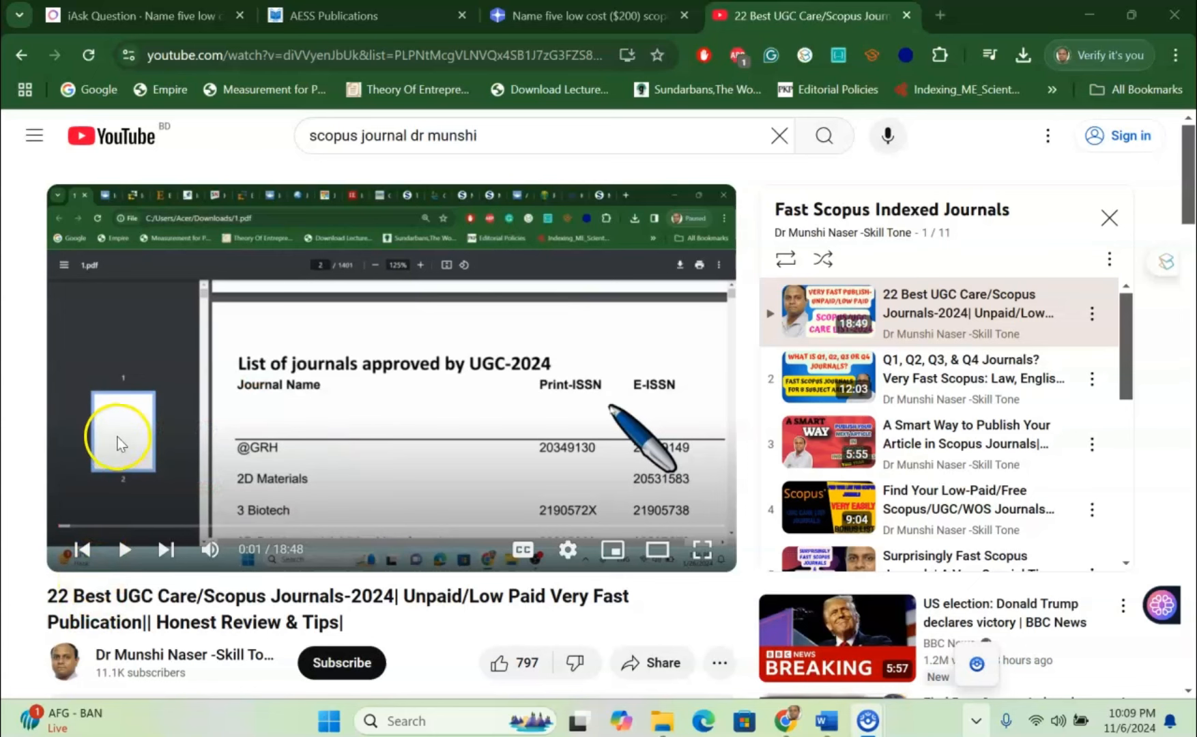
mouse_move(120, 443)
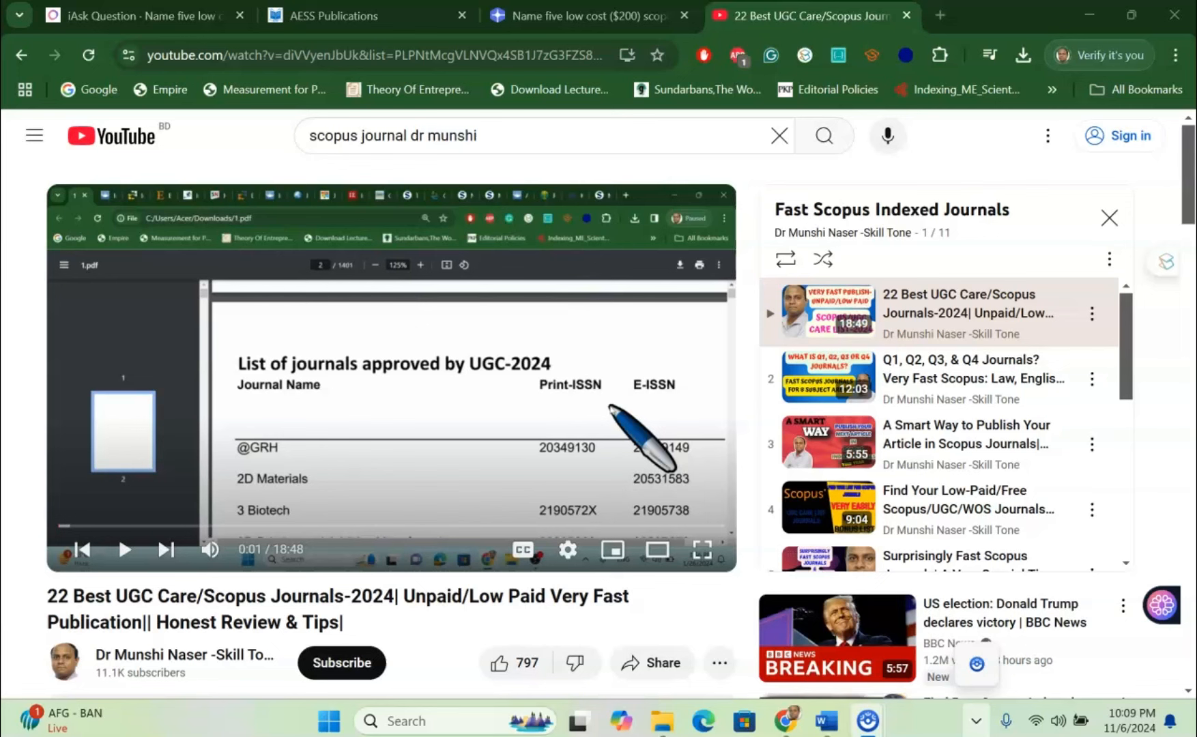
mouse_move(23, 372)
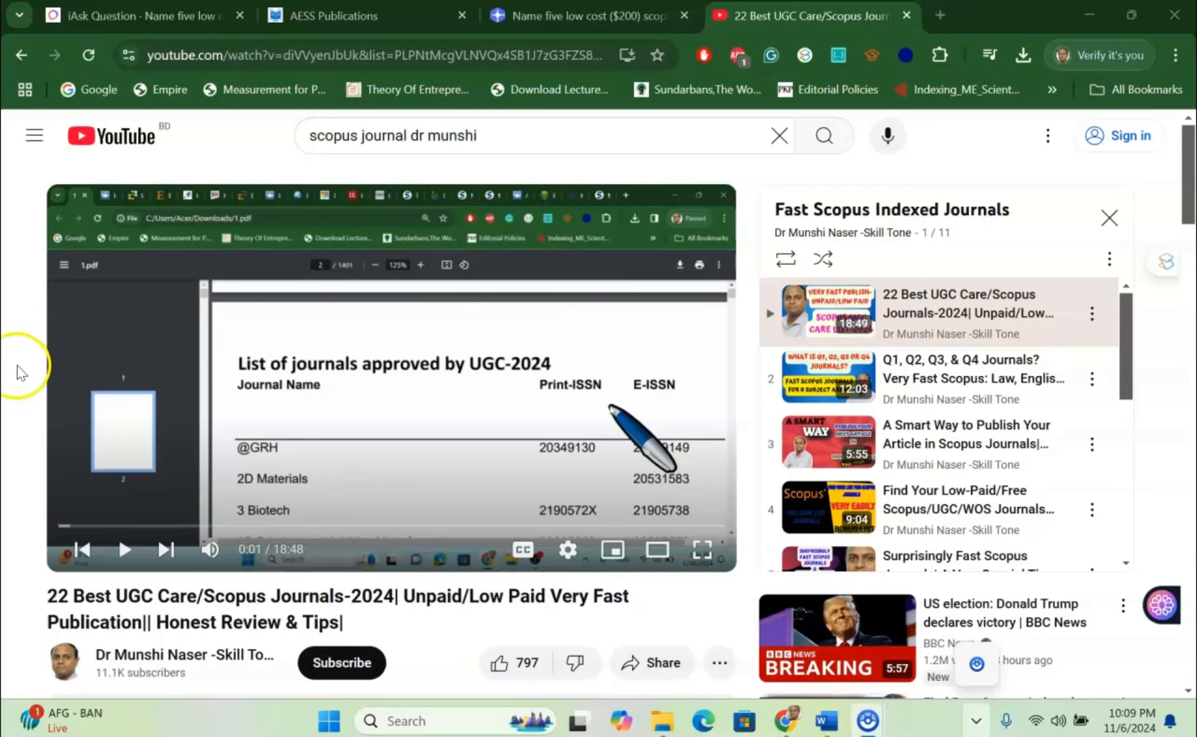
- Browse the 195 YouTube comments requesting field-specific journals, then scroll back to the description
scroll(down, 3)
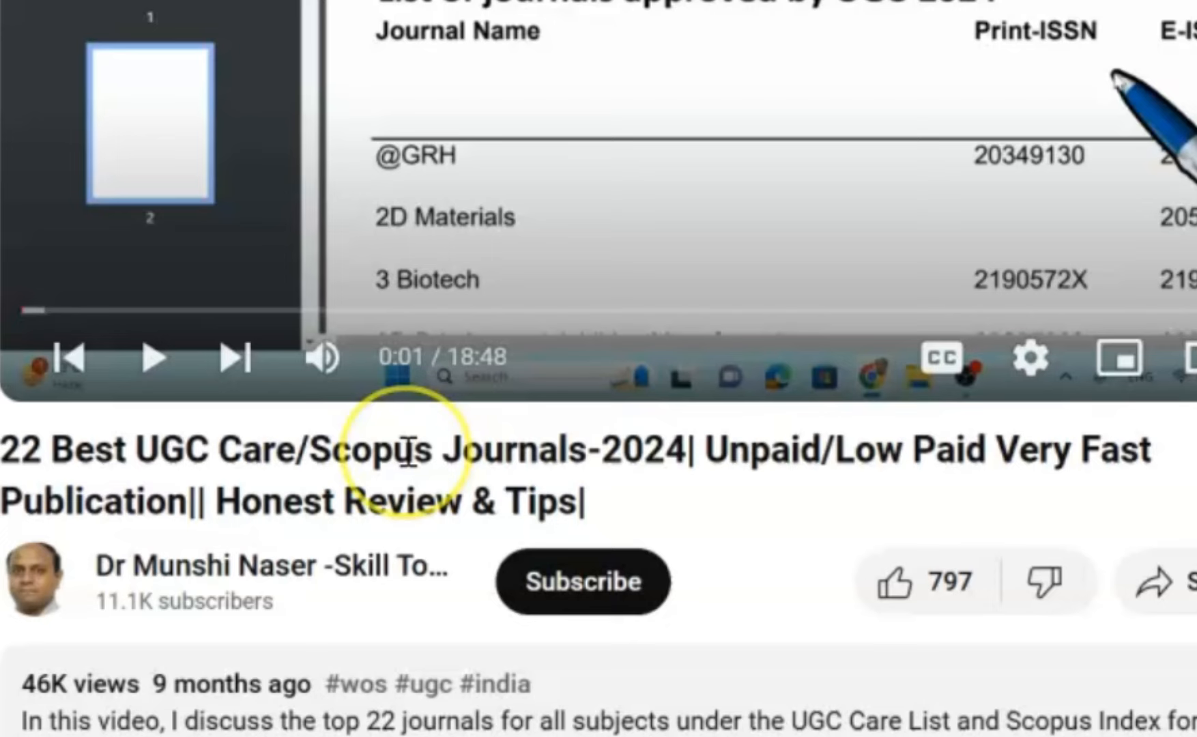
scroll(down, 3)
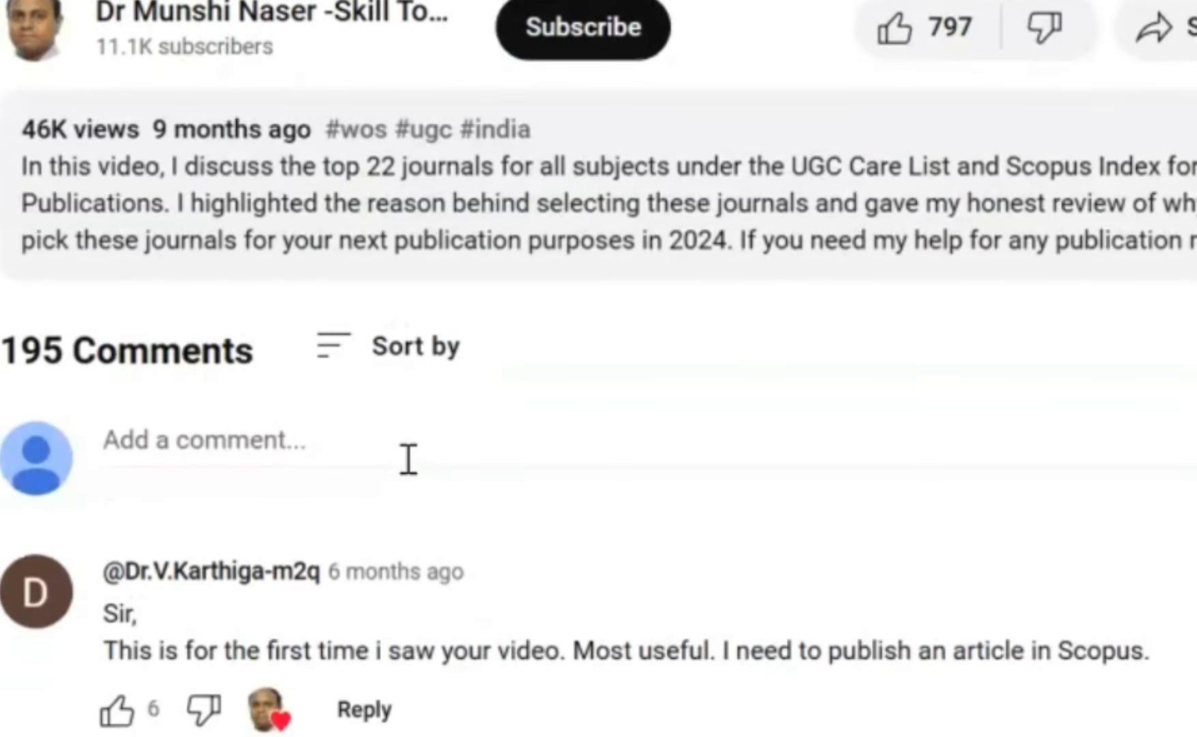
scroll(down, 3)
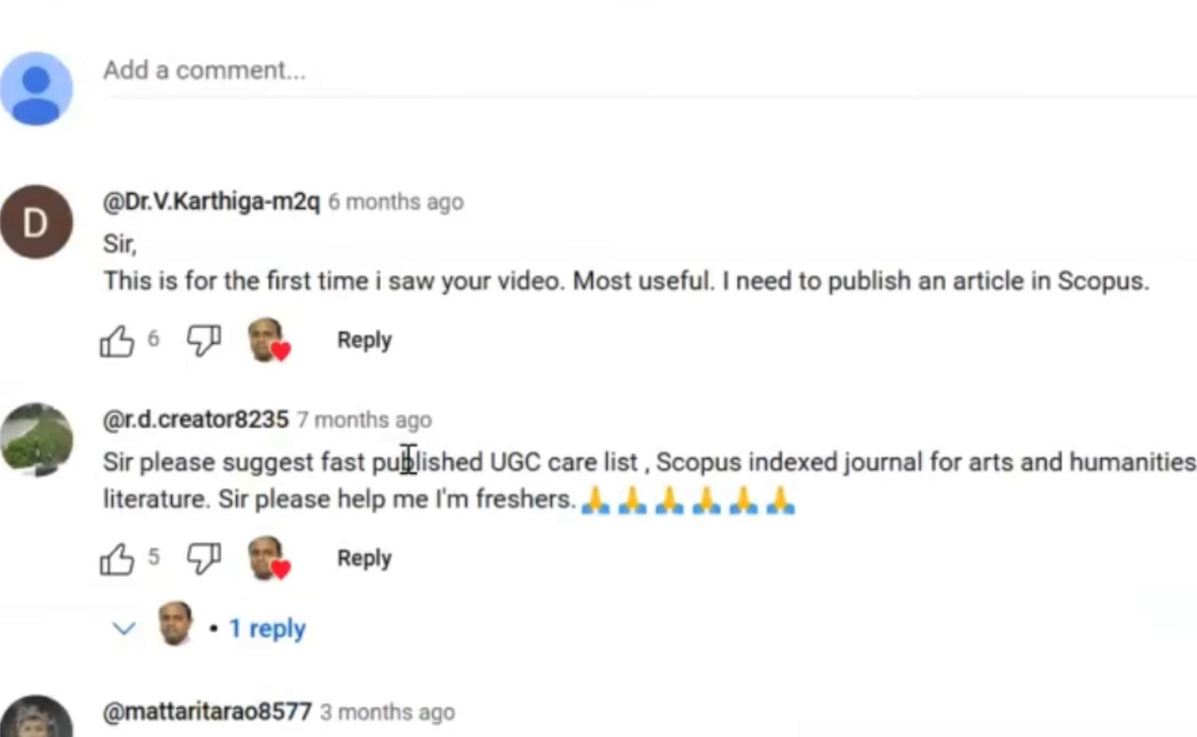
scroll(down, 3)
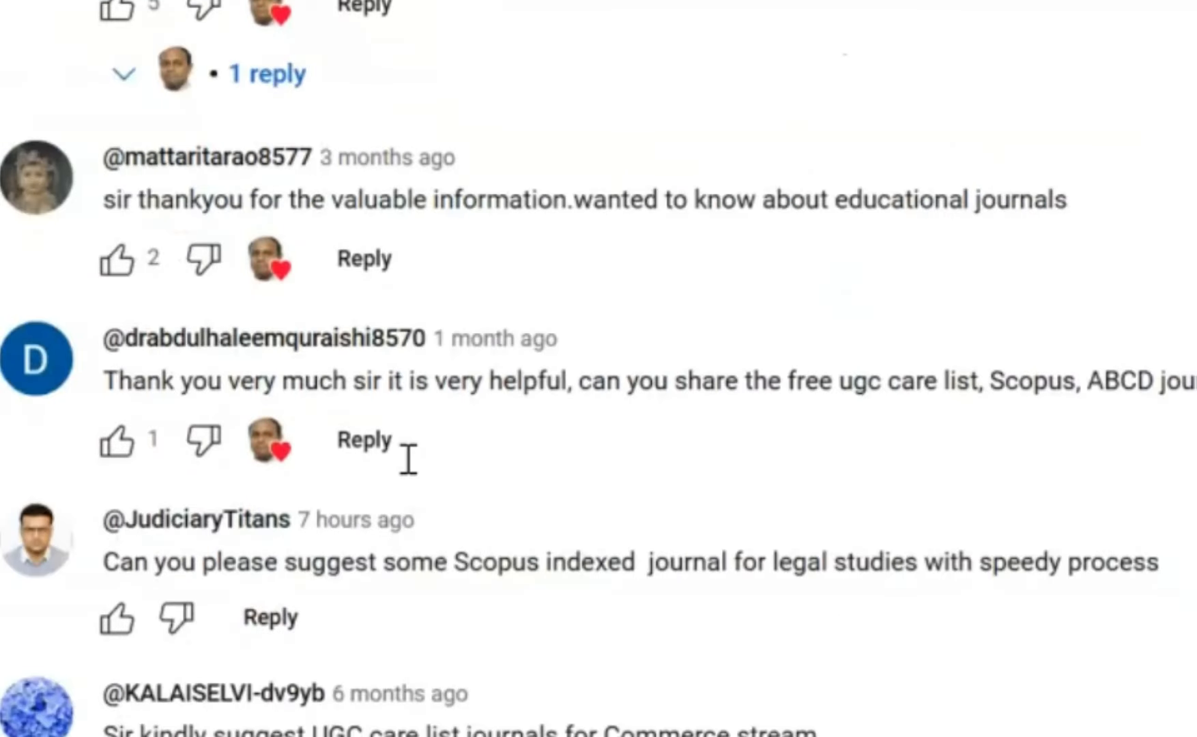
scroll(down, 3)
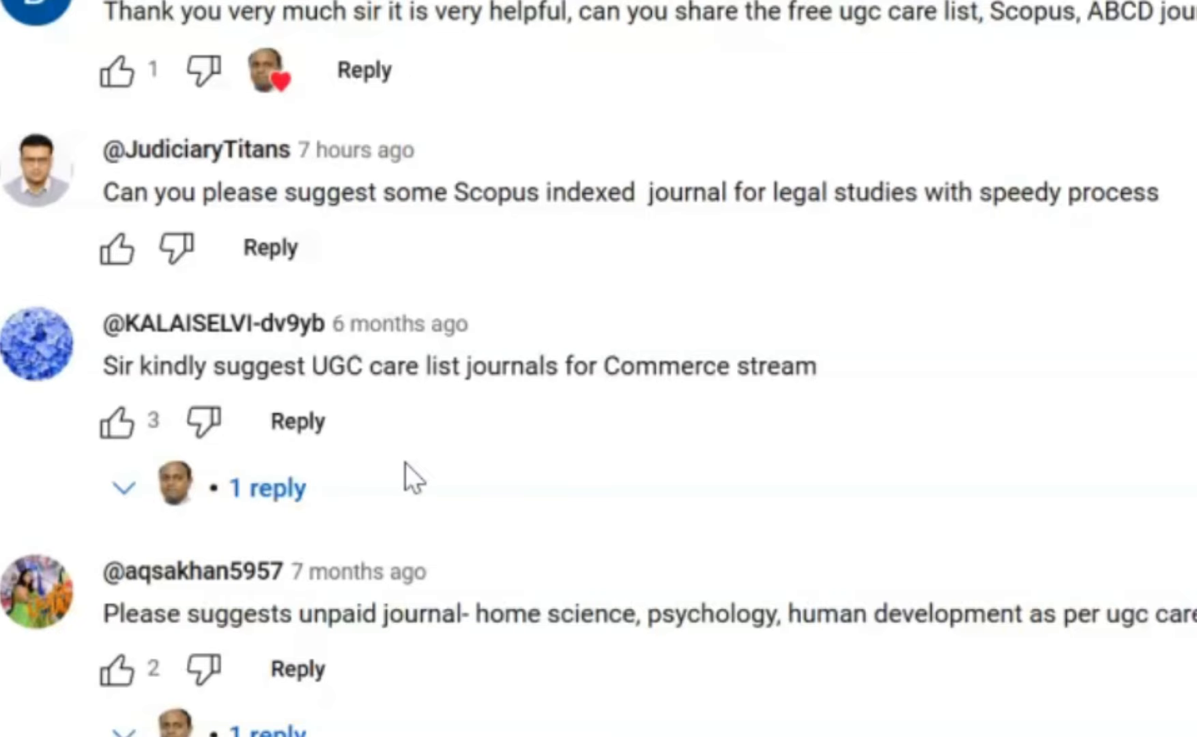
scroll(down, 3)
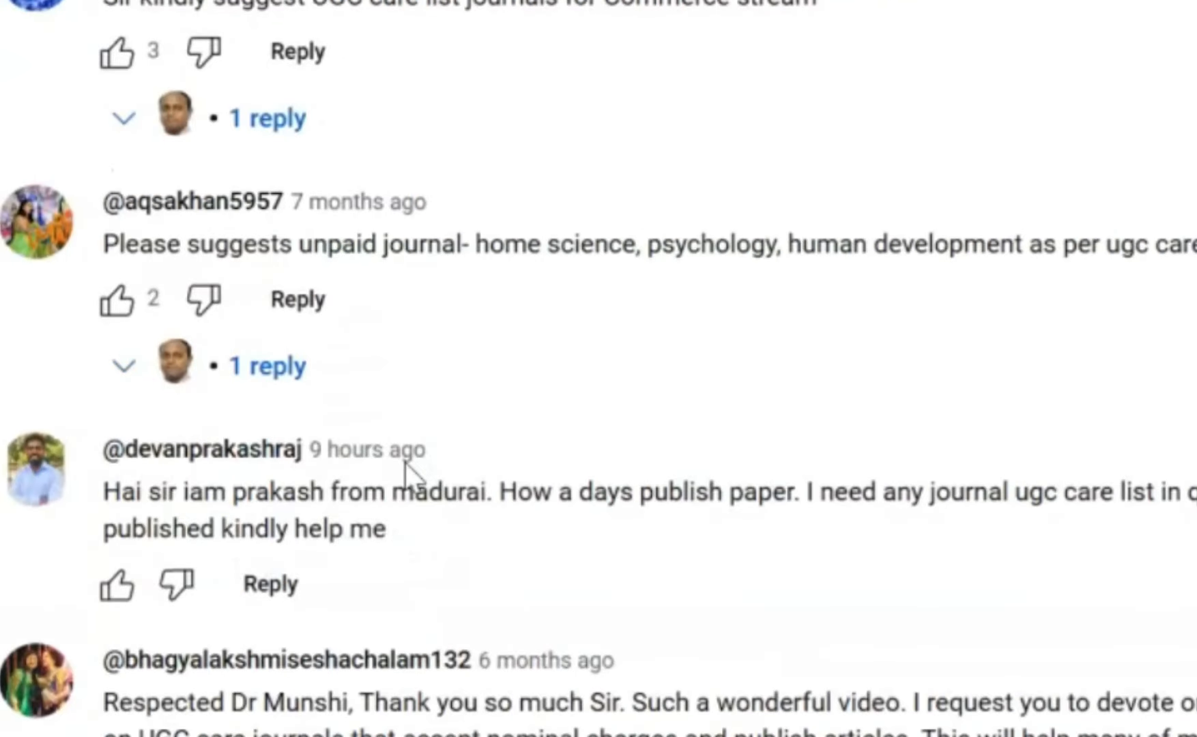
mouse_move(446, 278)
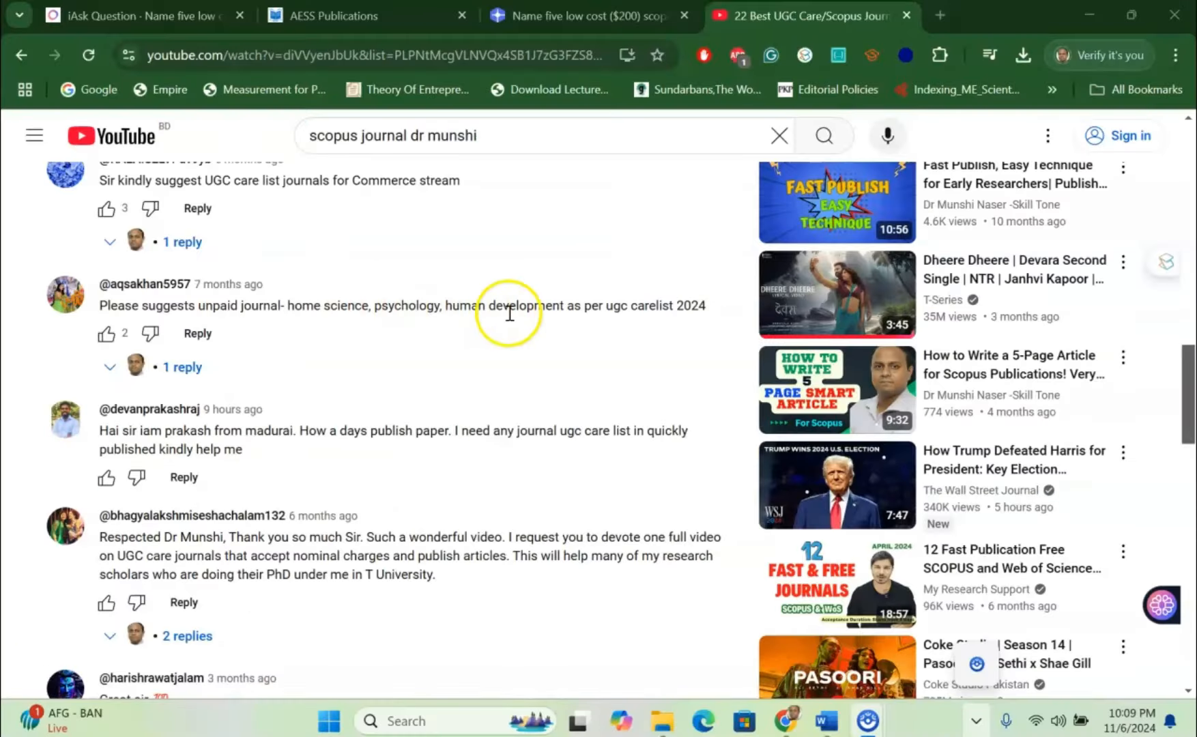
scroll(down, 3)
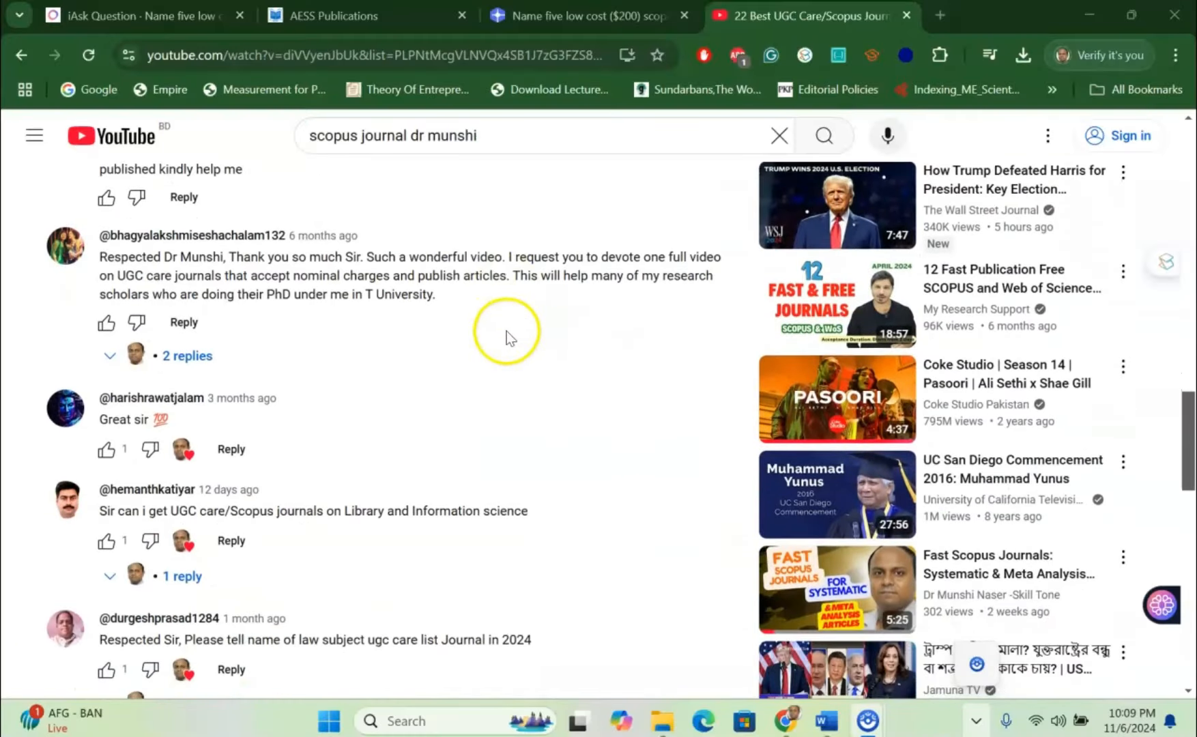
scroll(down, 3)
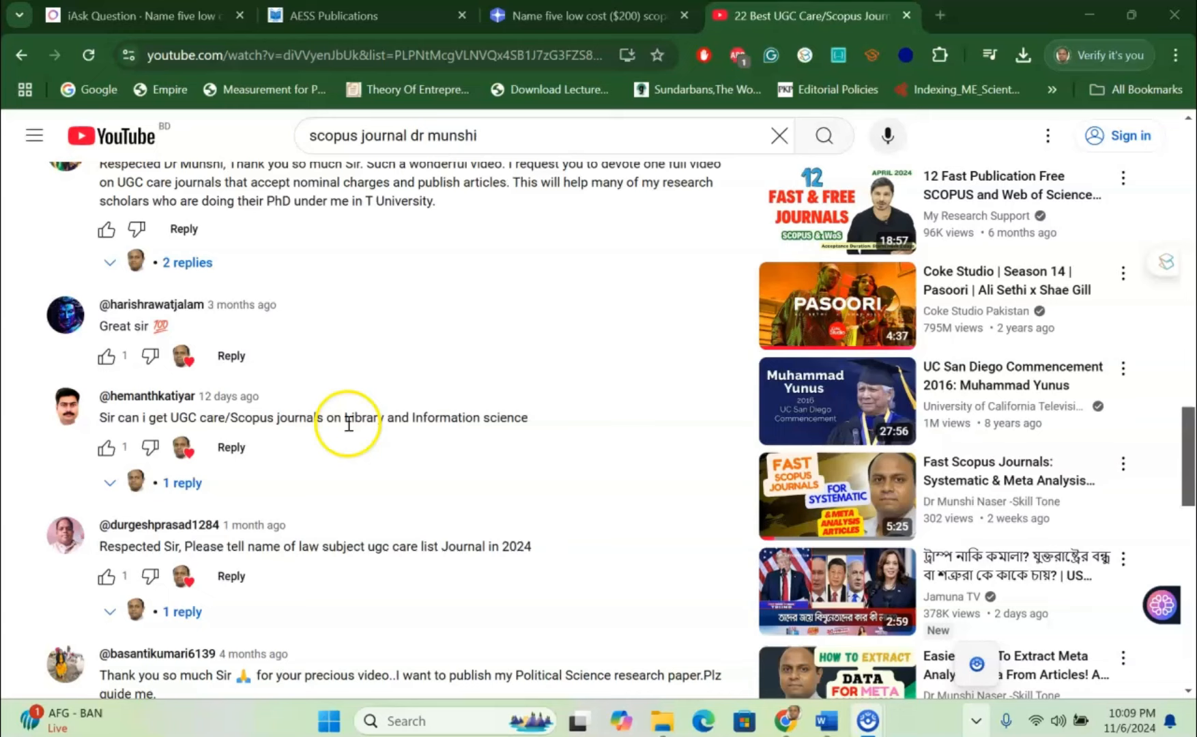
scroll(down, 3)
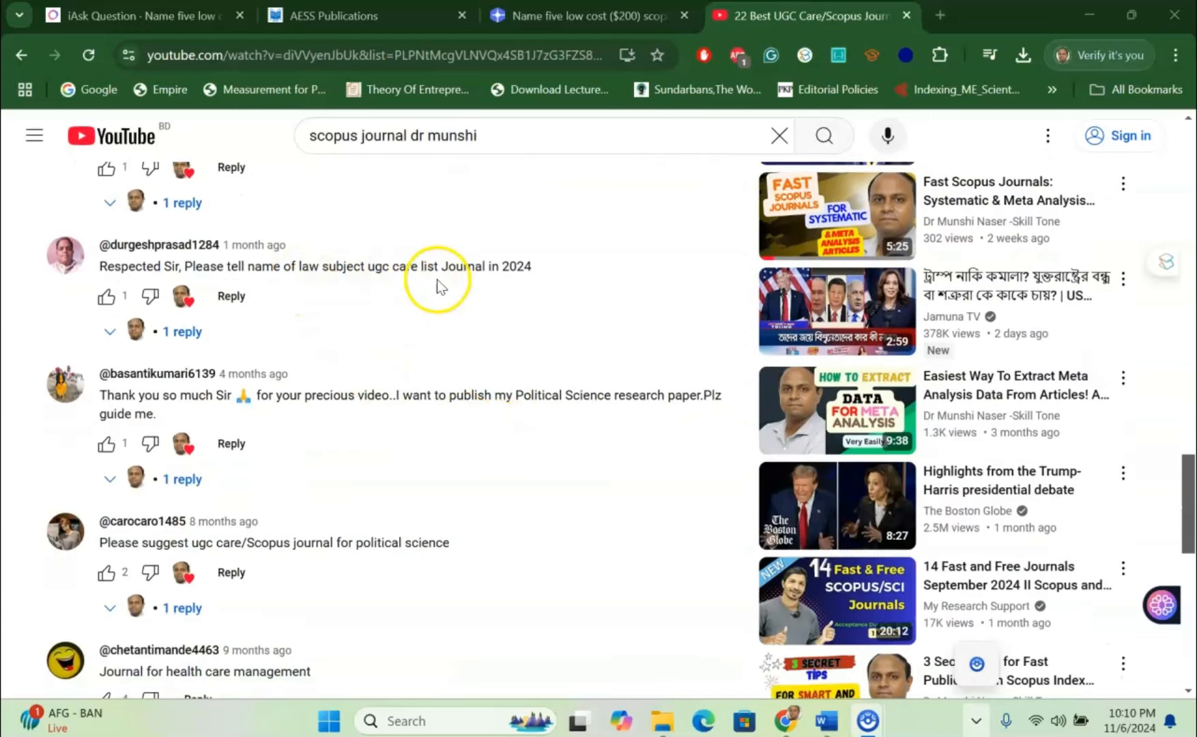
scroll(down, 3)
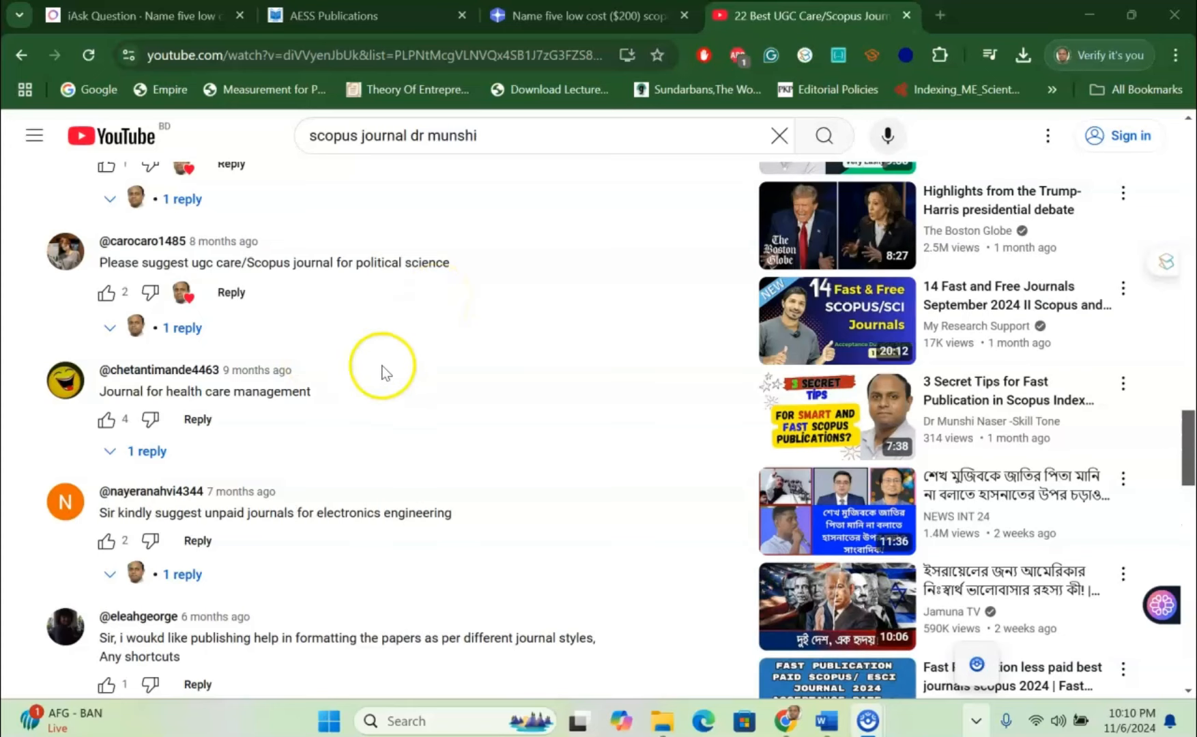
scroll(down, 3)
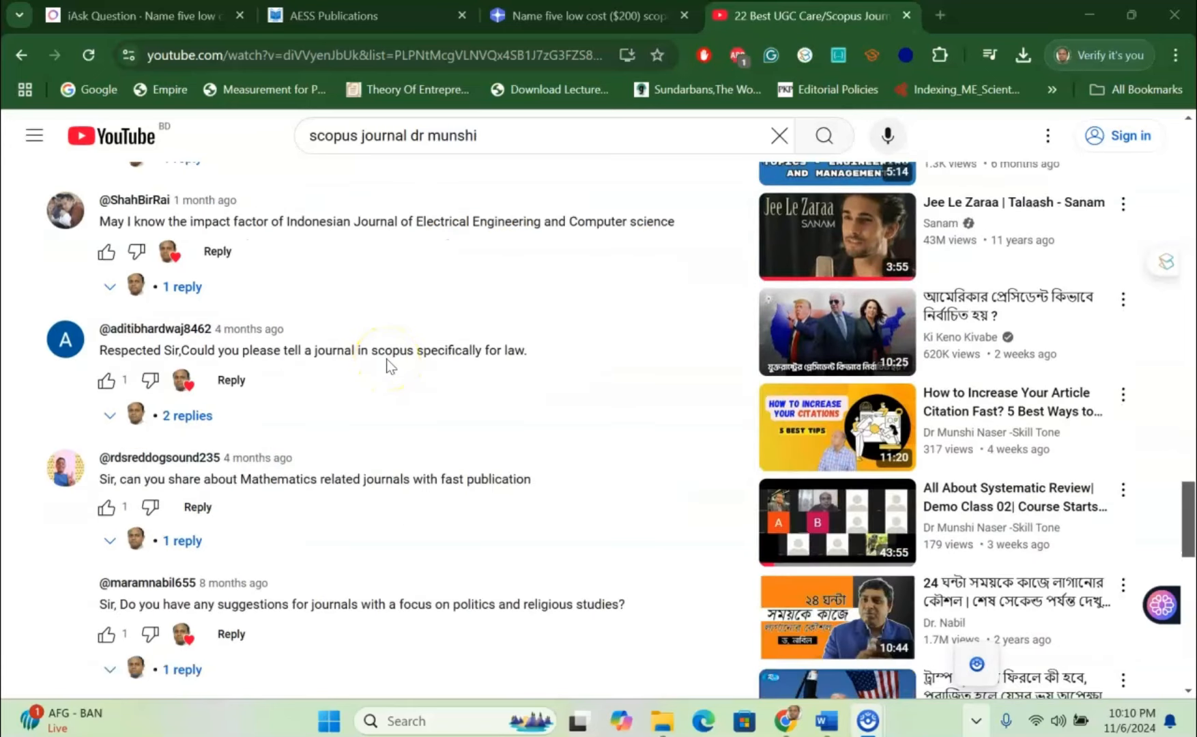
scroll(down, 3)
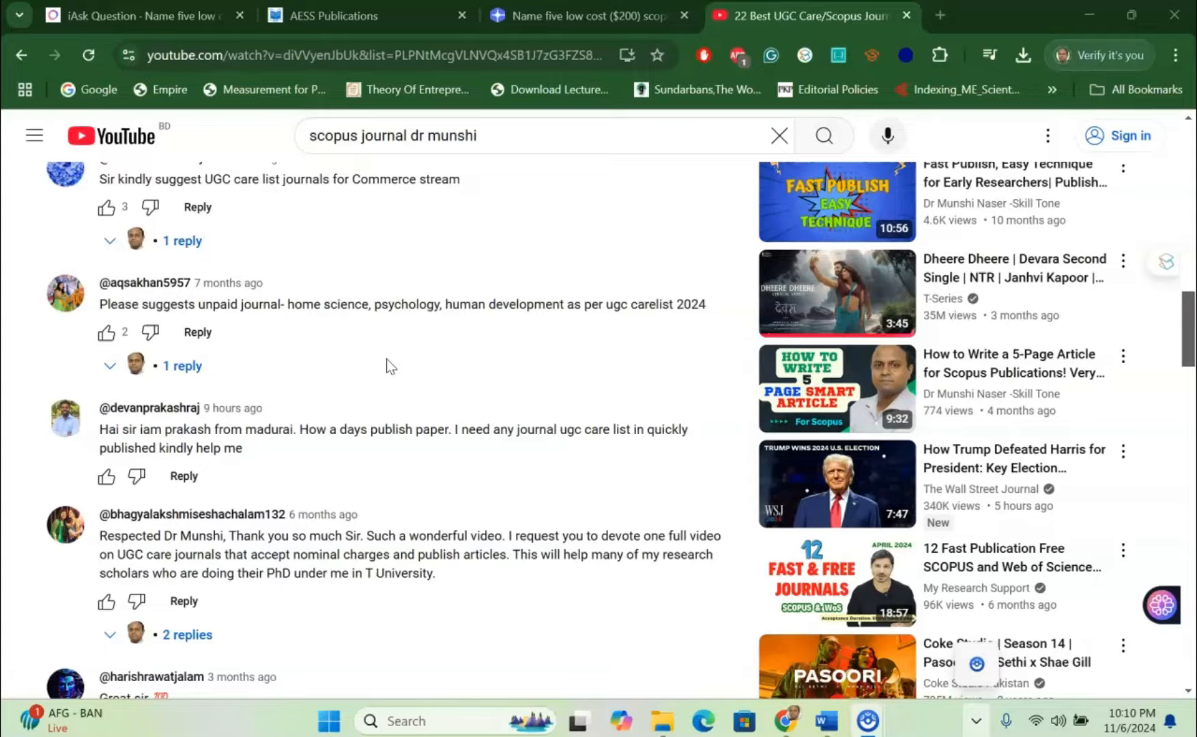
scroll(up, 3)
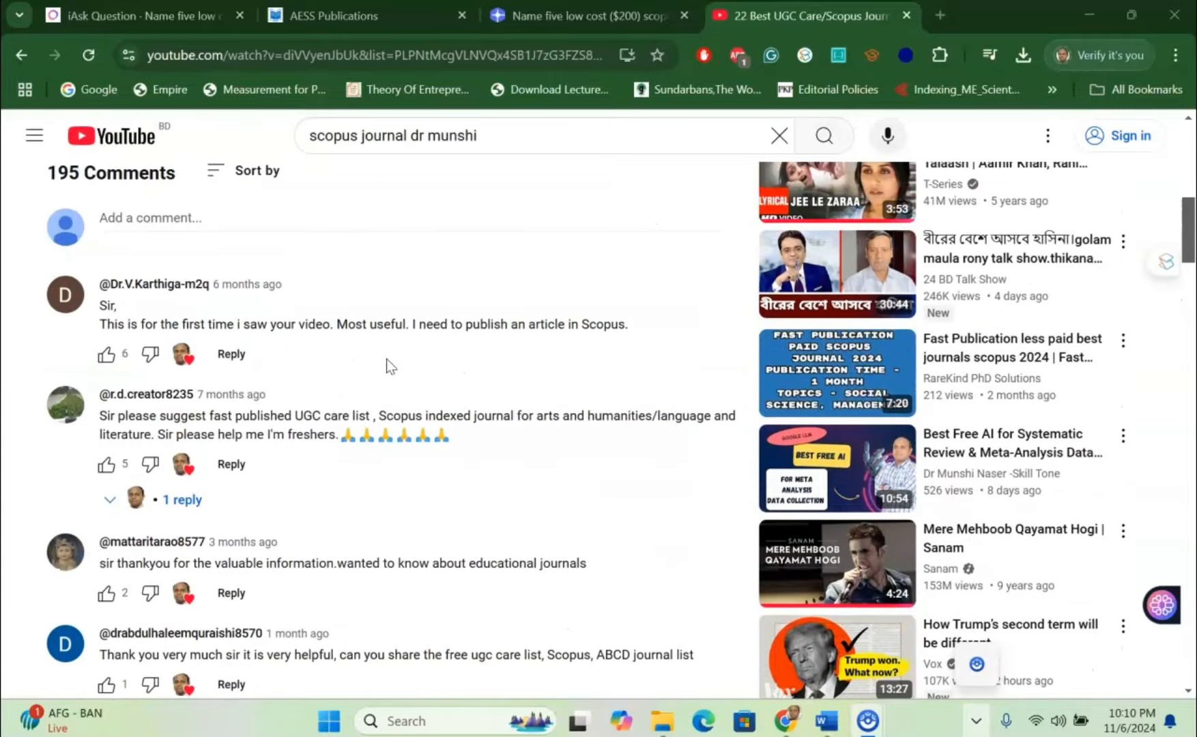
scroll(up, 3)
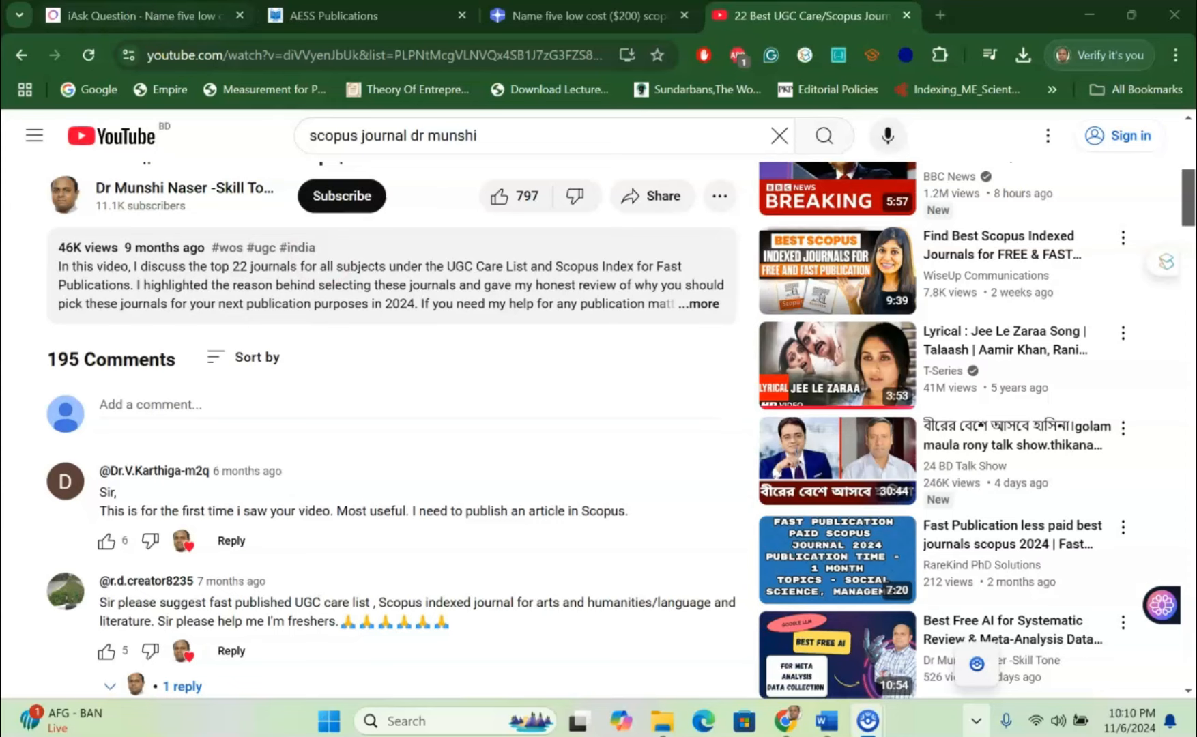
- Return to the iAsk AI answer on five $200 Scopus economics journals, starting at its selection criteria
click(138, 15)
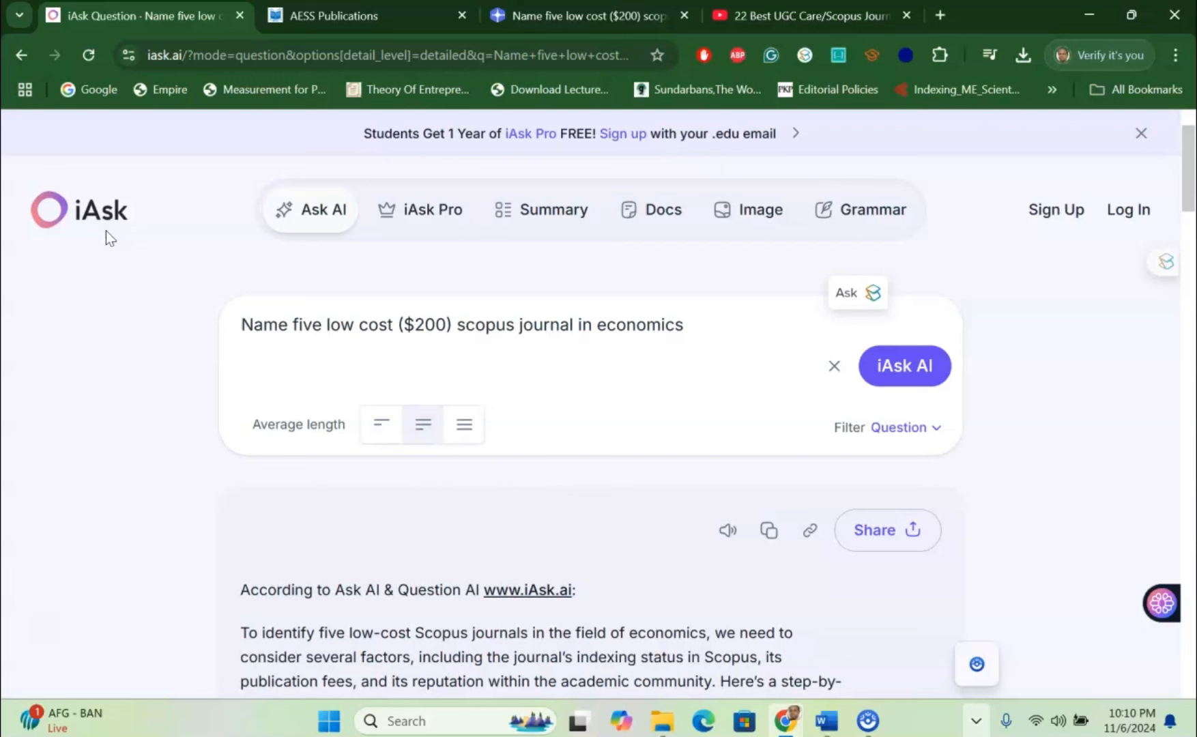
mouse_move(90, 222)
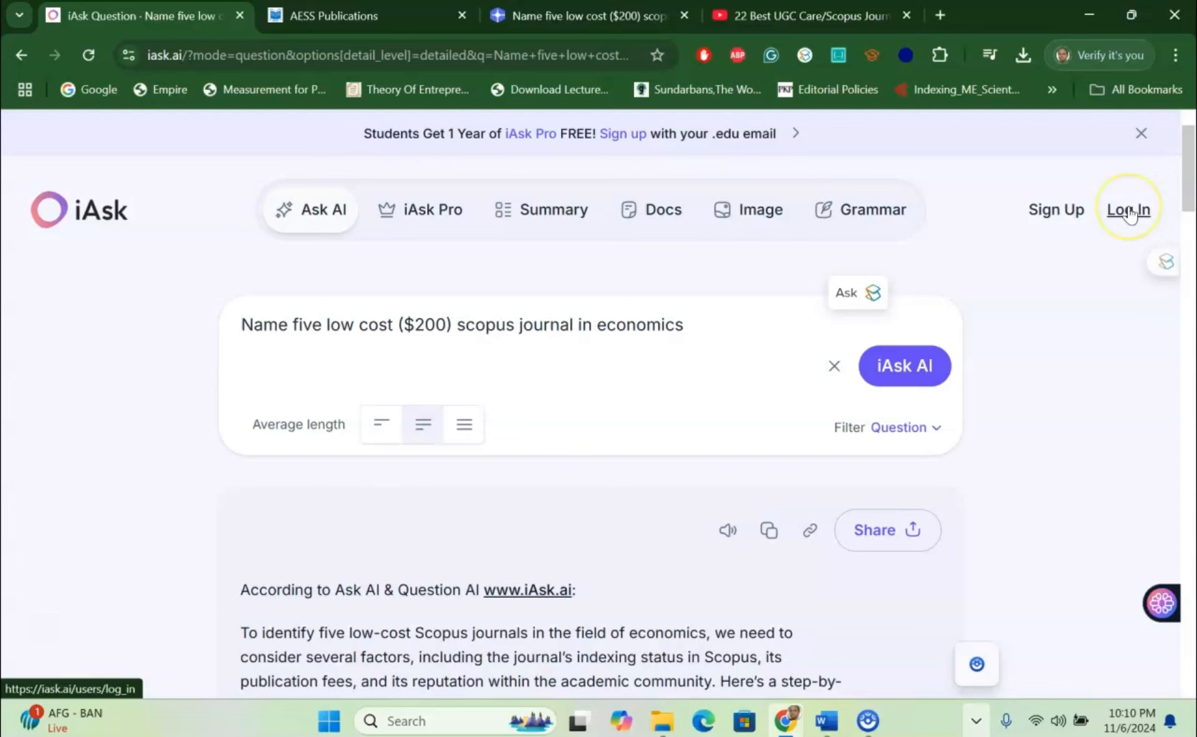
mouse_move(1068, 252)
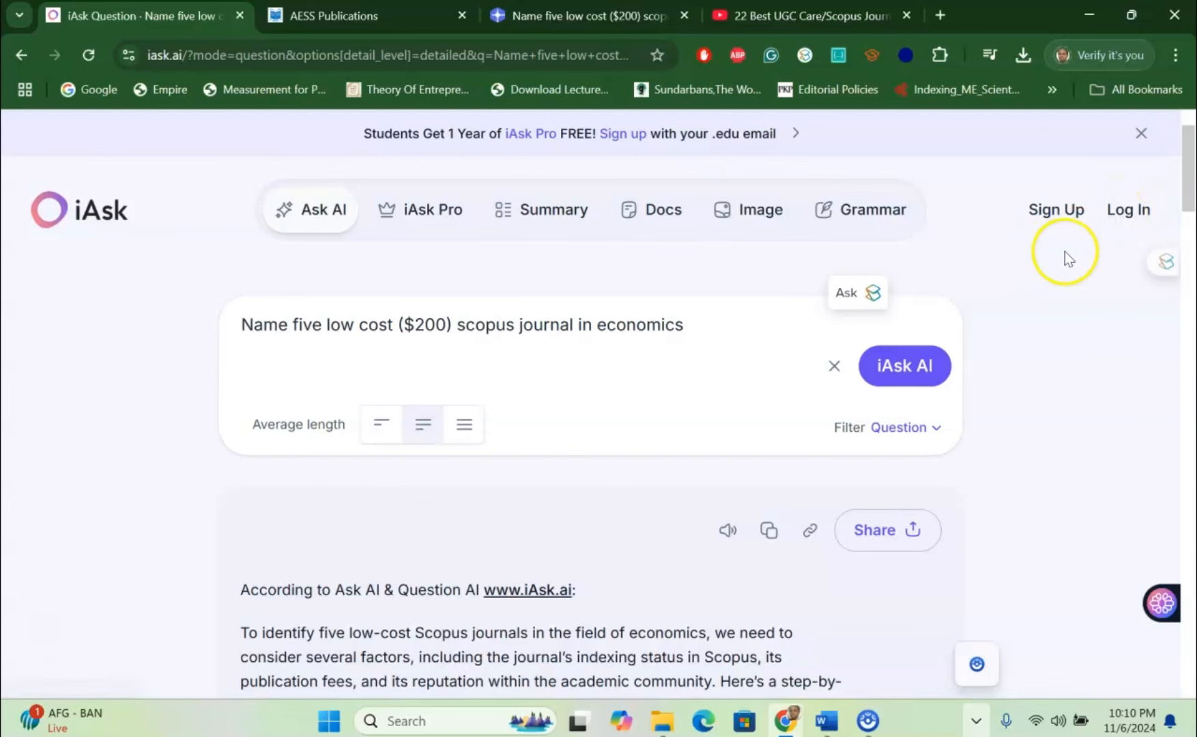
scroll(down, 3)
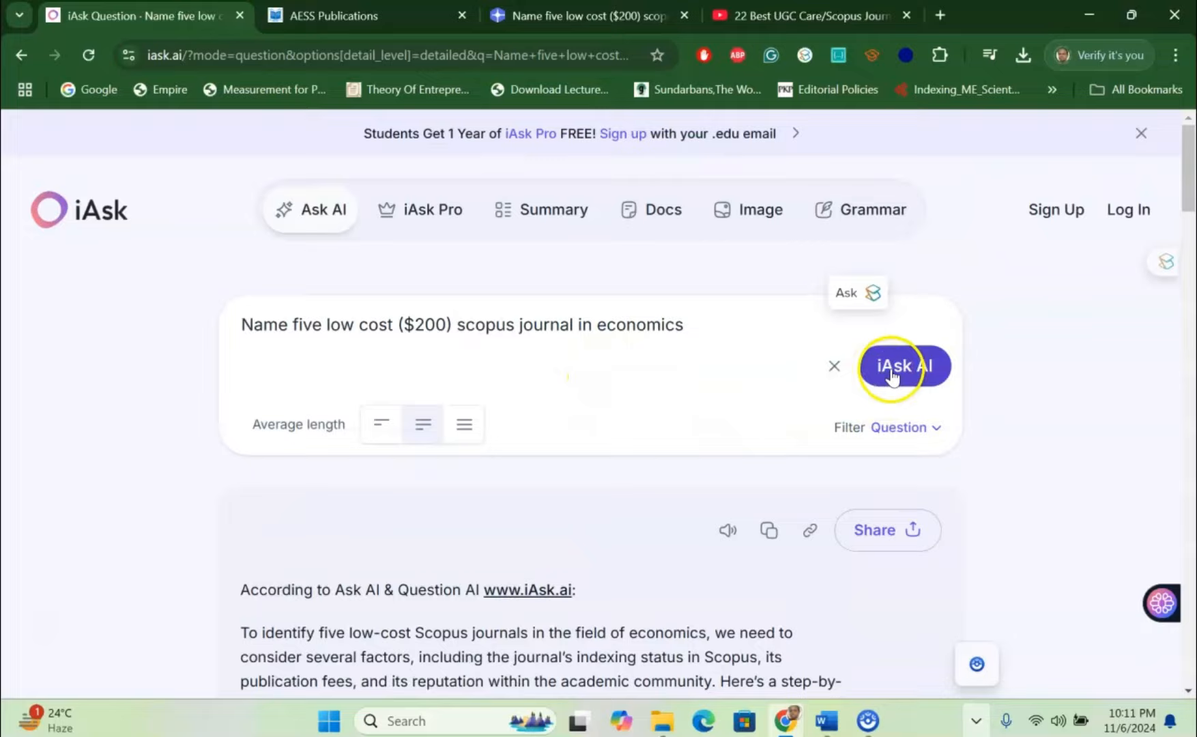
- Scroll the iAsk answer past entry 5, Asian Economic and Financial Review, to the sources list
scroll(down, 3)
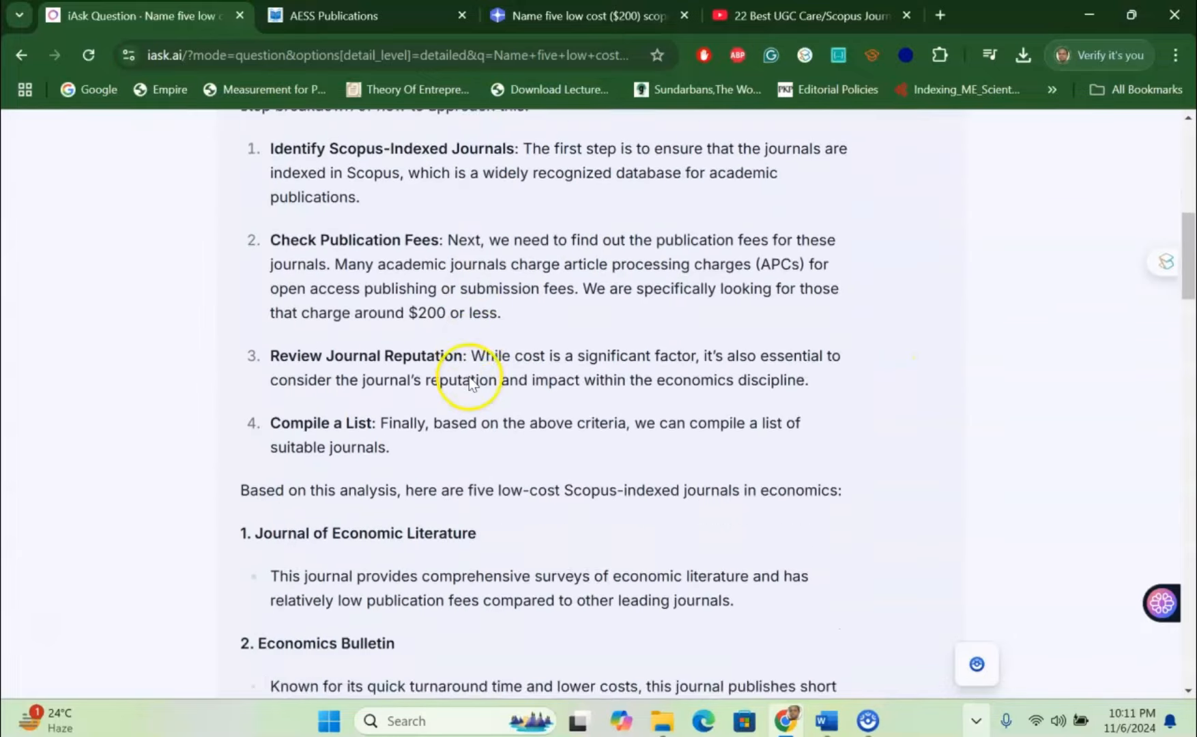
scroll(down, 3)
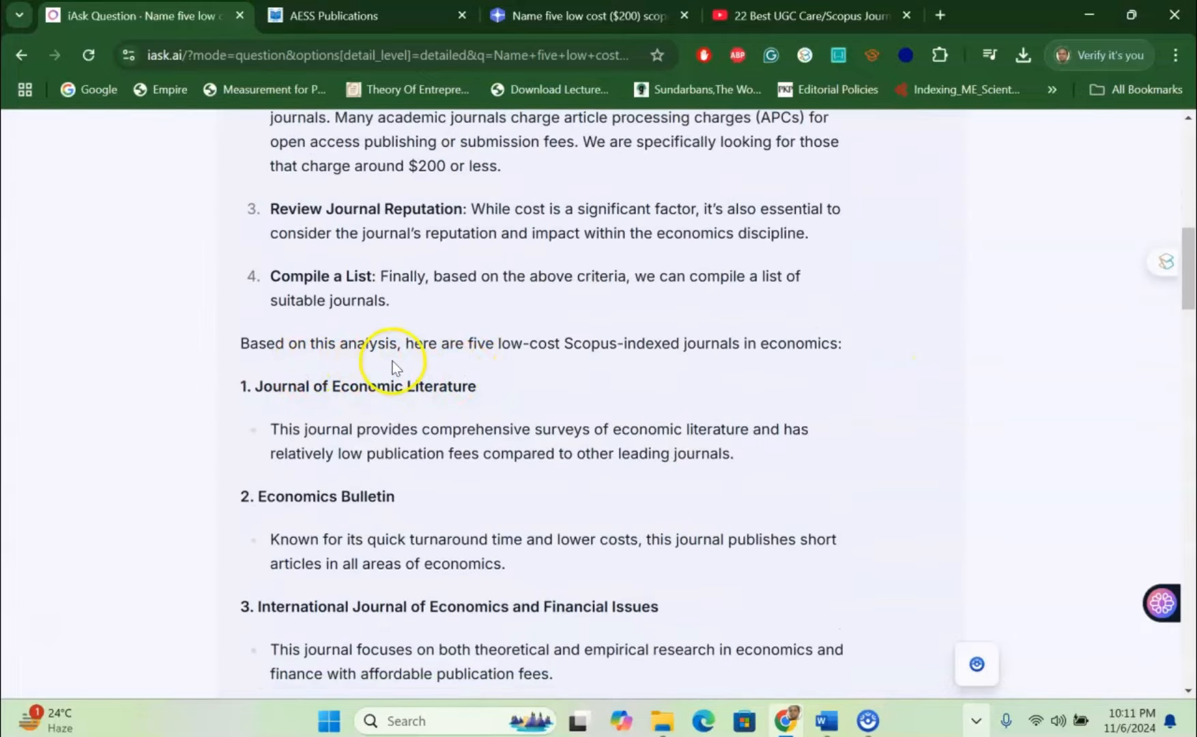
mouse_move(624, 359)
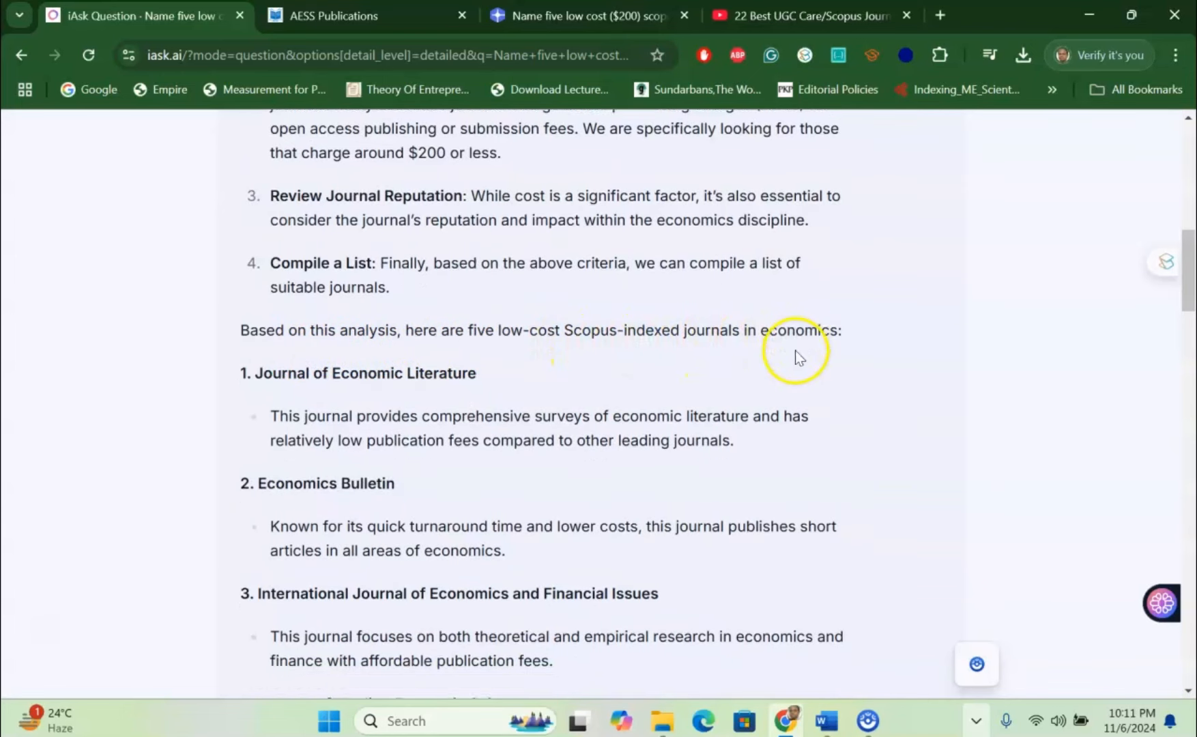
scroll(down, 3)
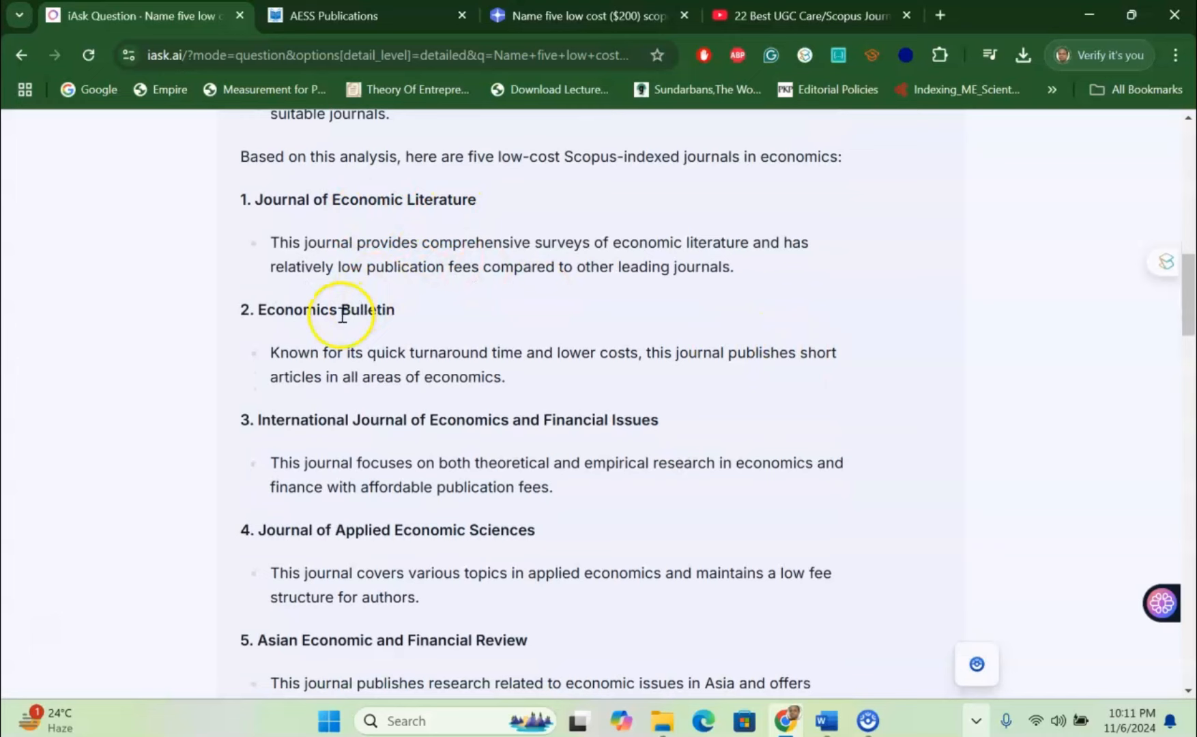
scroll(down, 3)
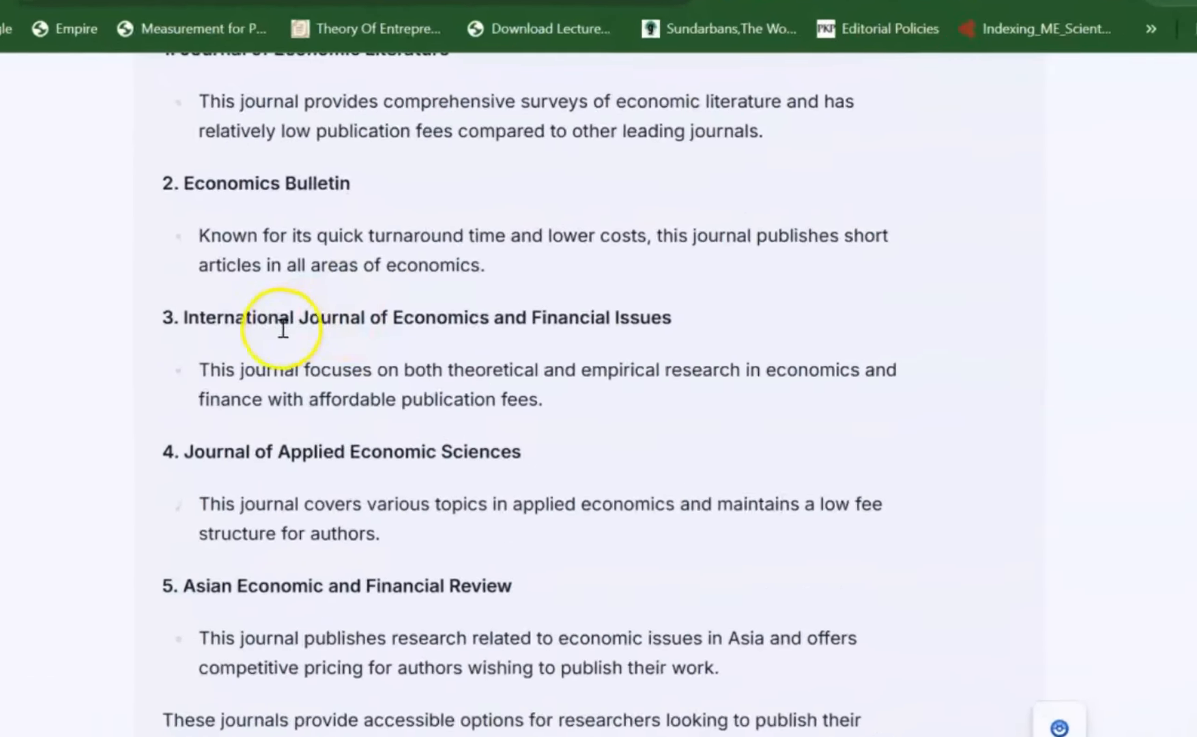
scroll(down, 3)
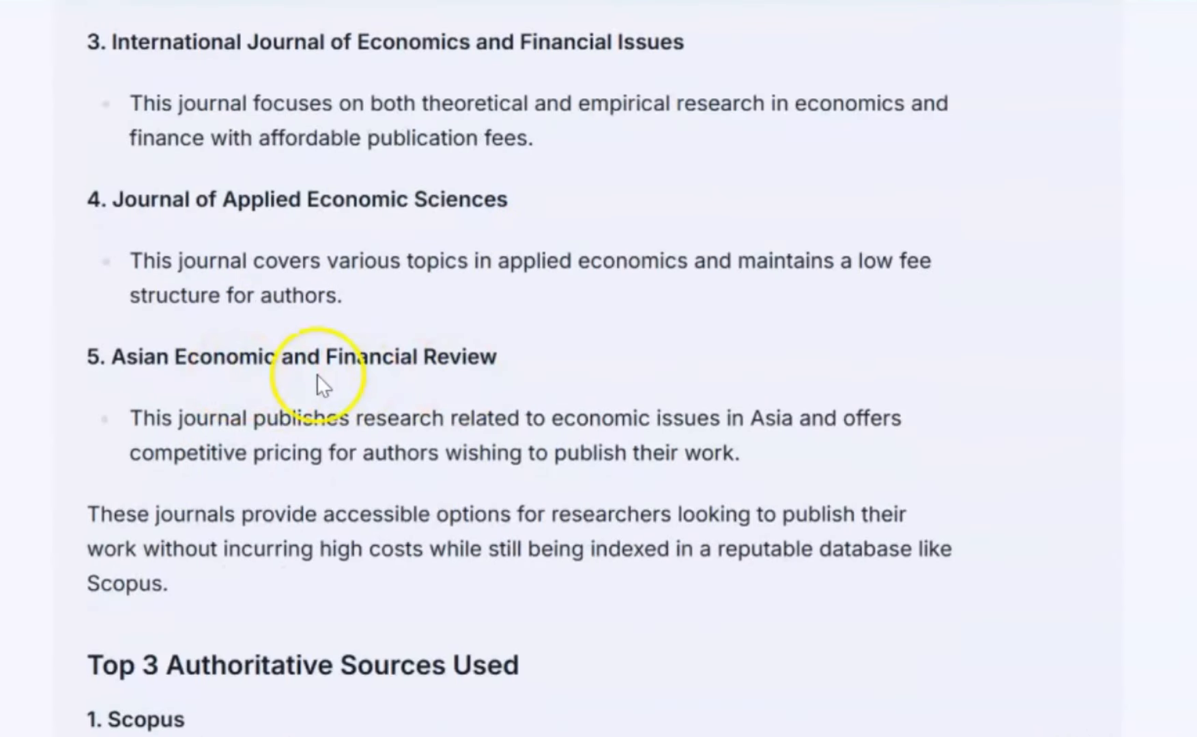
scroll(down, 3)
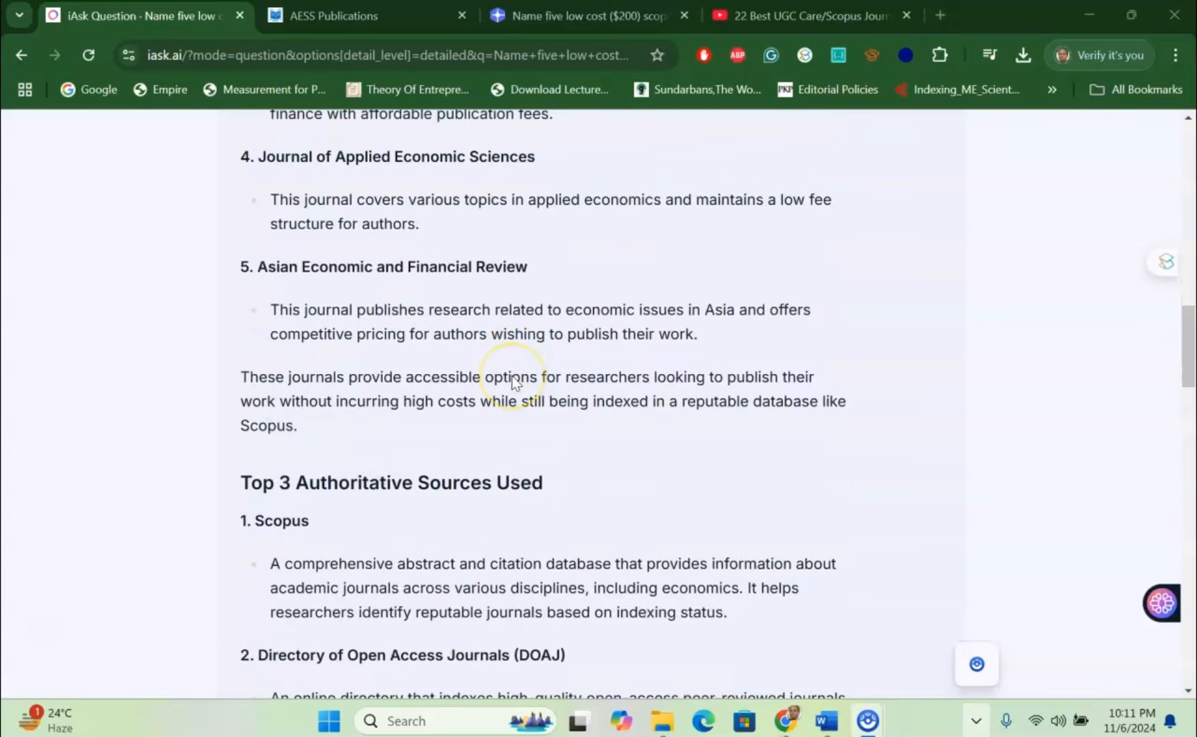
mouse_move(513, 382)
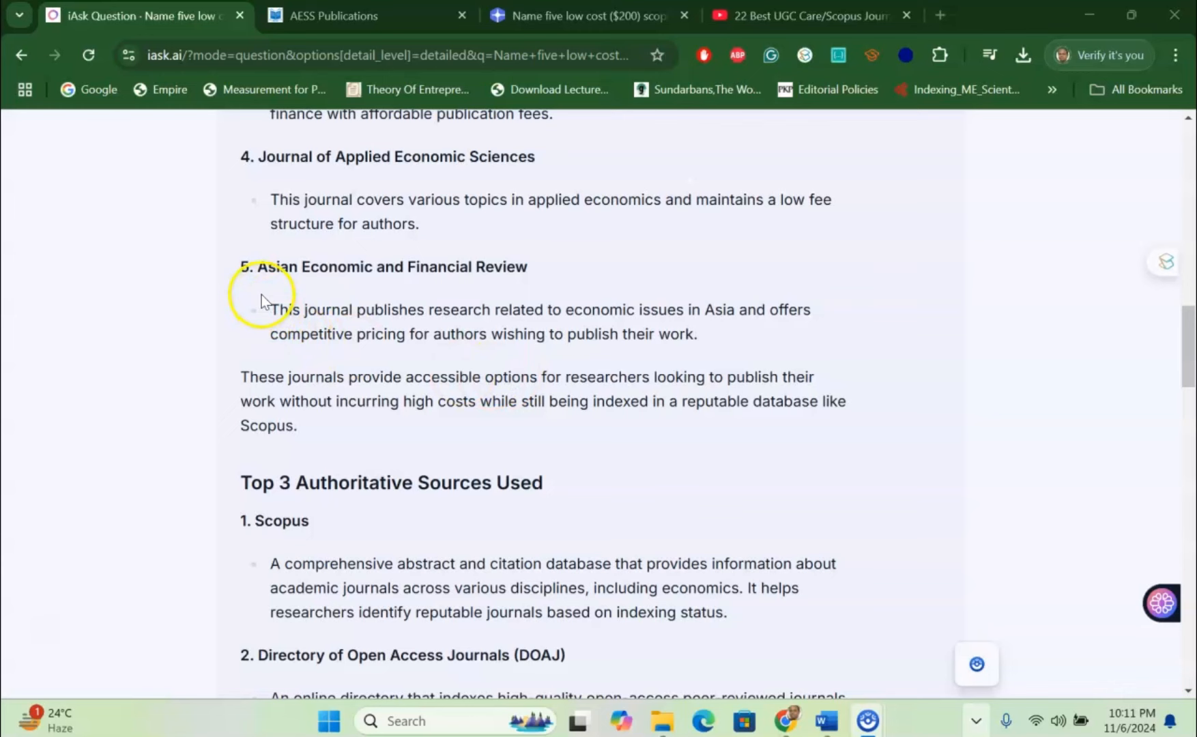
mouse_move(502, 268)
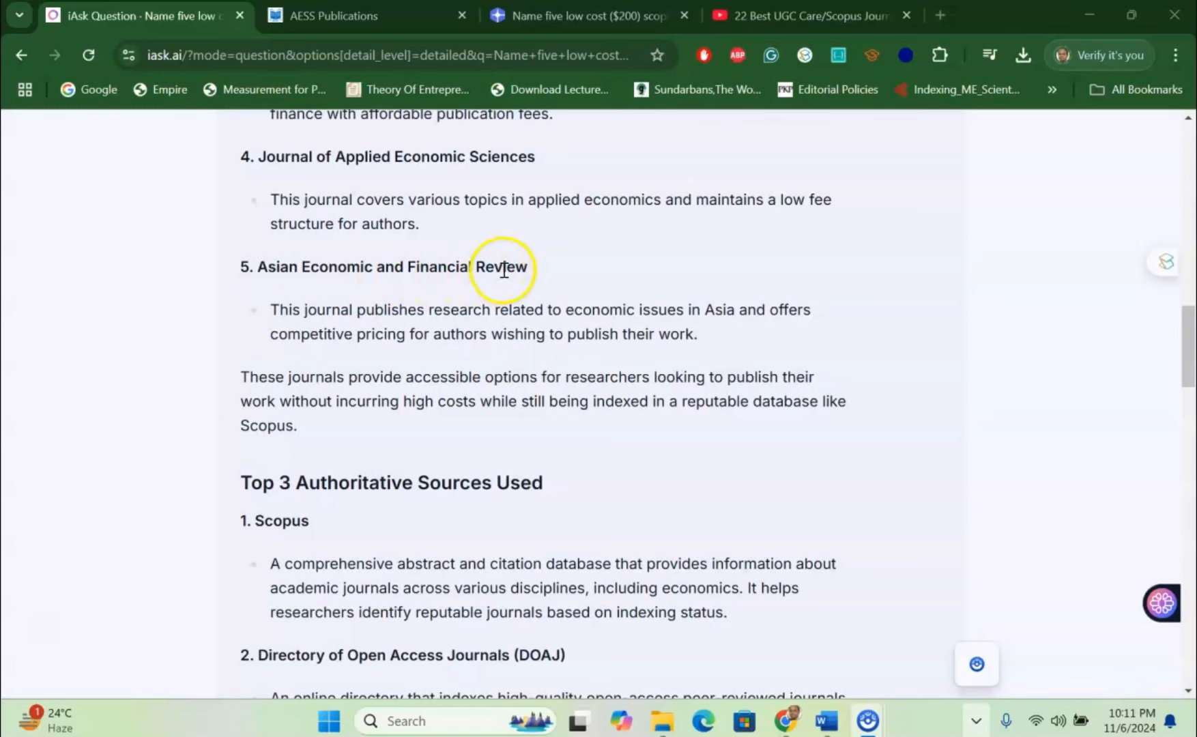
- Verify on AESS Publications that Asian Economic and Financial Review is Scopus-indexed with CiteScore 1.8
click(336, 15)
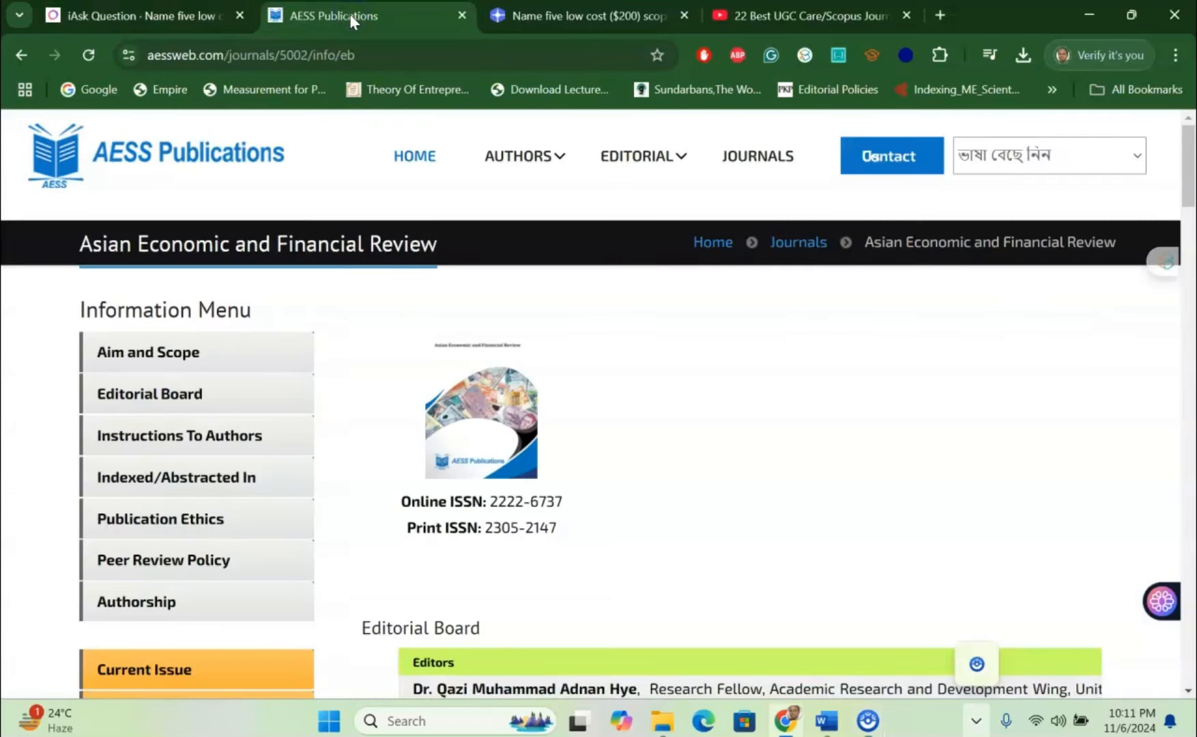
scroll(down, 3)
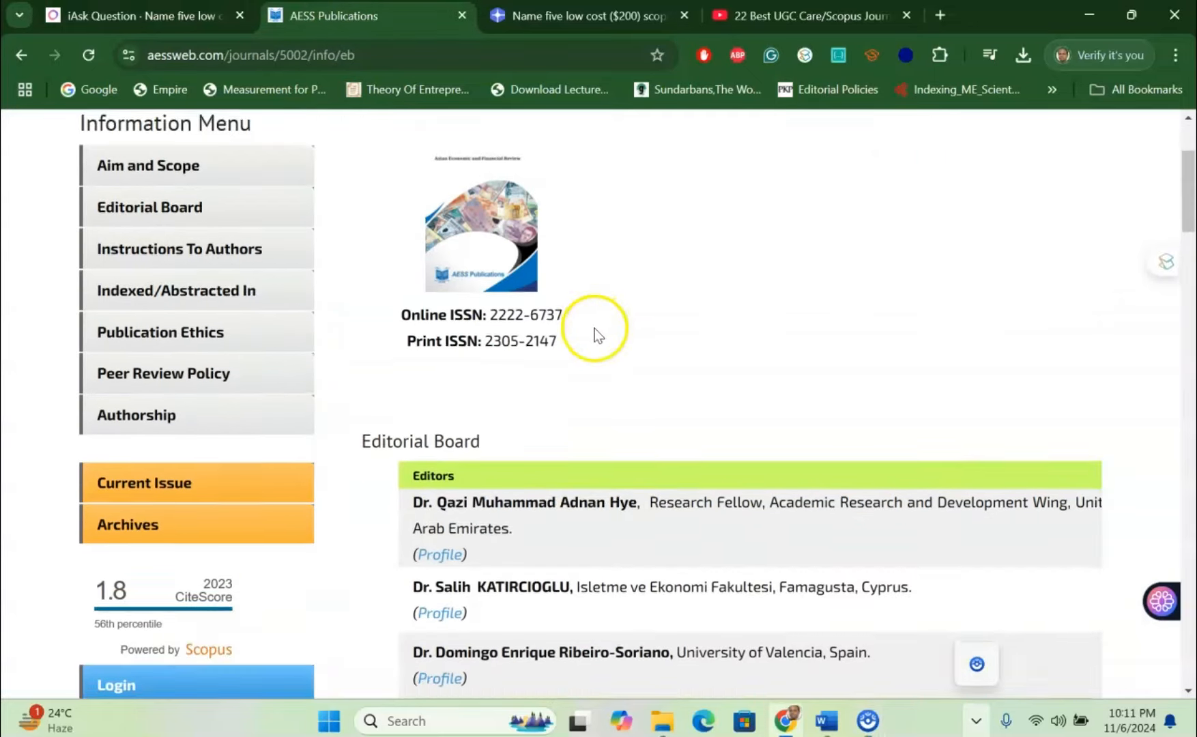
mouse_move(178, 290)
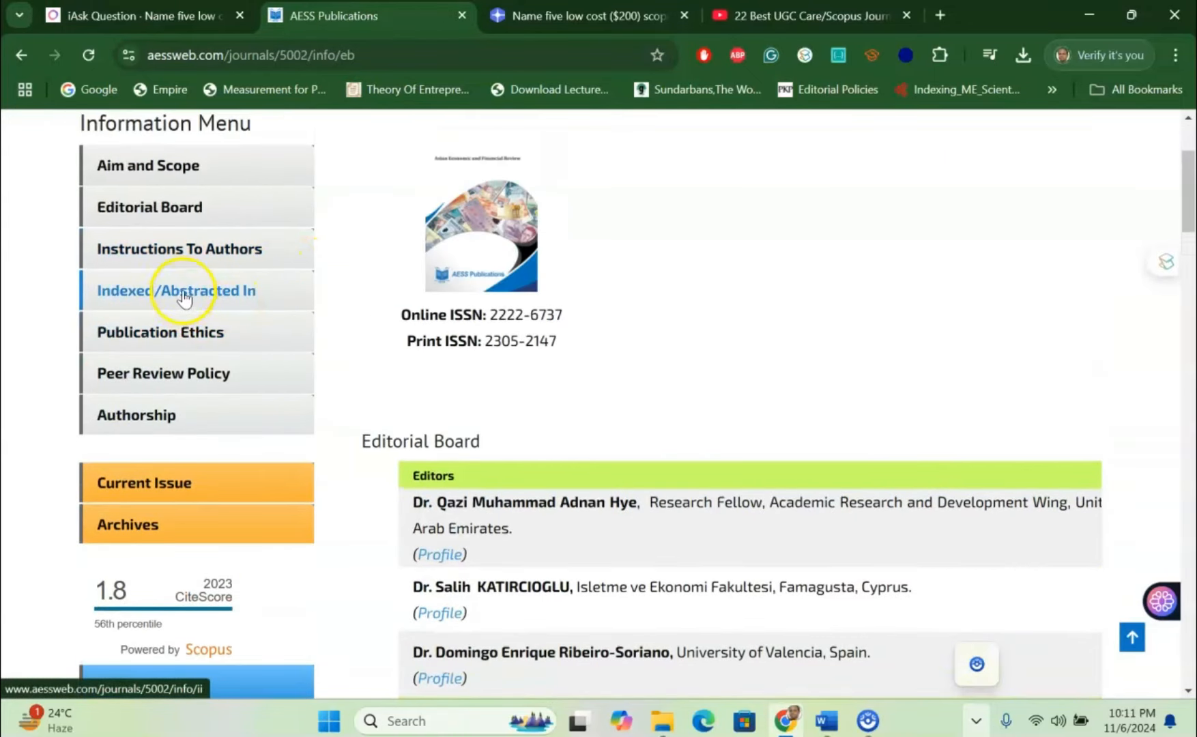
click(177, 291)
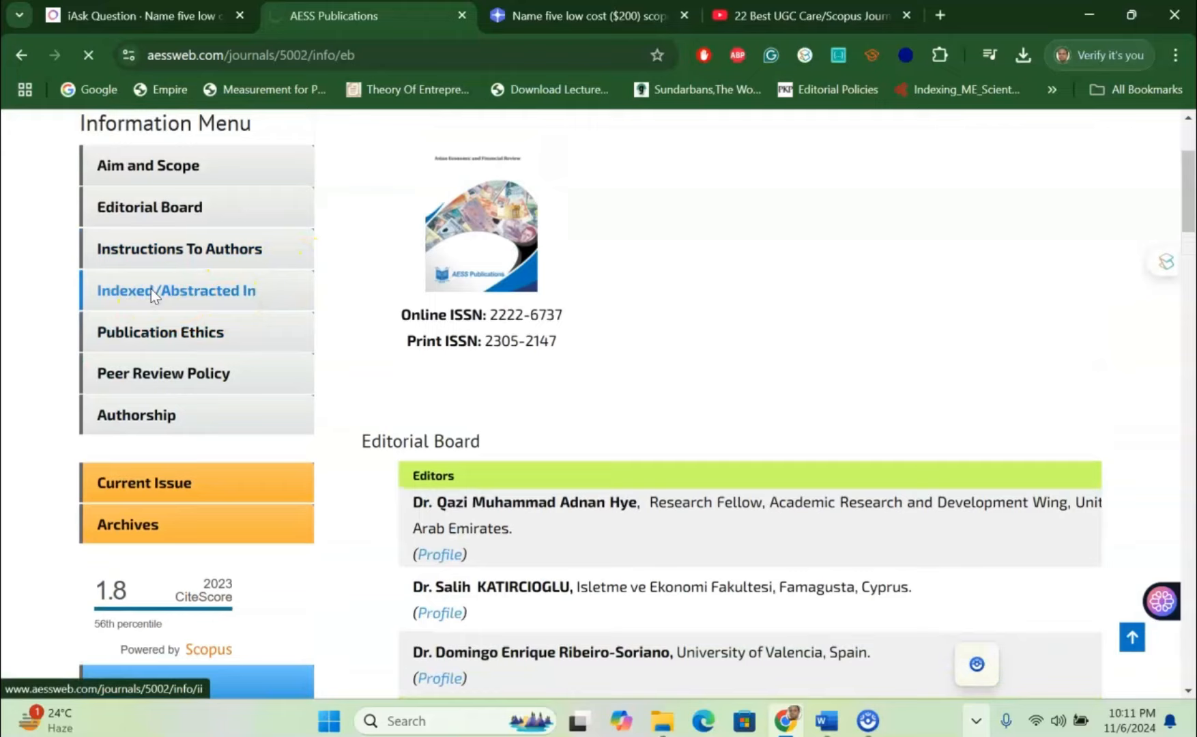
click(176, 291)
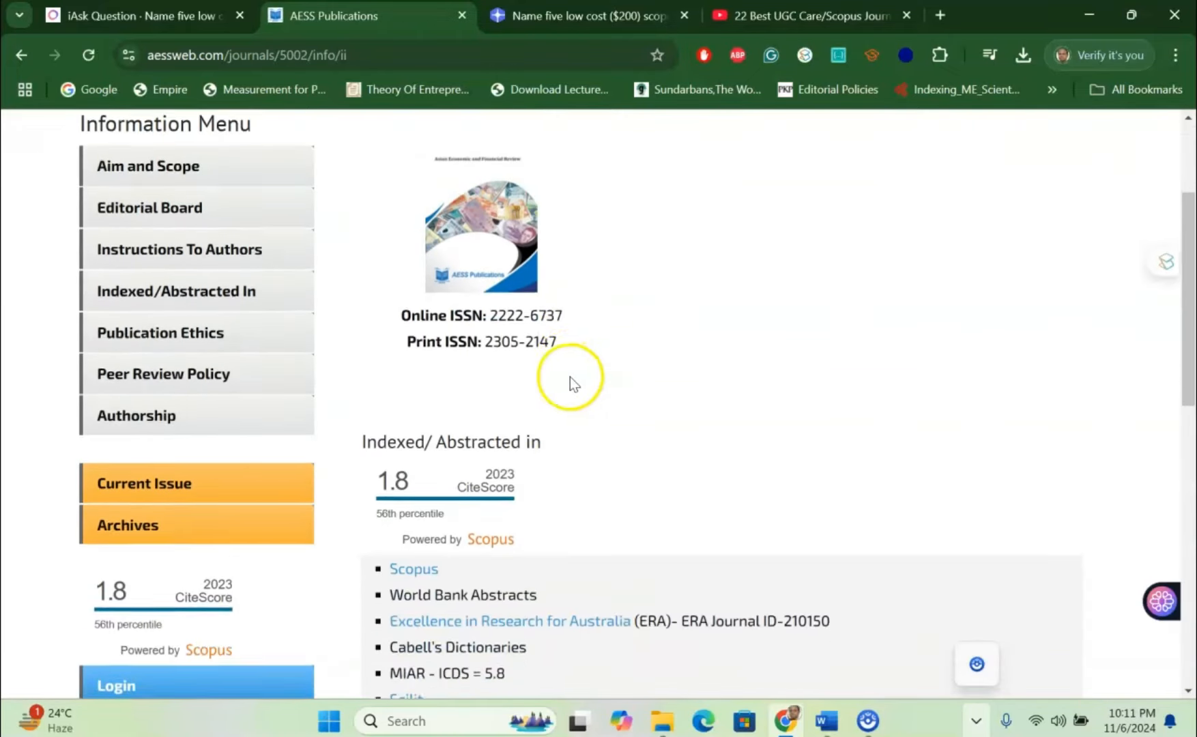
scroll(down, 3)
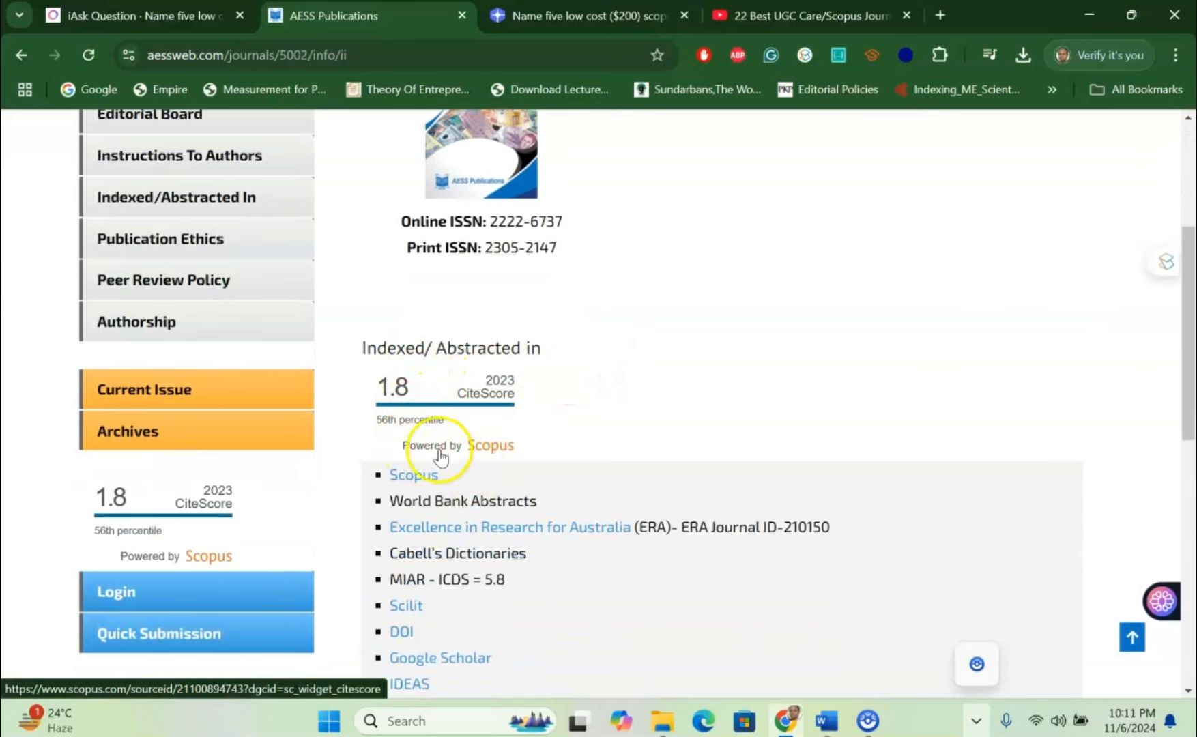
click(137, 15)
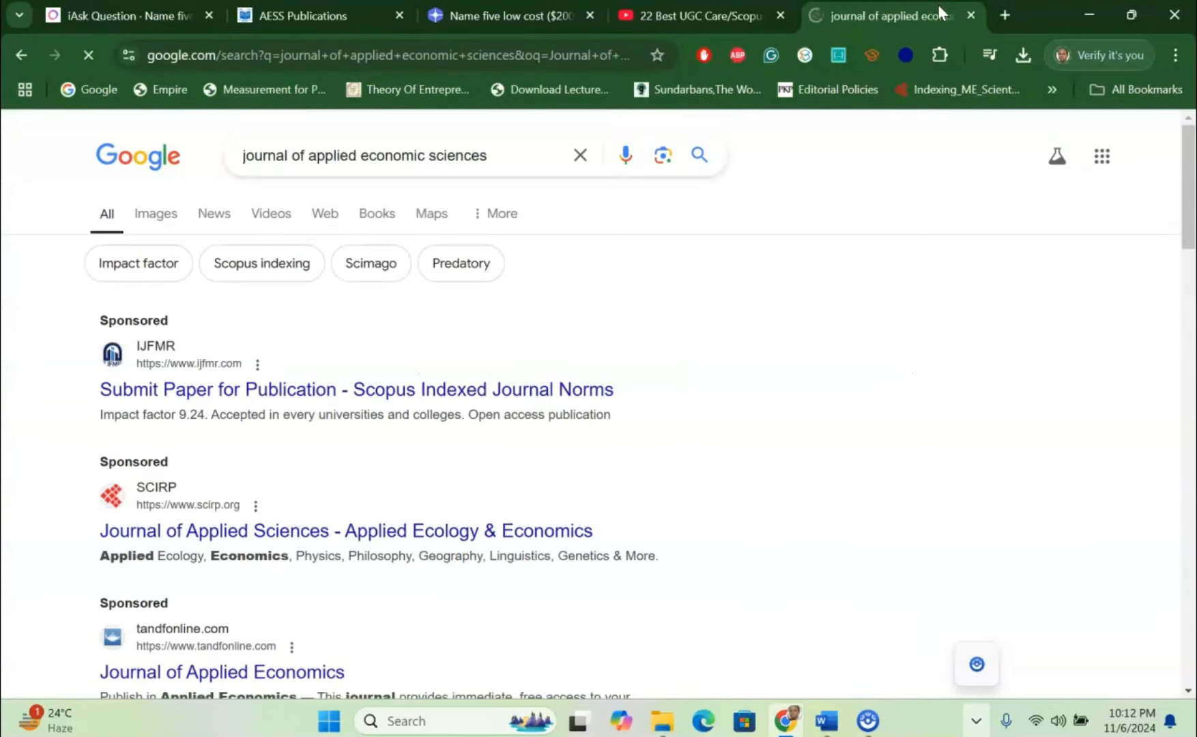
- Open the Taylor & Francis Journal of Applied Economics page from Google results, then return to iAsk
scroll(down, 3)
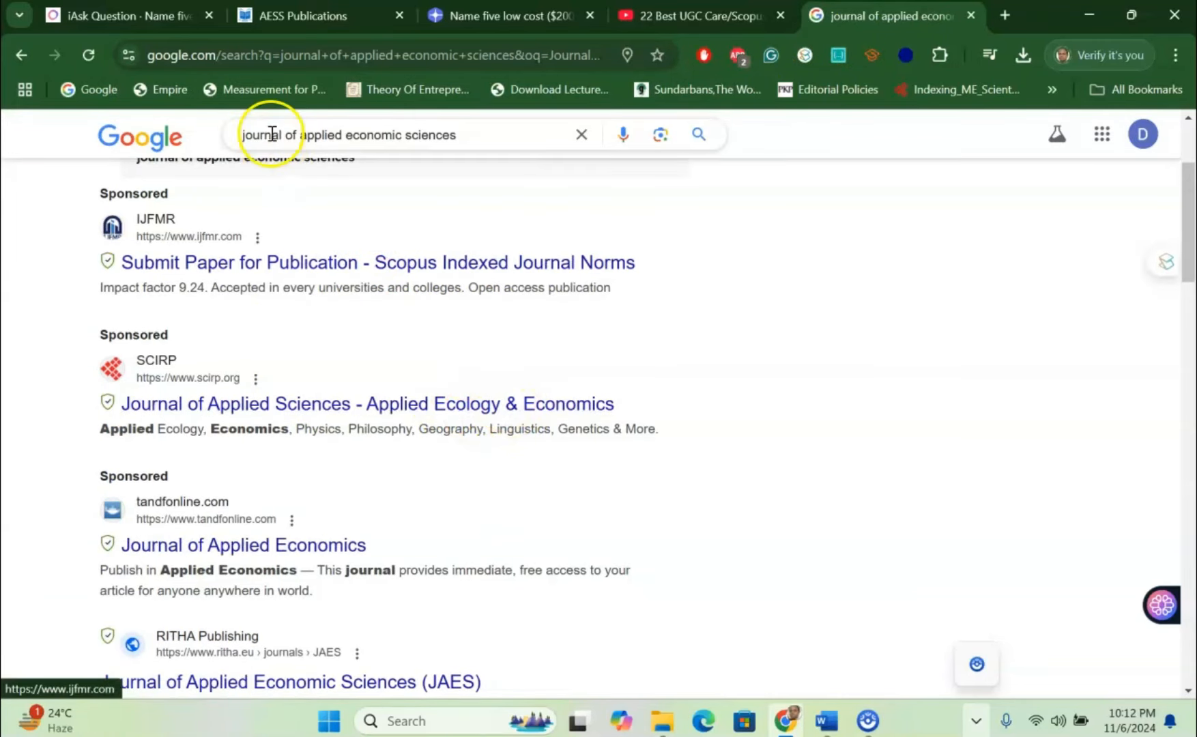
scroll(down, 3)
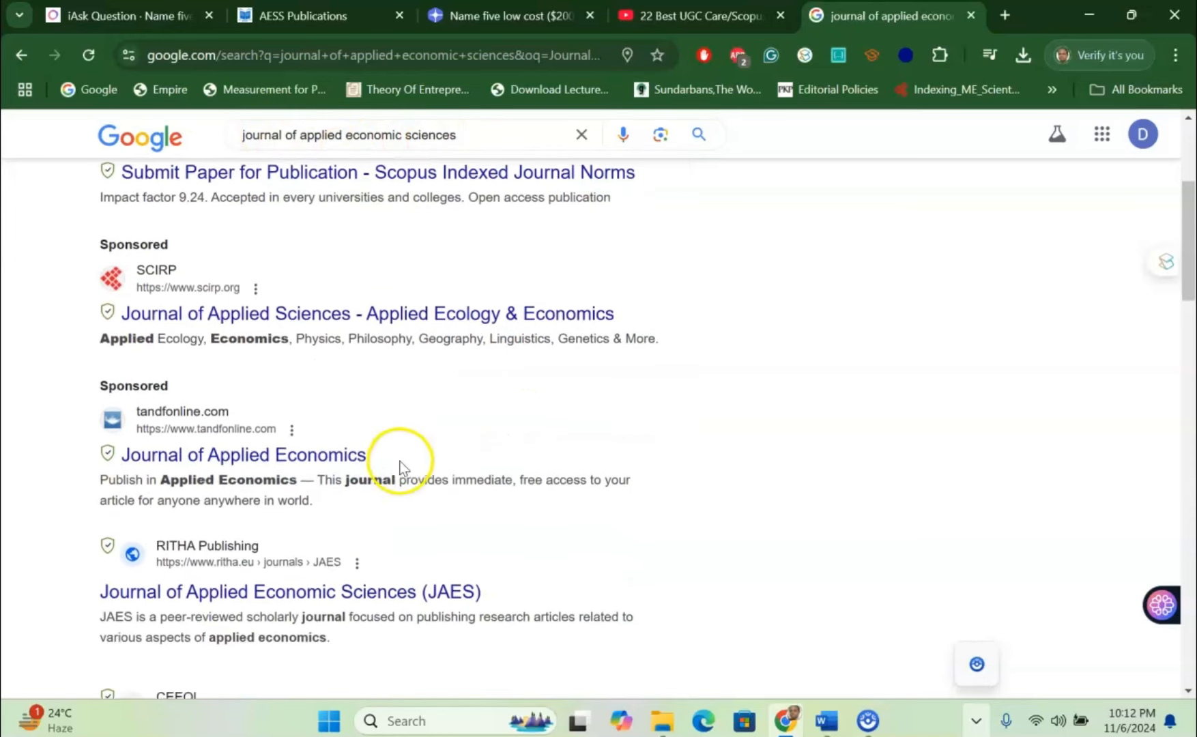
click(243, 454)
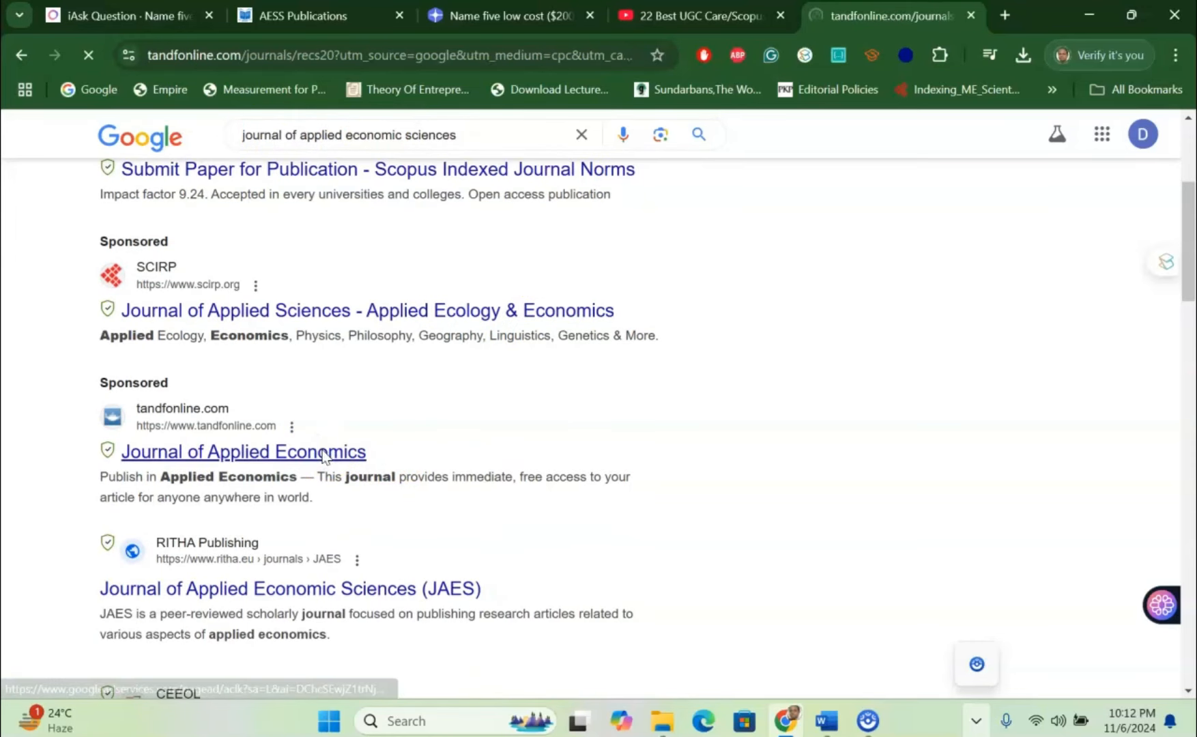
click(244, 451)
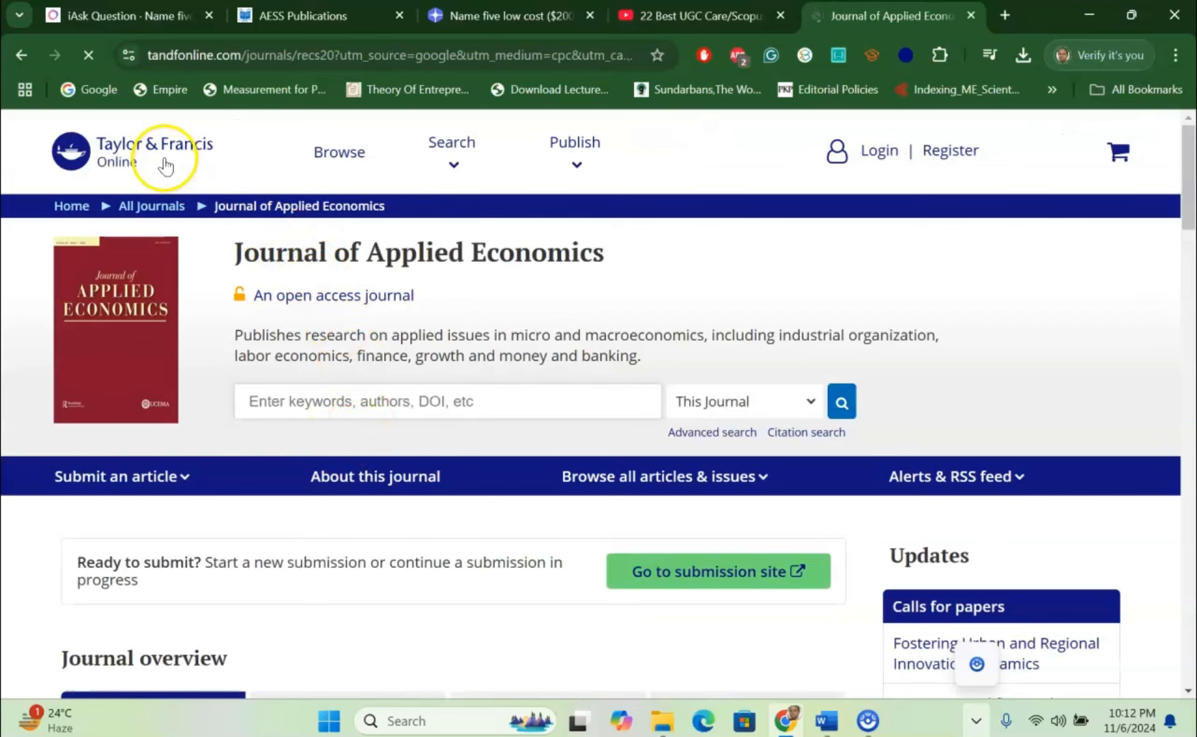
mouse_move(272, 239)
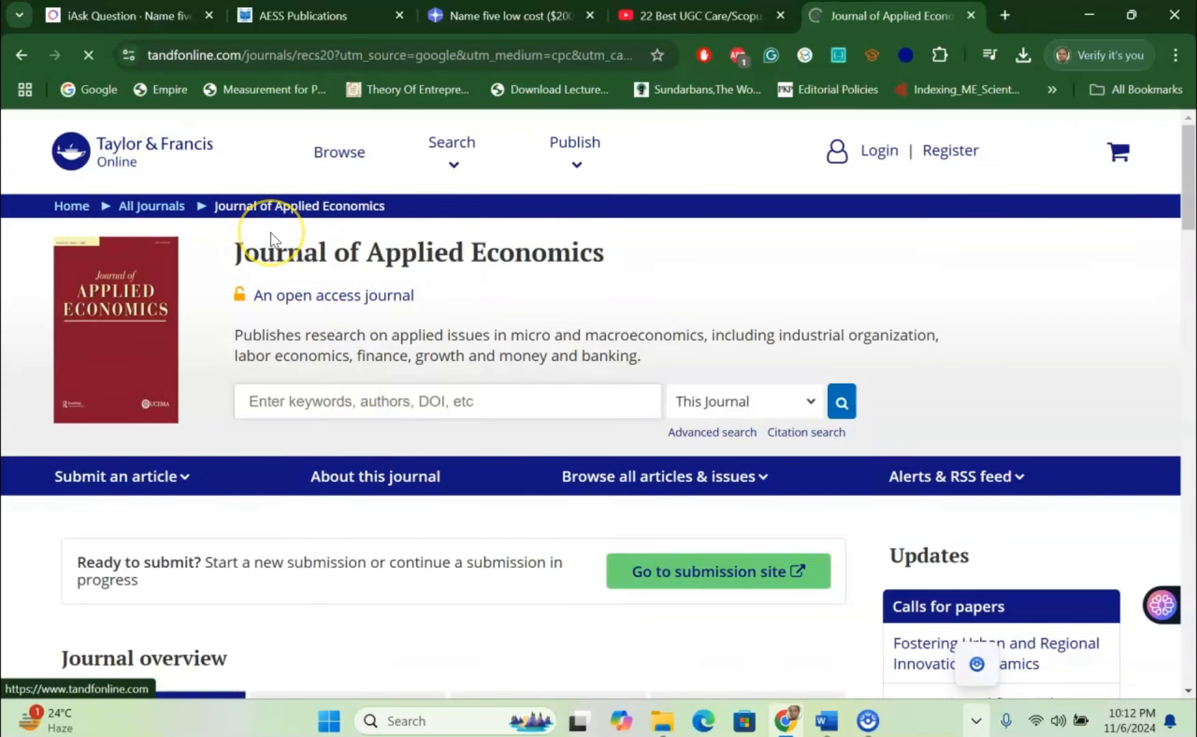
click(122, 15)
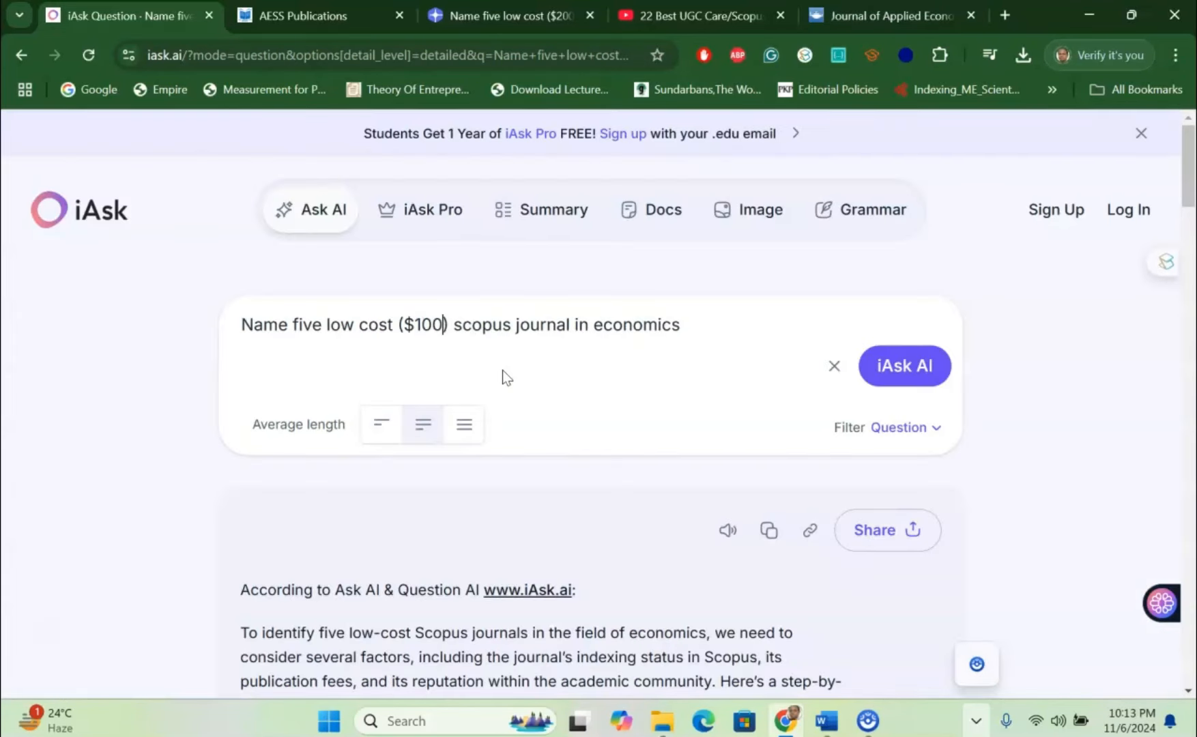
mouse_move(568, 325)
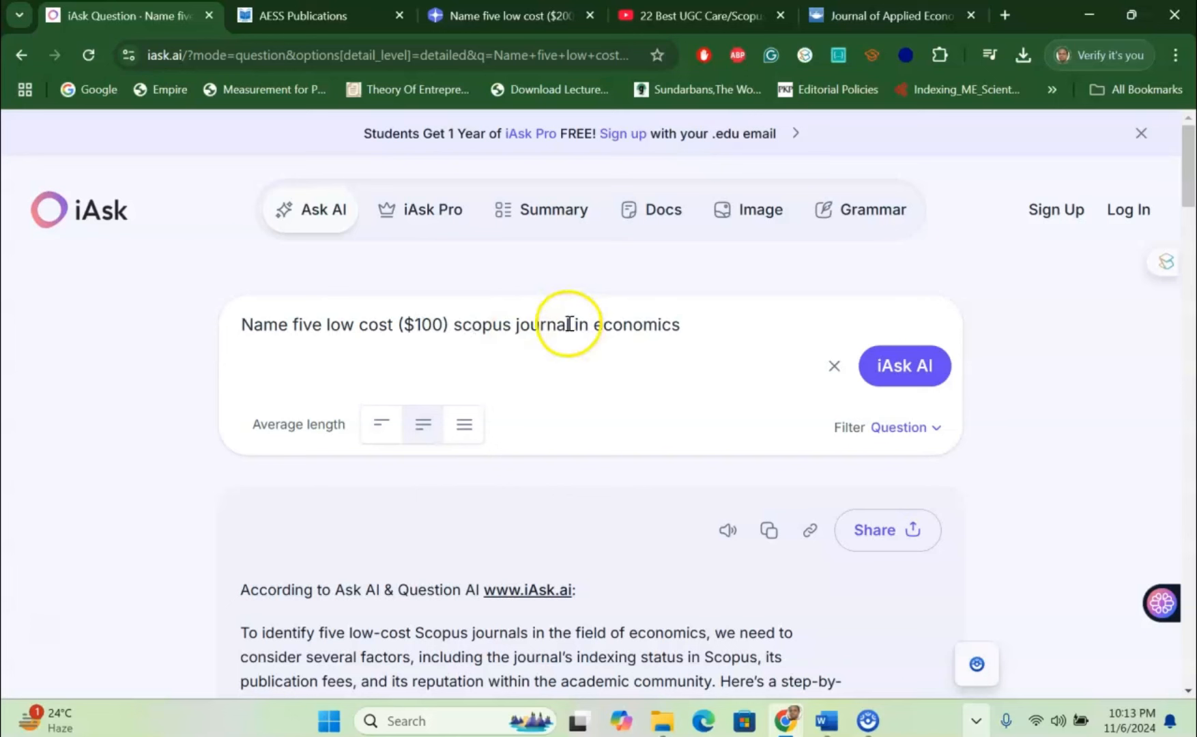
- Change the iAsk question from economics to commerce and submit it
text(li)
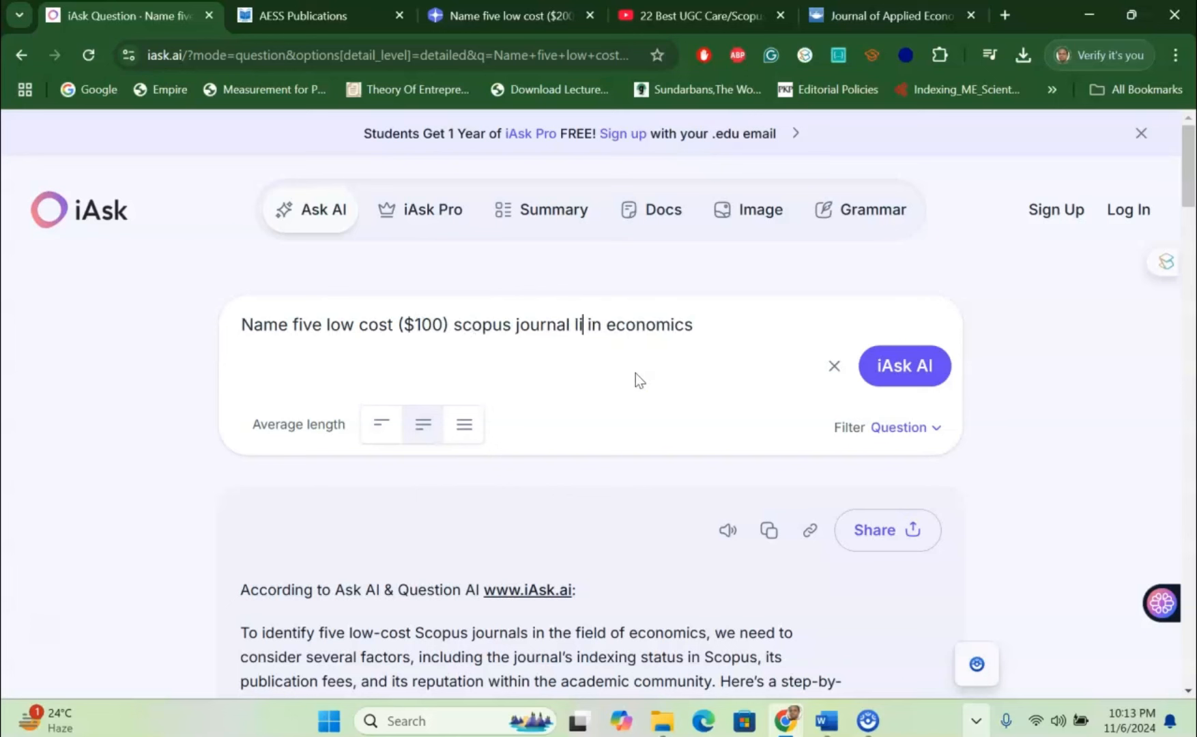
text(st)
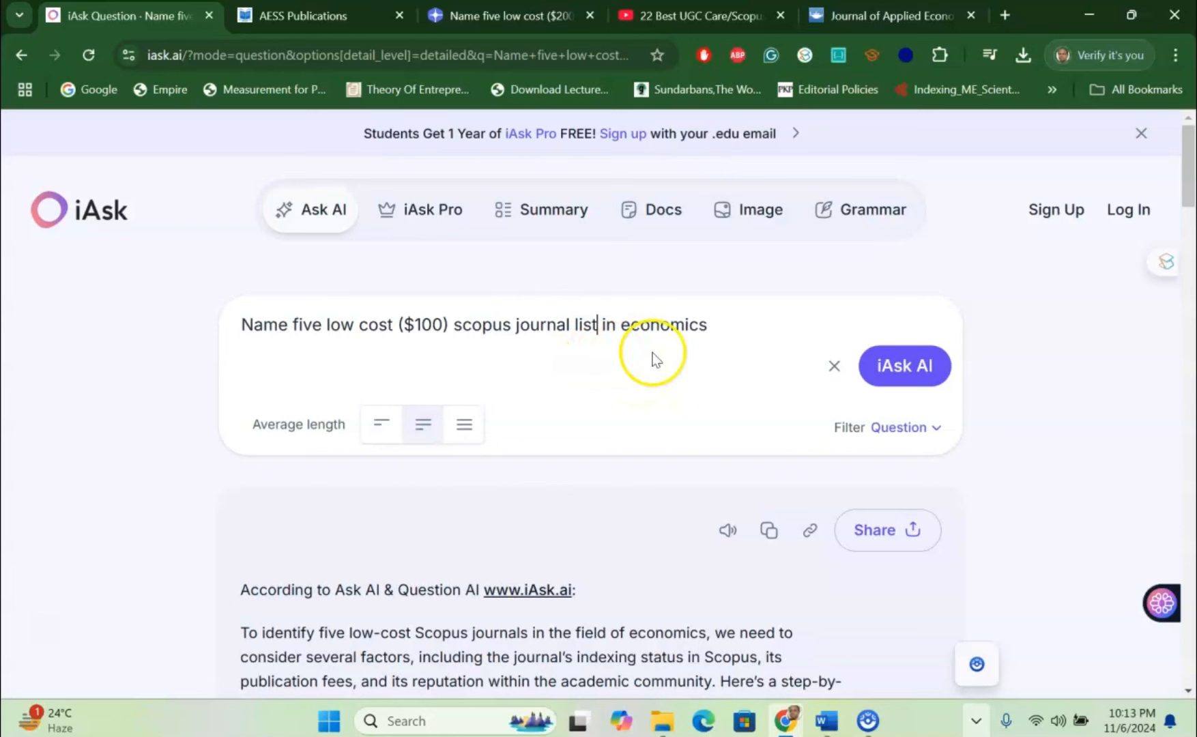
key(Backspace)
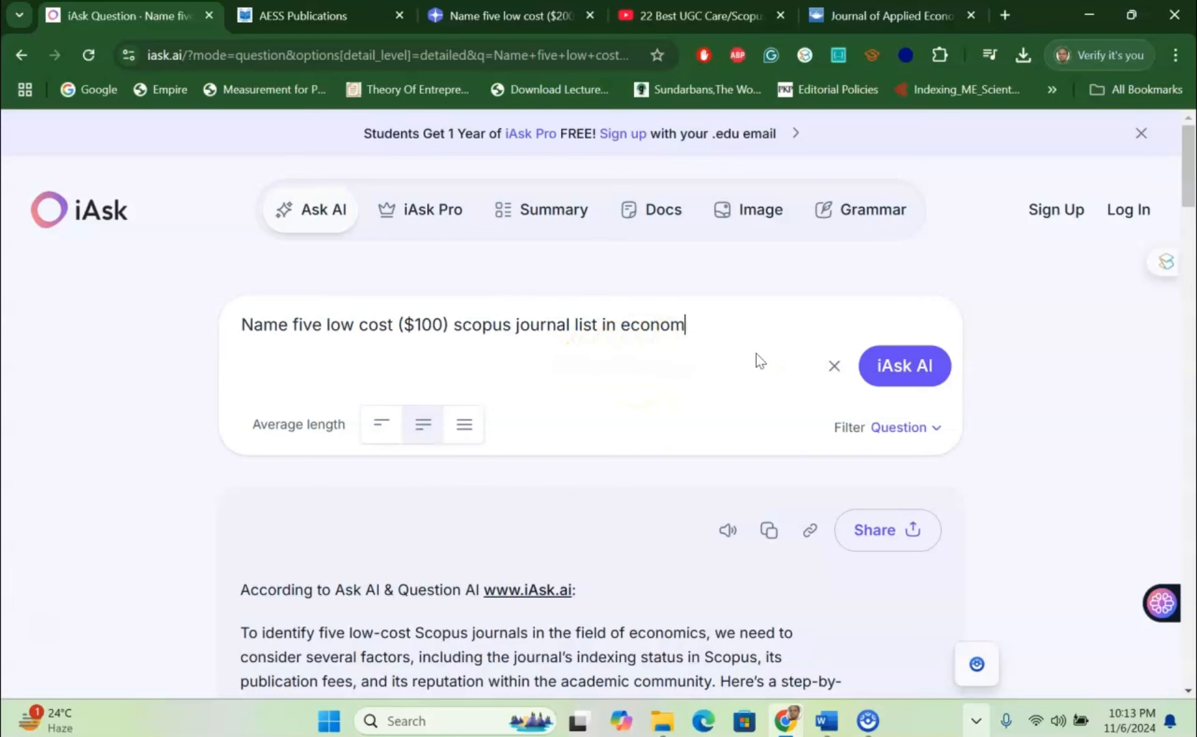
key(Backspace)
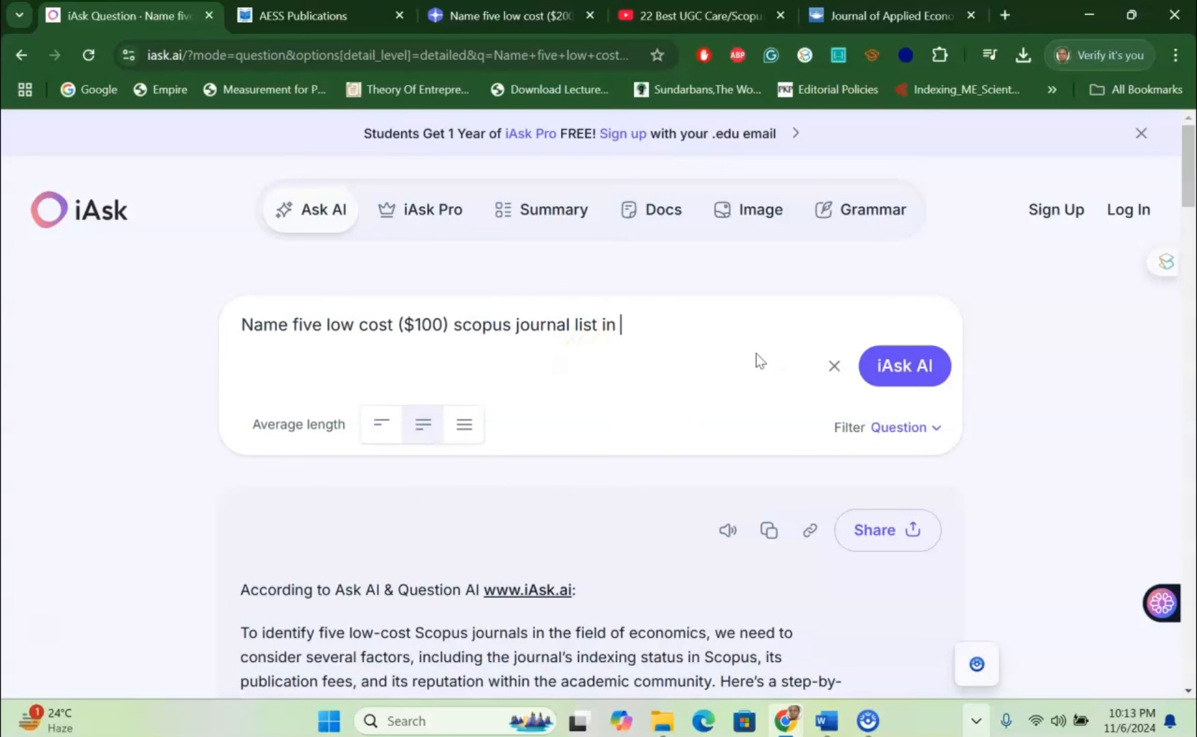
text(commerce)
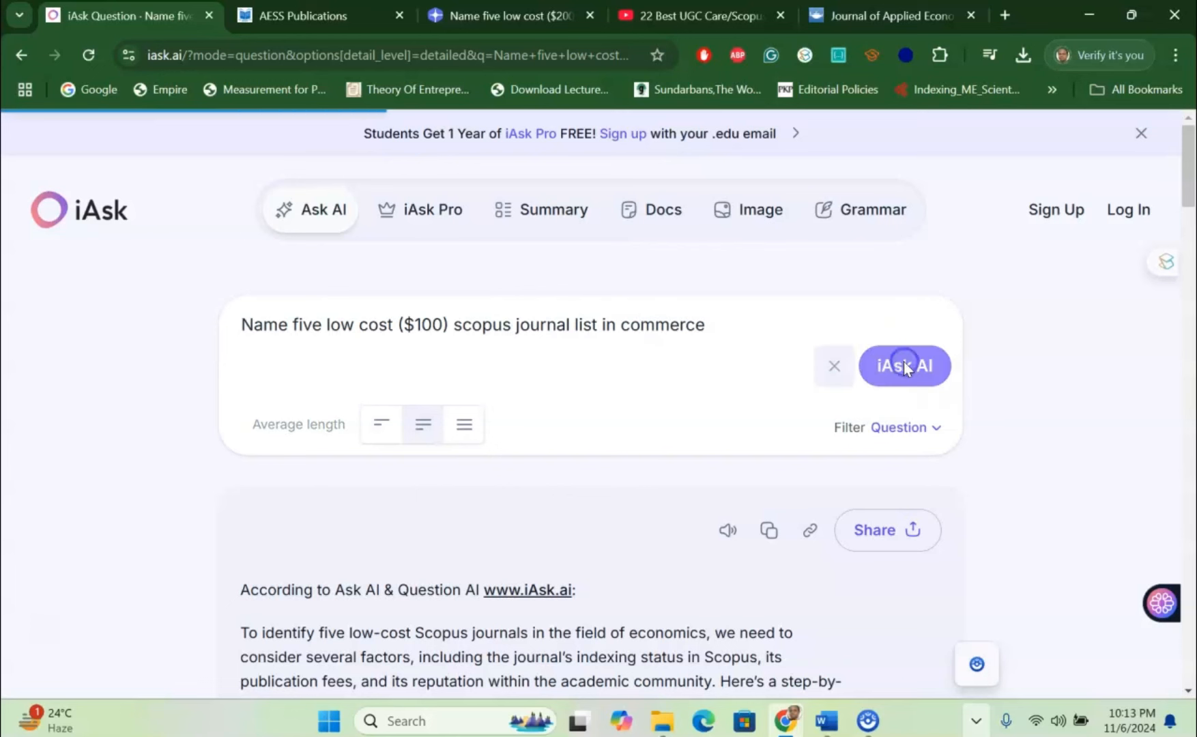
click(904, 365)
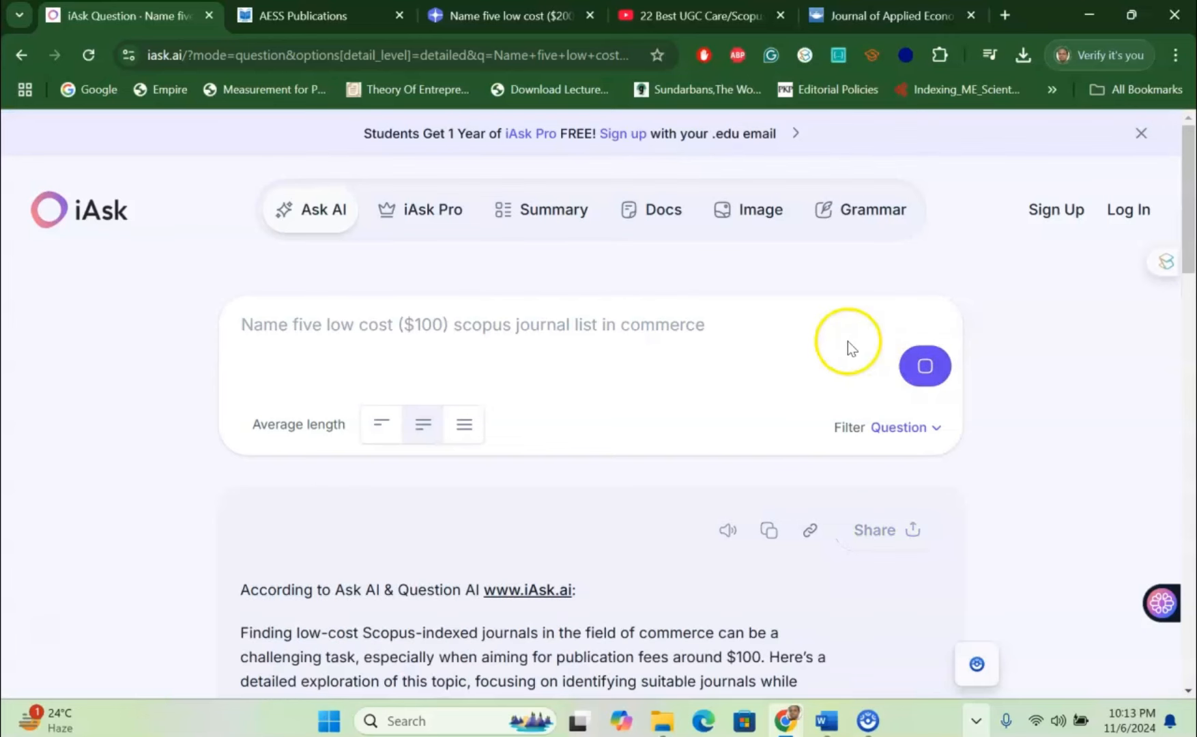
- Read through the five recommended $100 Scopus commerce journals down to the conclusion
scroll(down, 3)
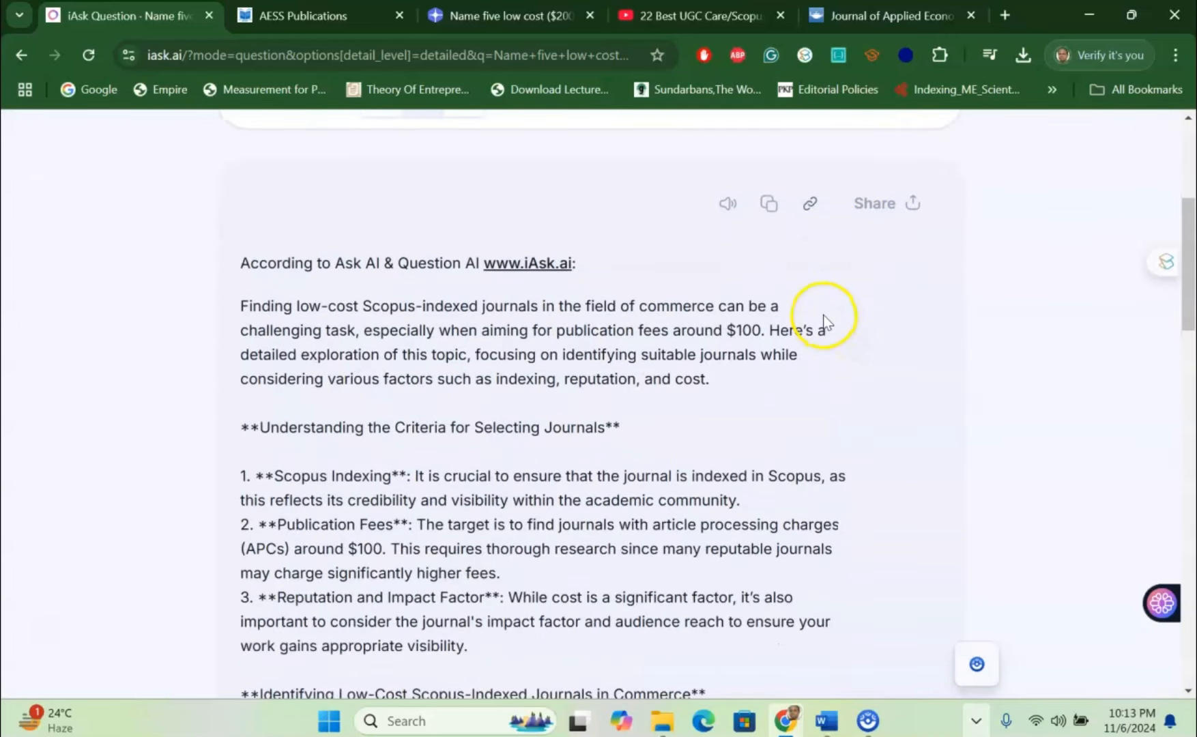
scroll(down, 3)
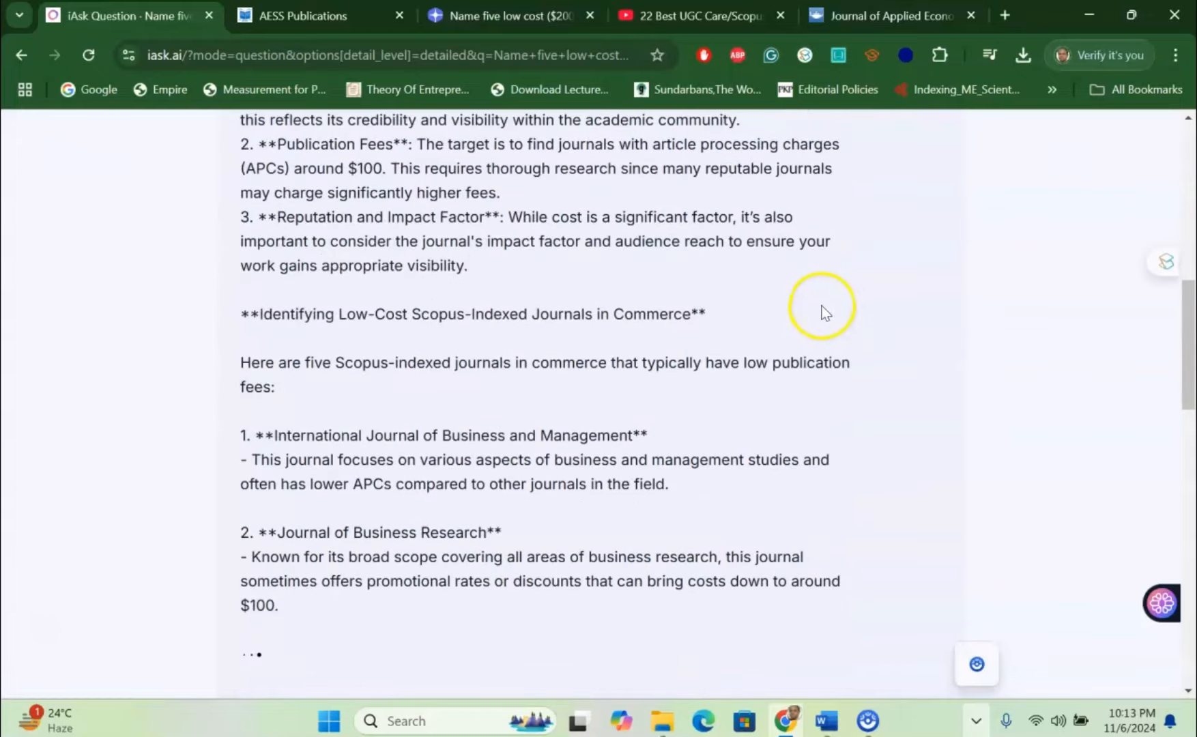
scroll(up, 3)
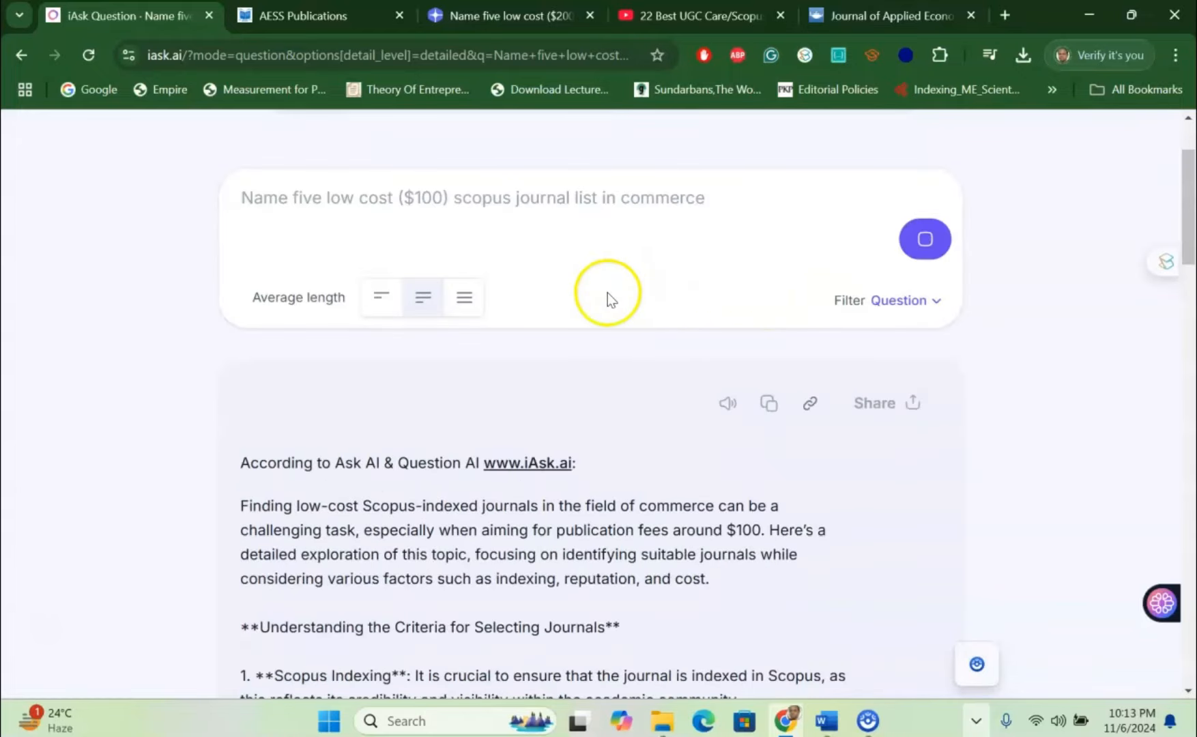
scroll(down, 3)
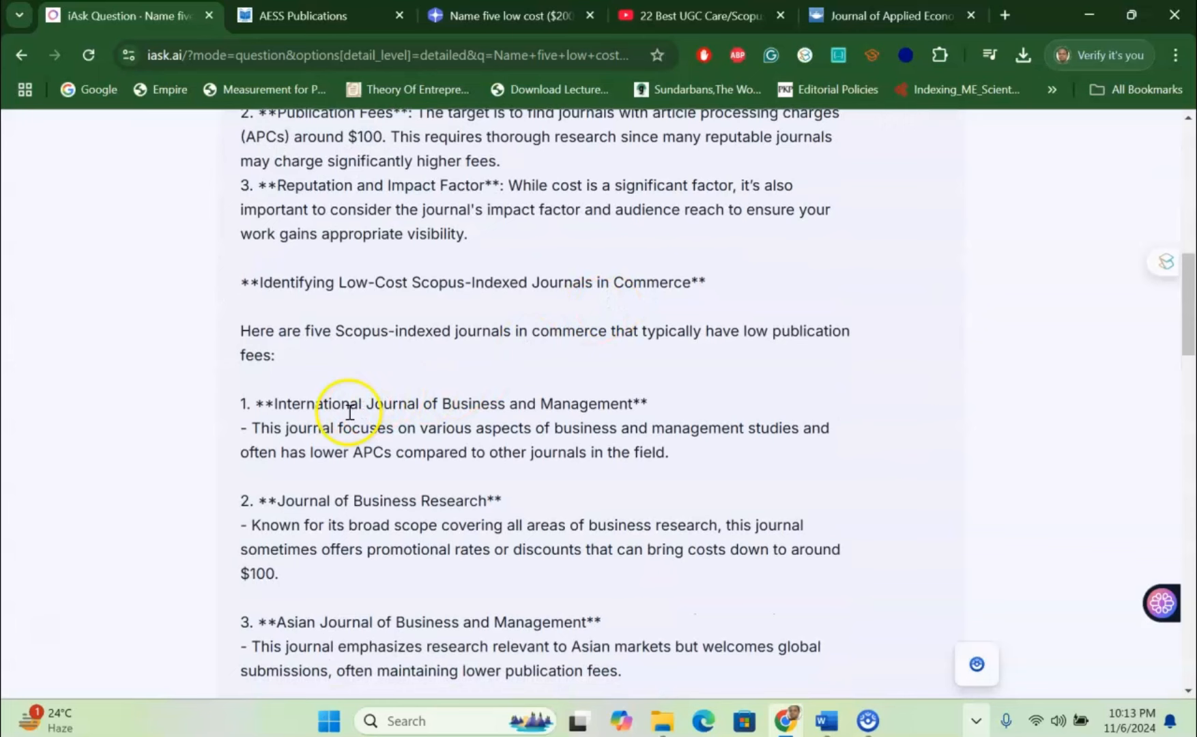
mouse_move(594, 411)
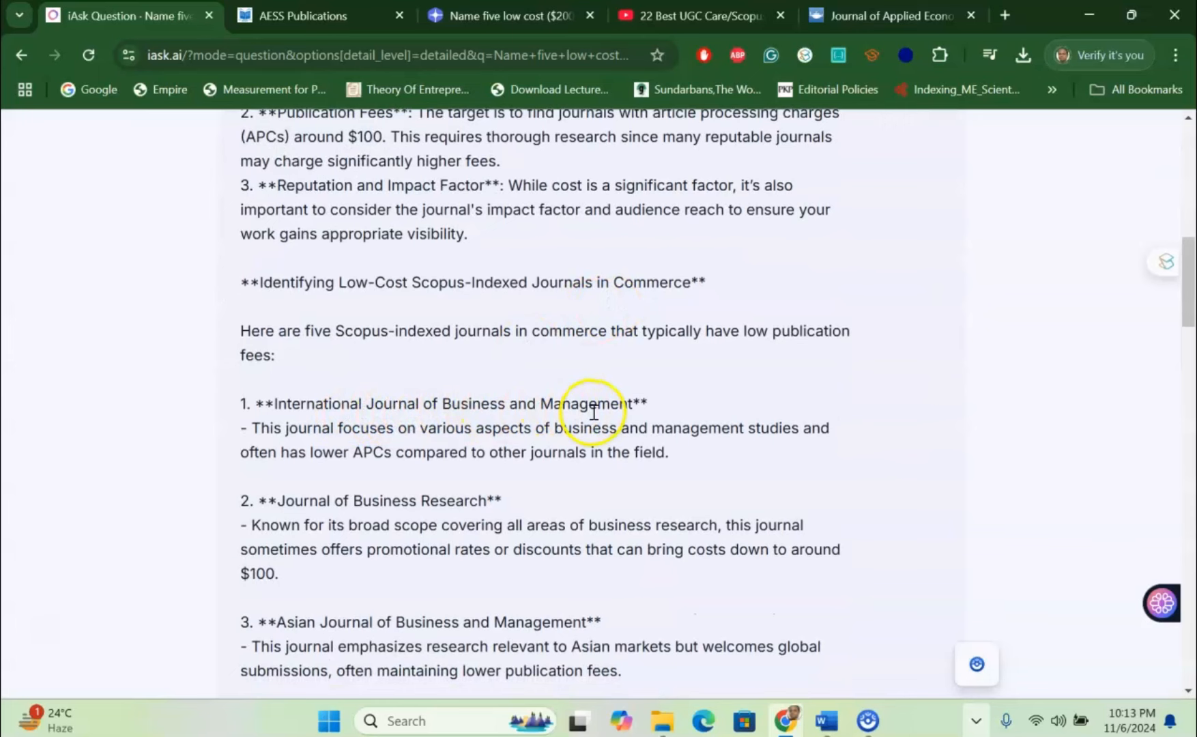
scroll(down, 3)
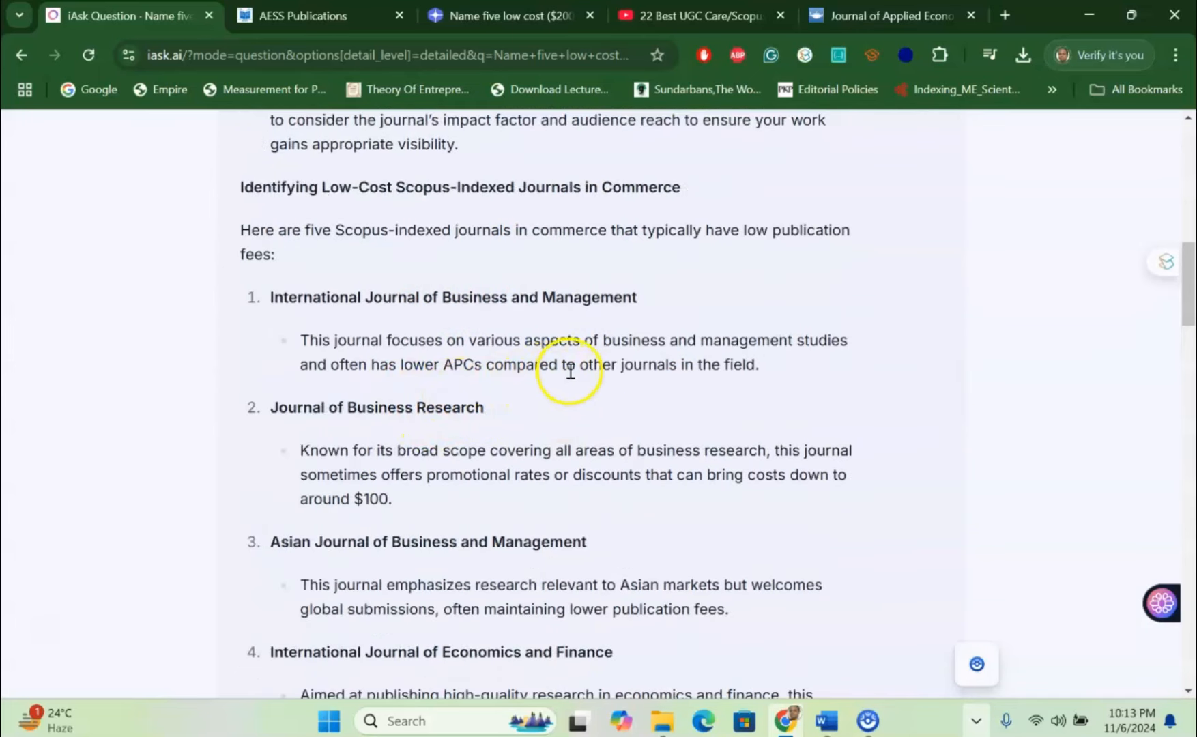
scroll(down, 3)
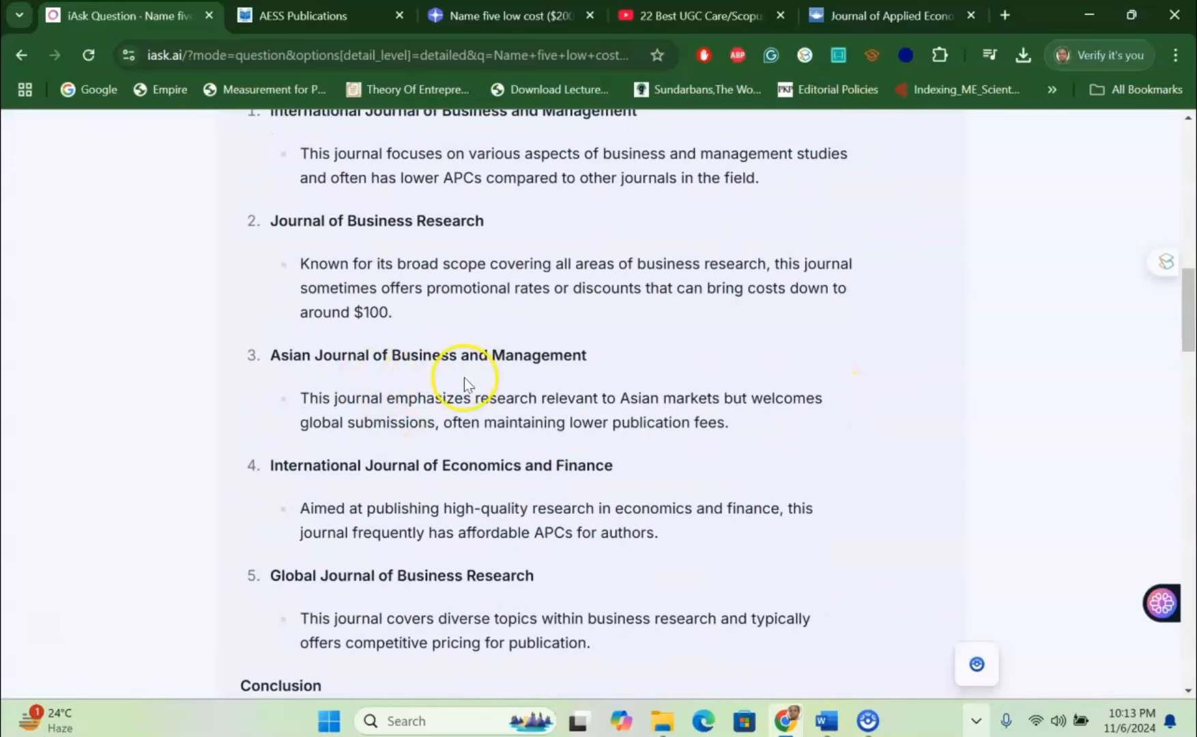
scroll(down, 3)
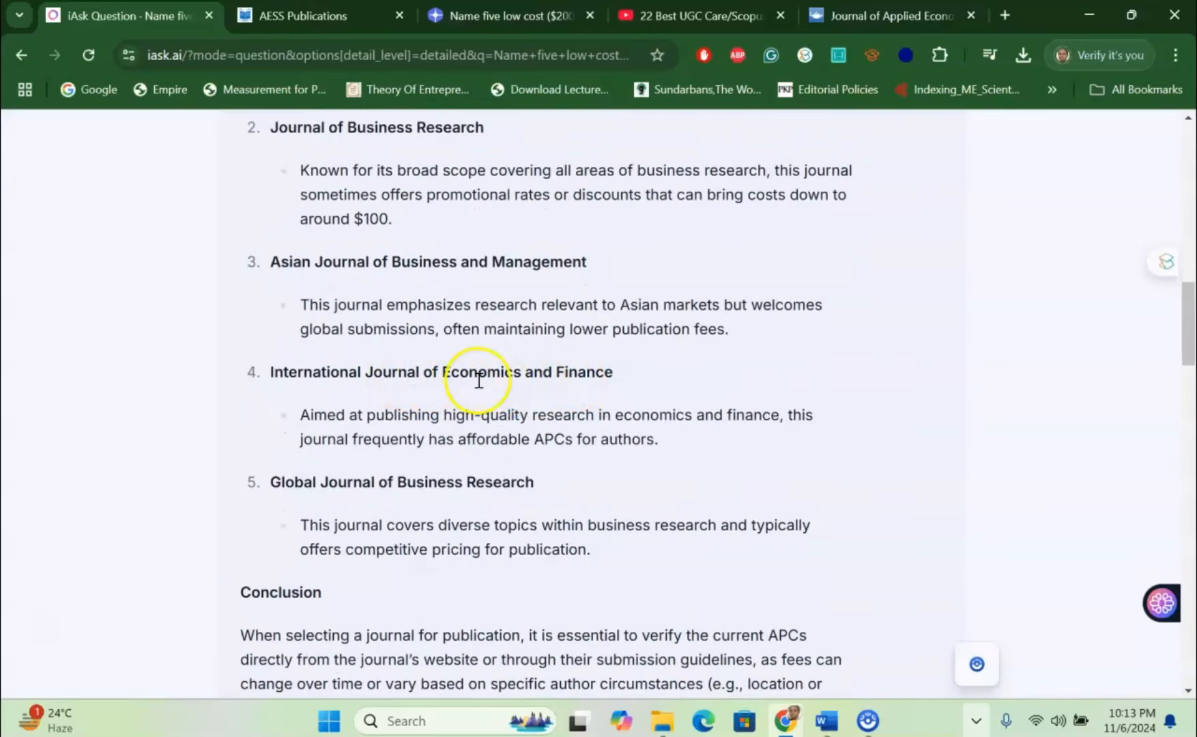
scroll(down, 3)
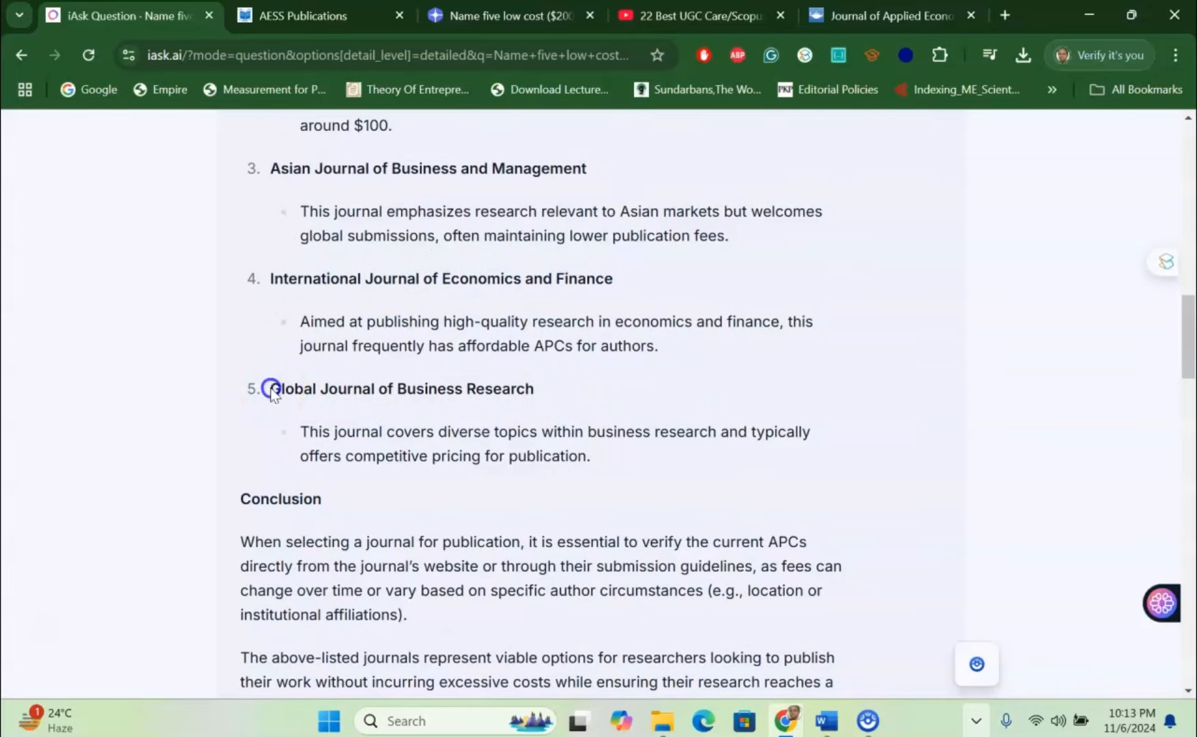
- Search 'global journal of business research' on Google in a new tab
right_click(403, 388)
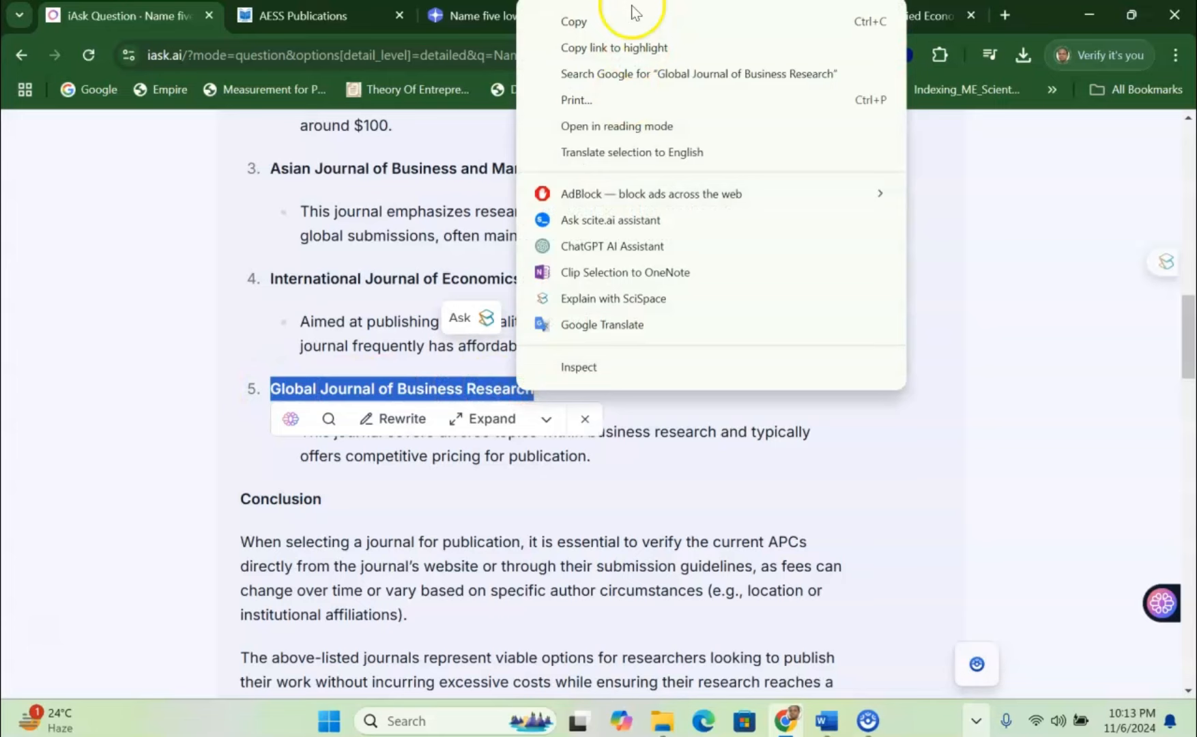
click(1005, 15)
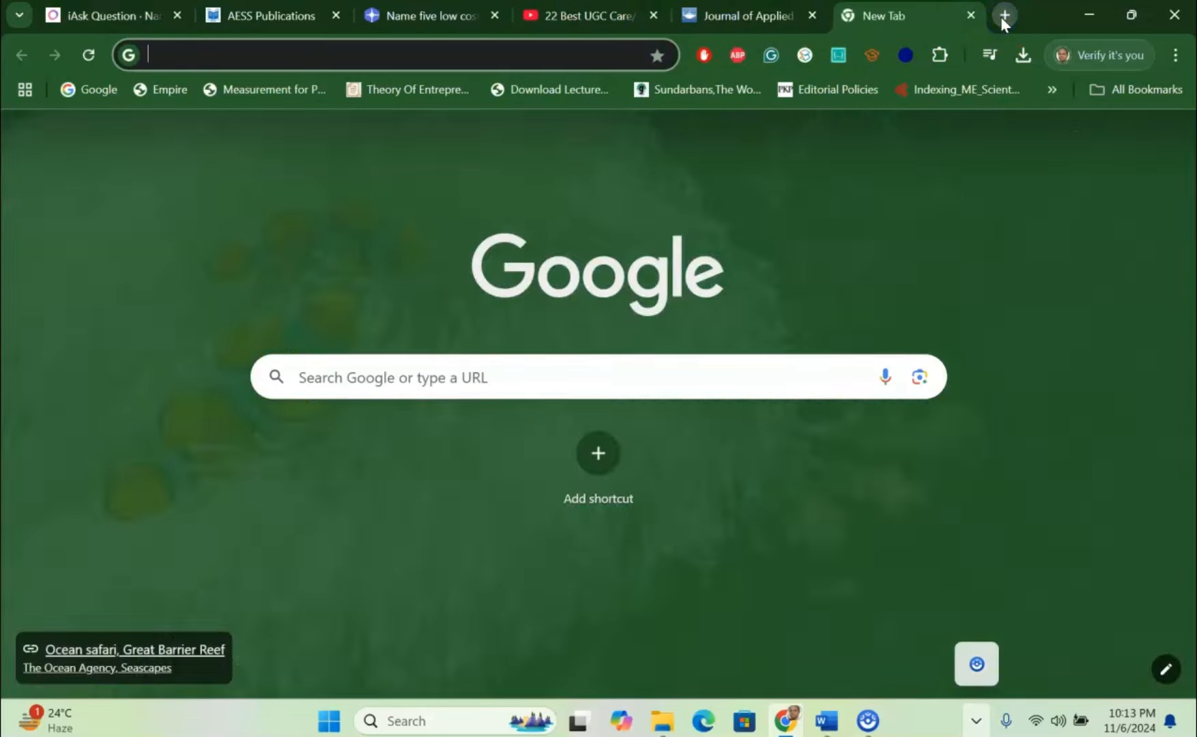
text(global journal of business research)
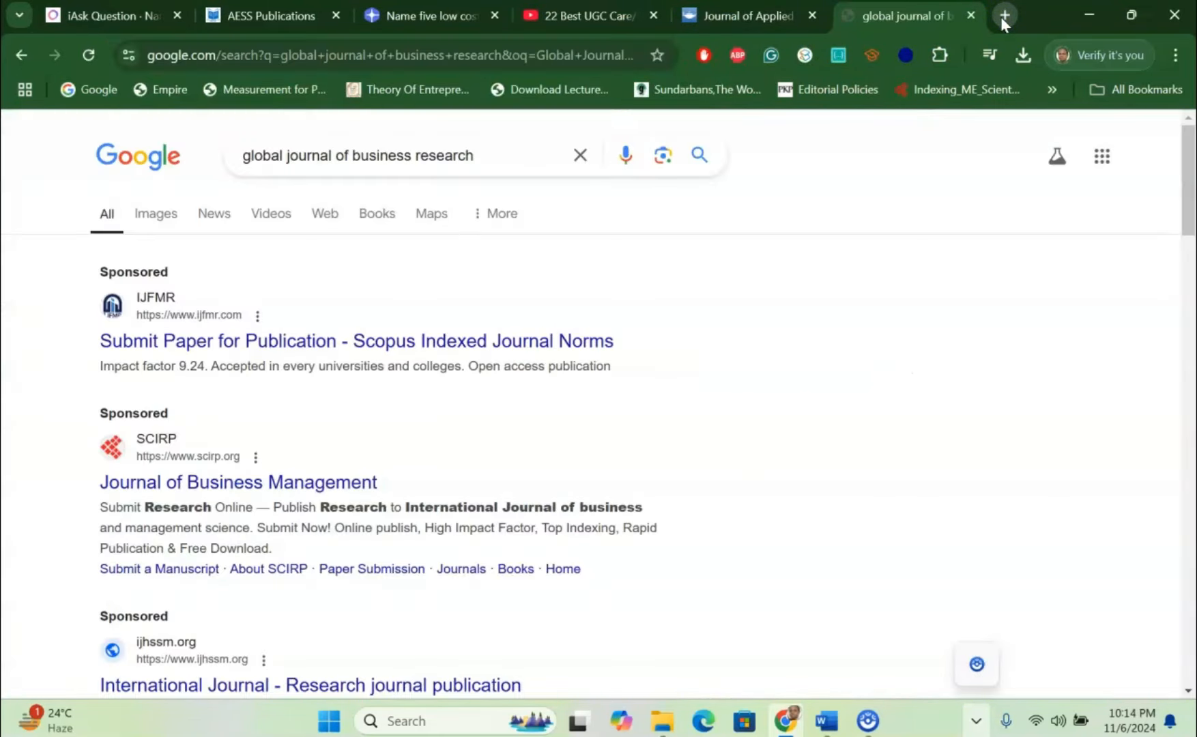
- Open the theibfr.com journal page and review its indexing and notable rankings
click(253, 373)
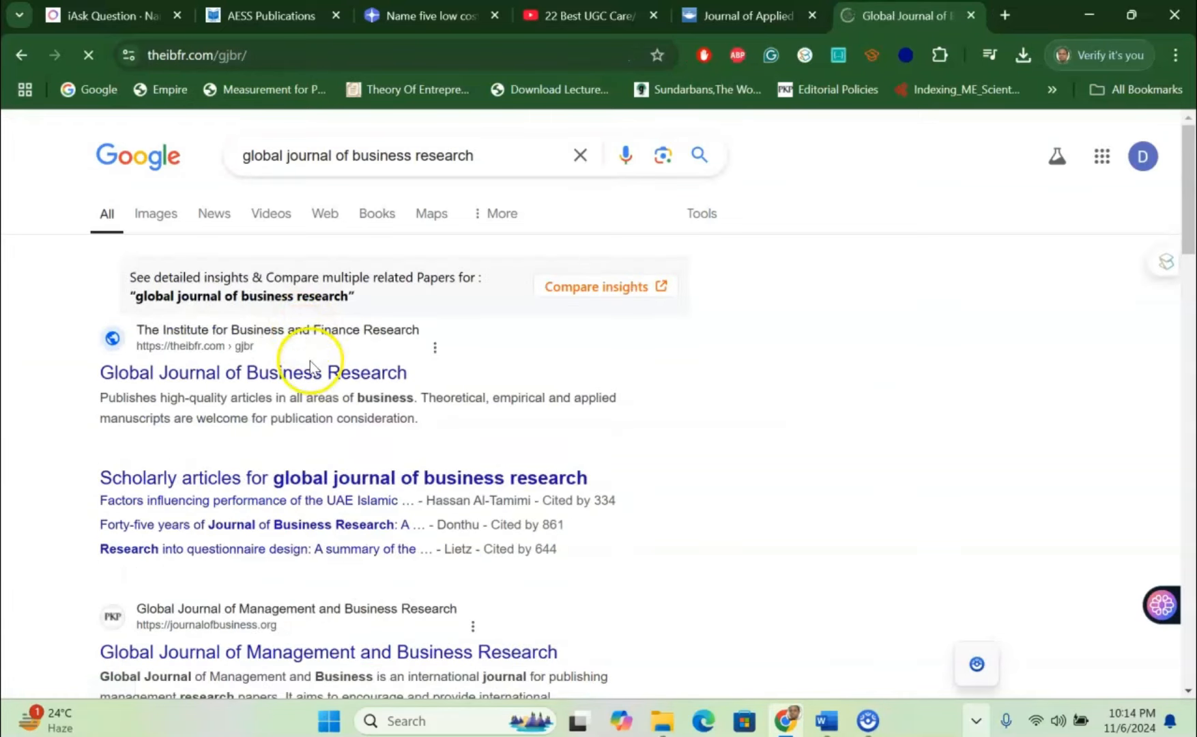
click(252, 373)
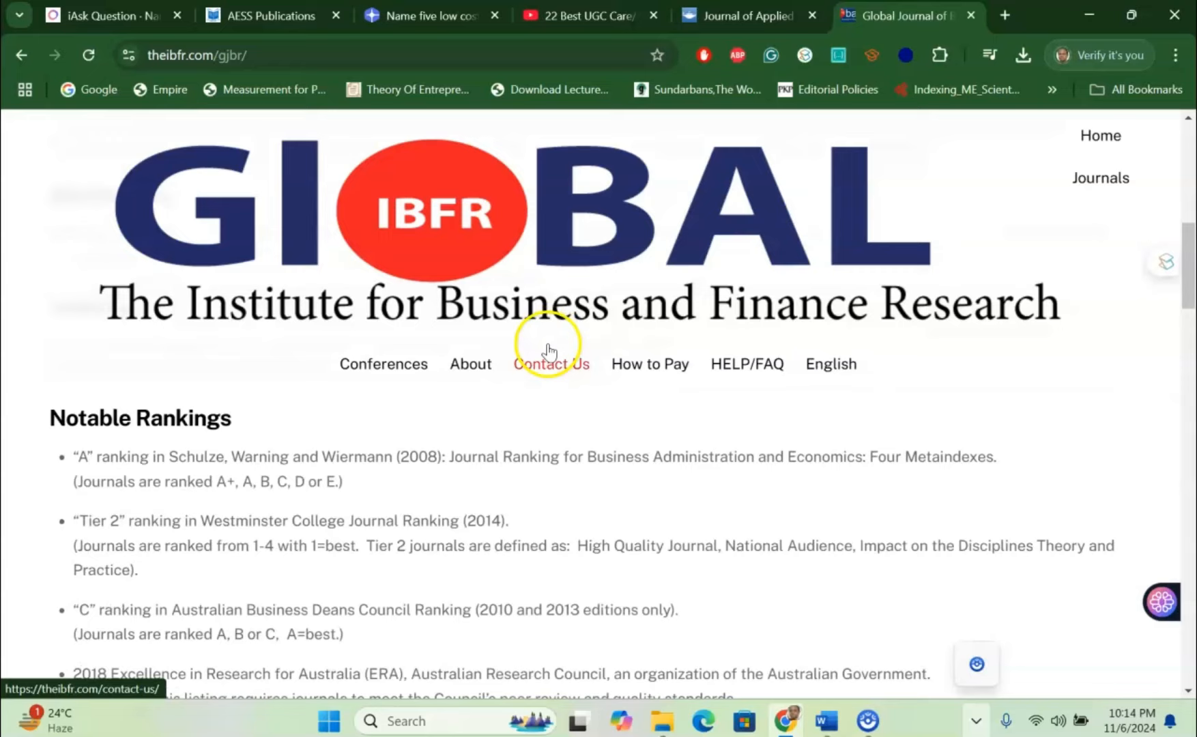
scroll(down, 3)
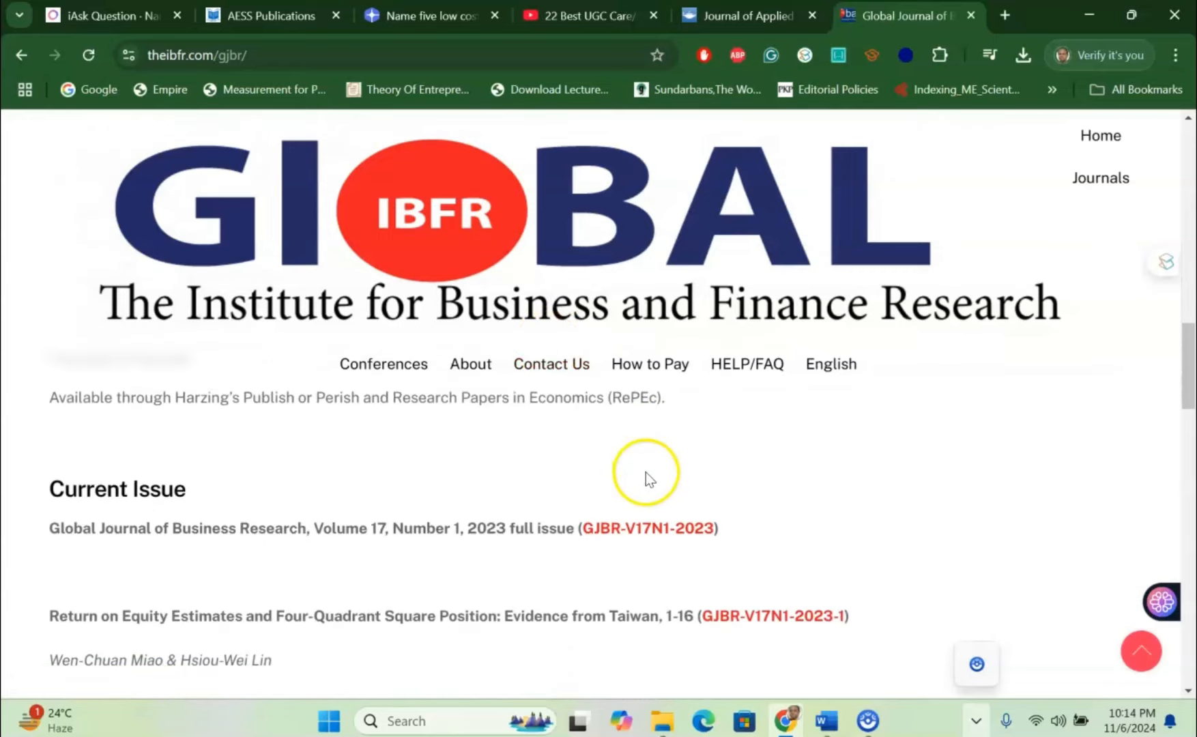
scroll(down, 3)
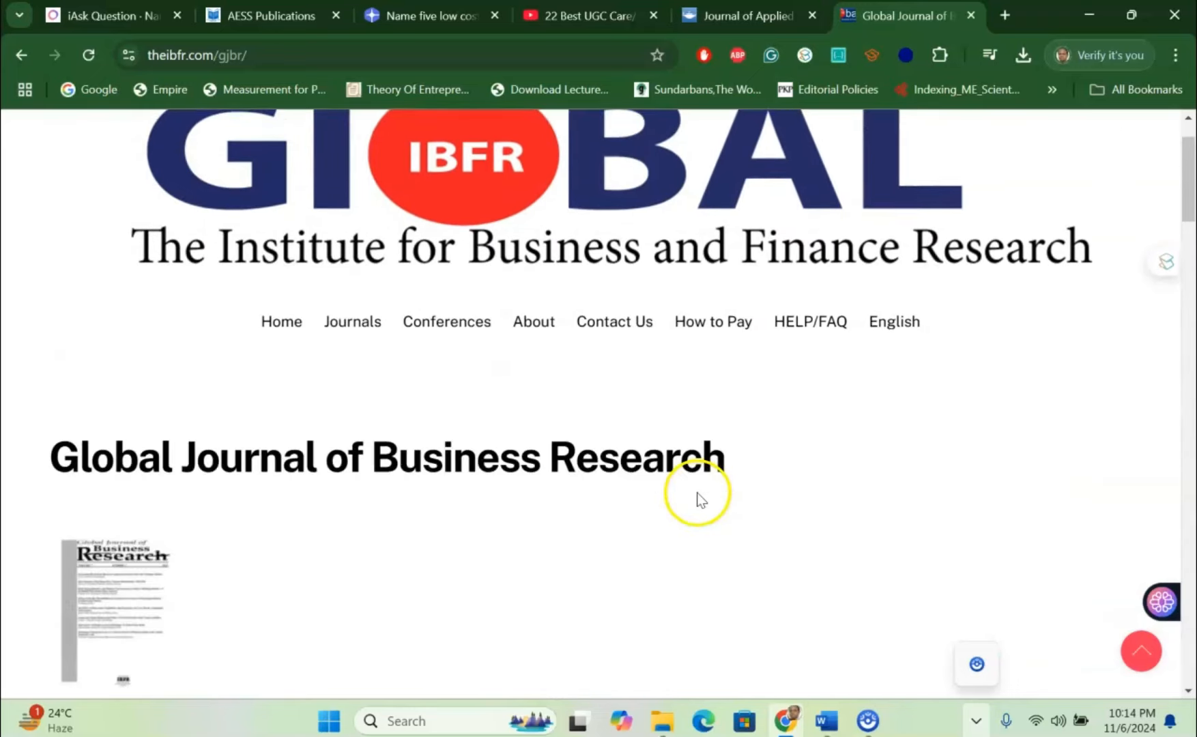
scroll(down, 3)
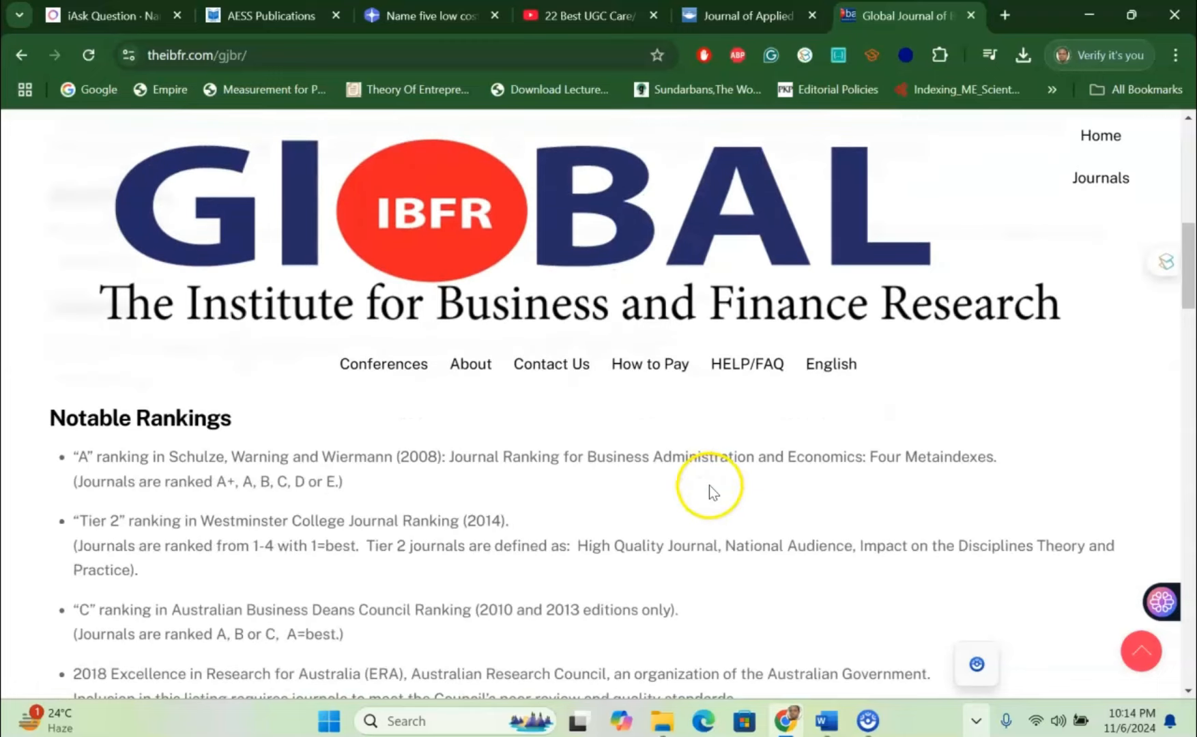
scroll(up, 3)
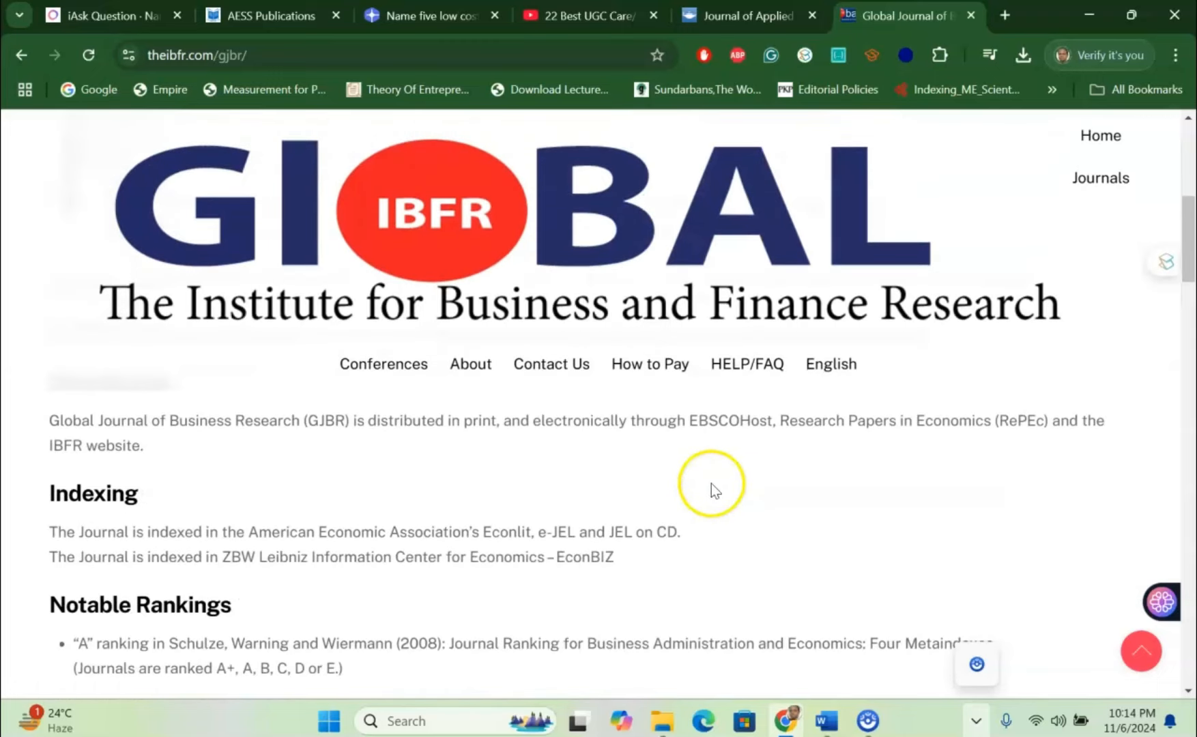
- Return to the you.com research report and scroll to its Economic Affairs entry
click(427, 15)
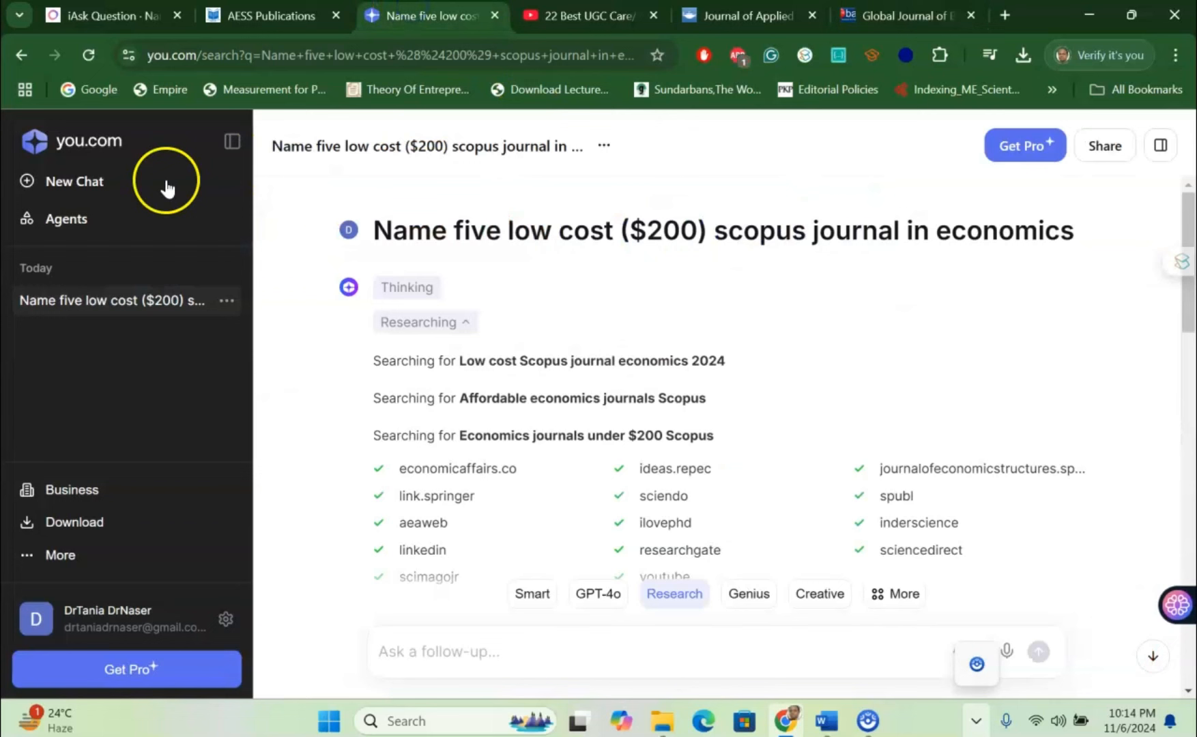
mouse_move(86, 141)
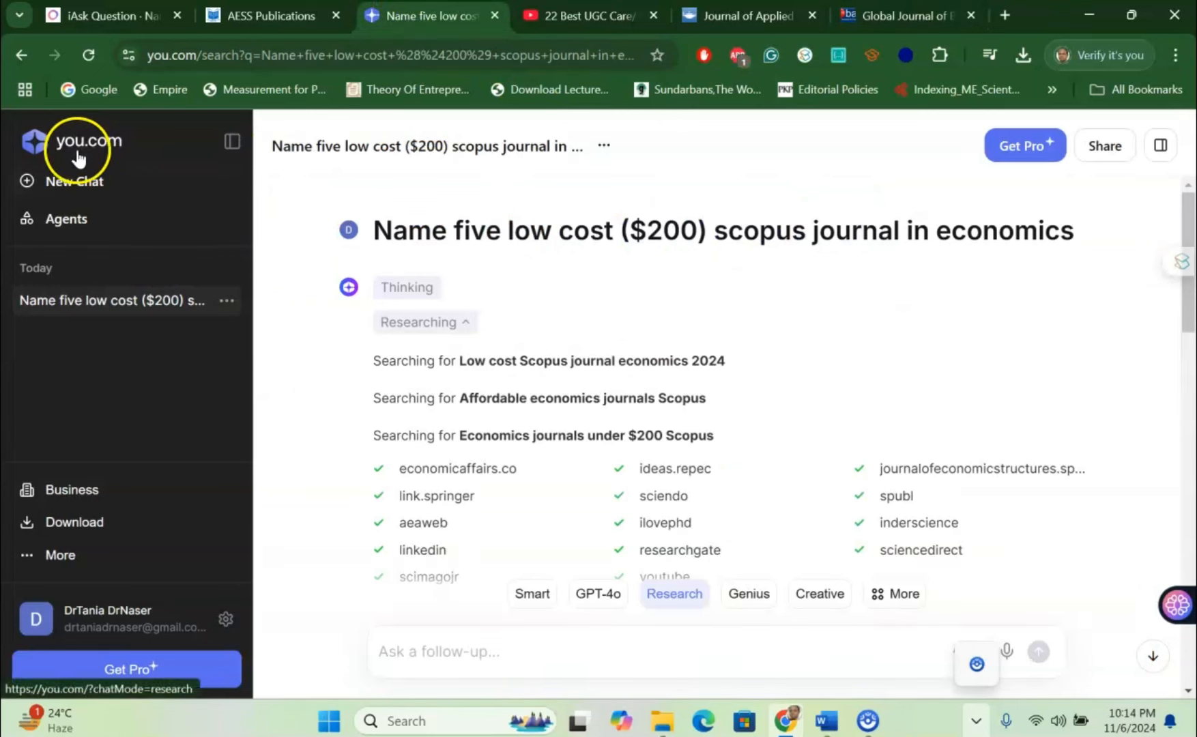
mouse_move(400, 243)
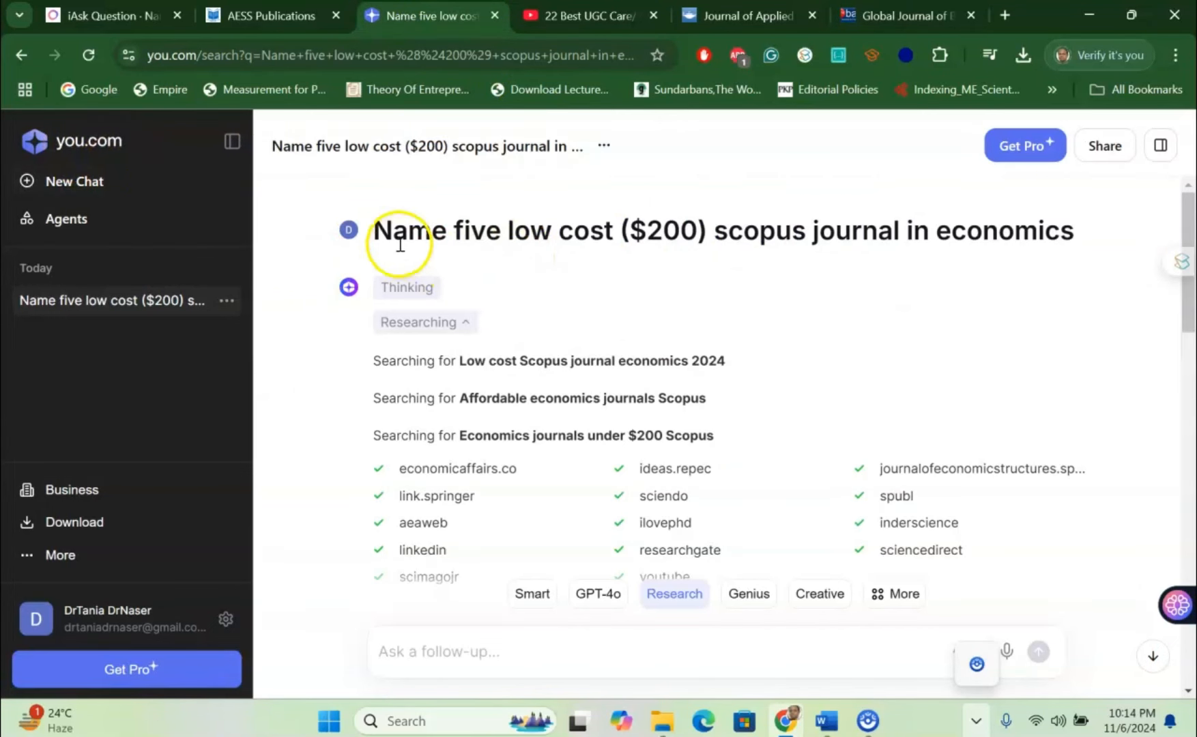
mouse_move(651, 240)
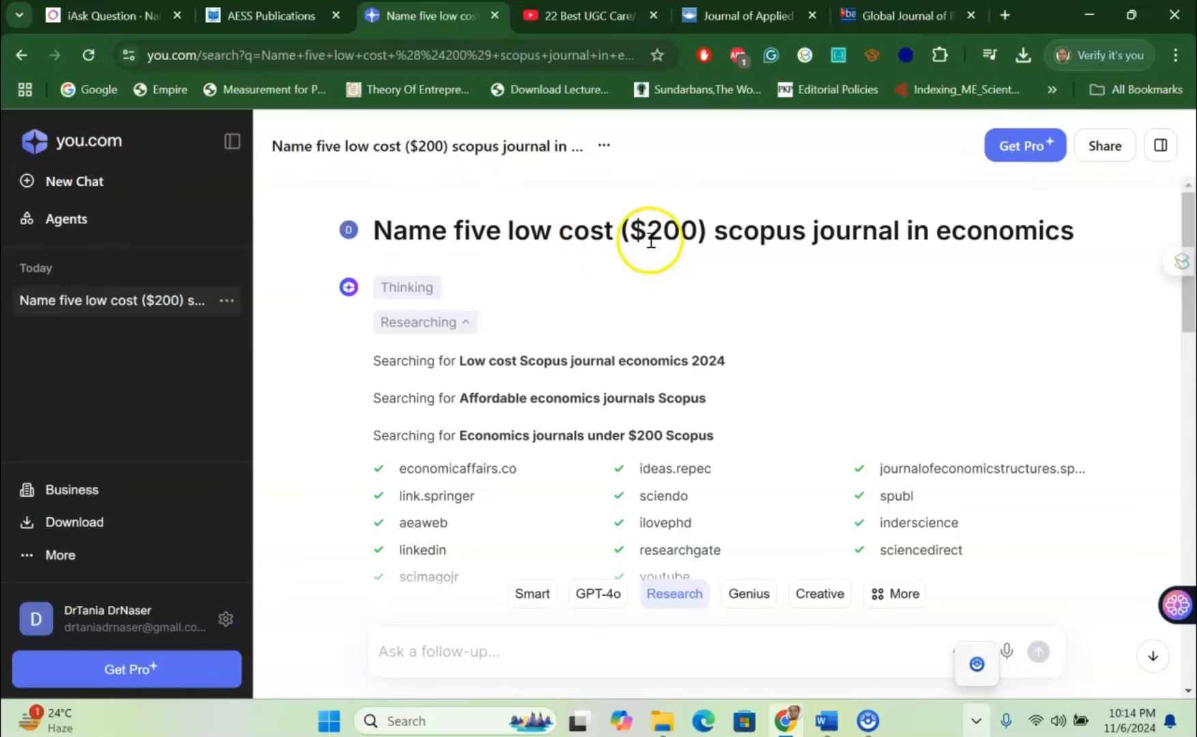
mouse_move(1005, 240)
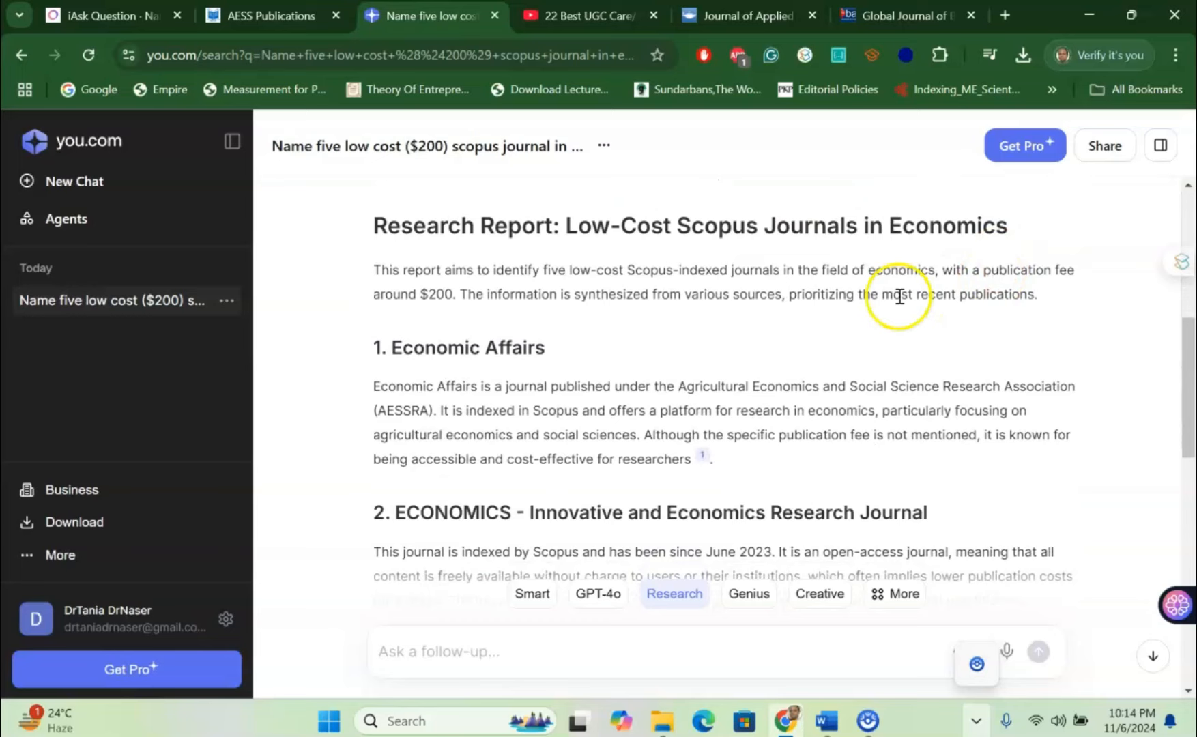
scroll(down, 3)
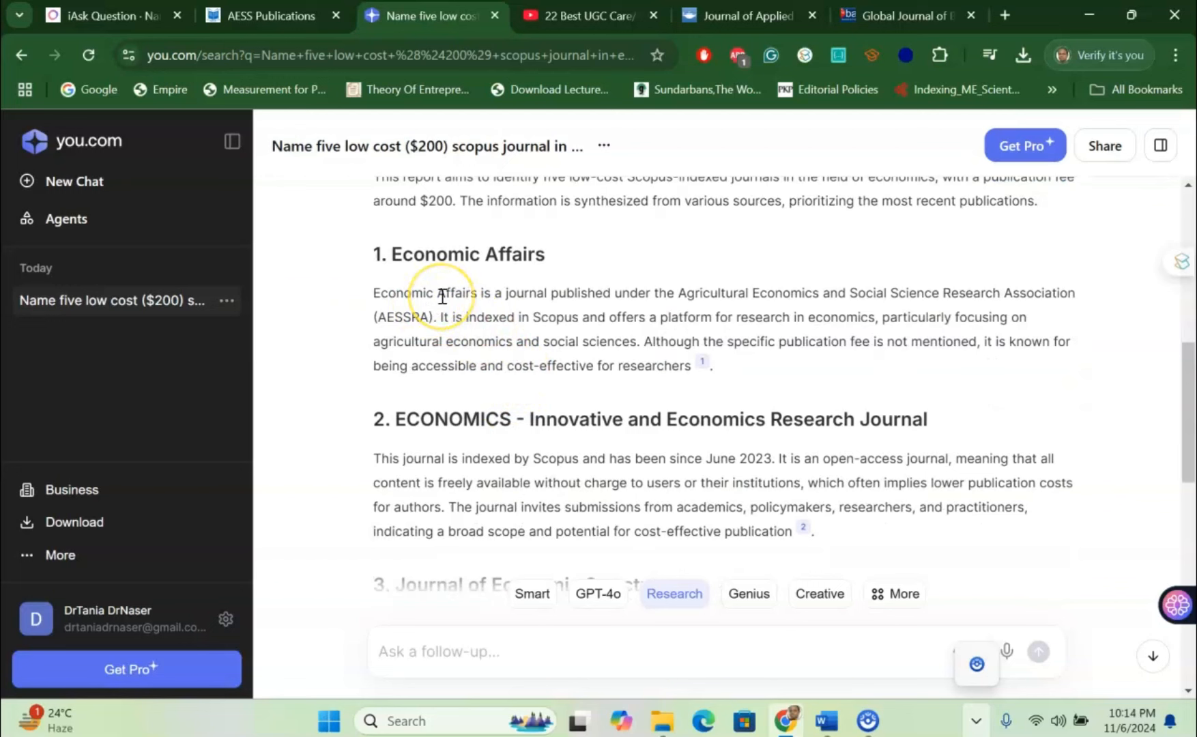
mouse_move(502, 308)
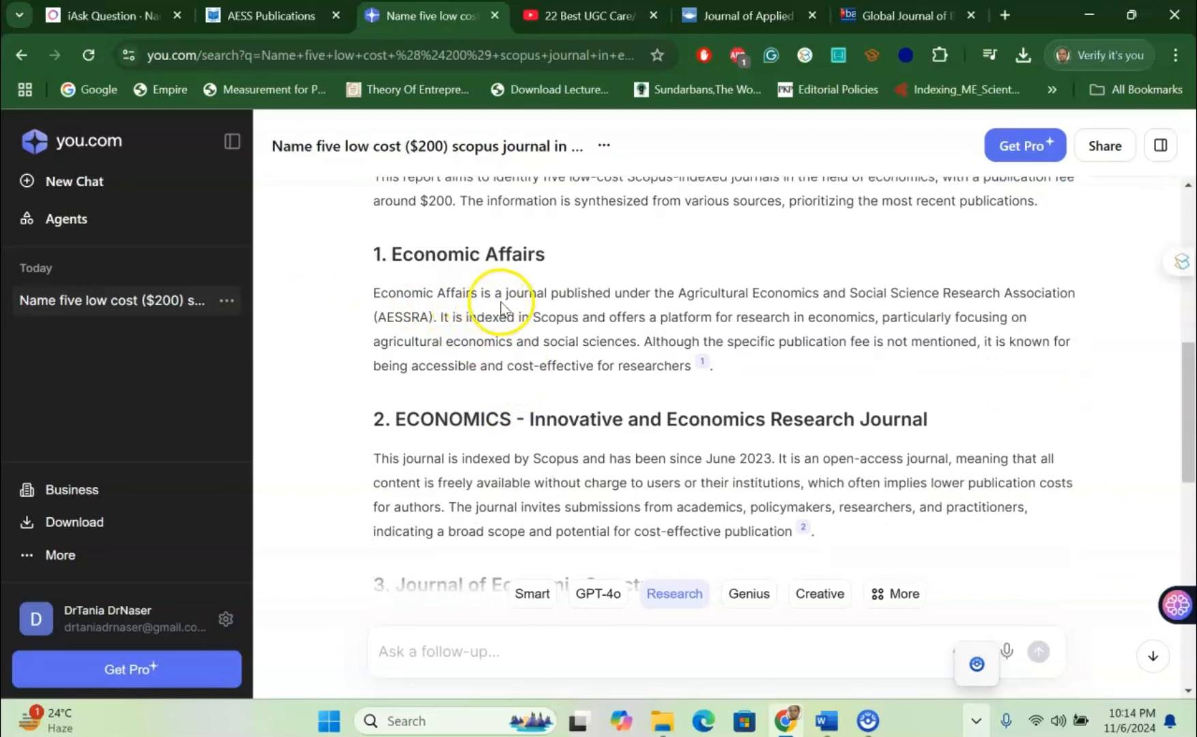
mouse_move(809, 301)
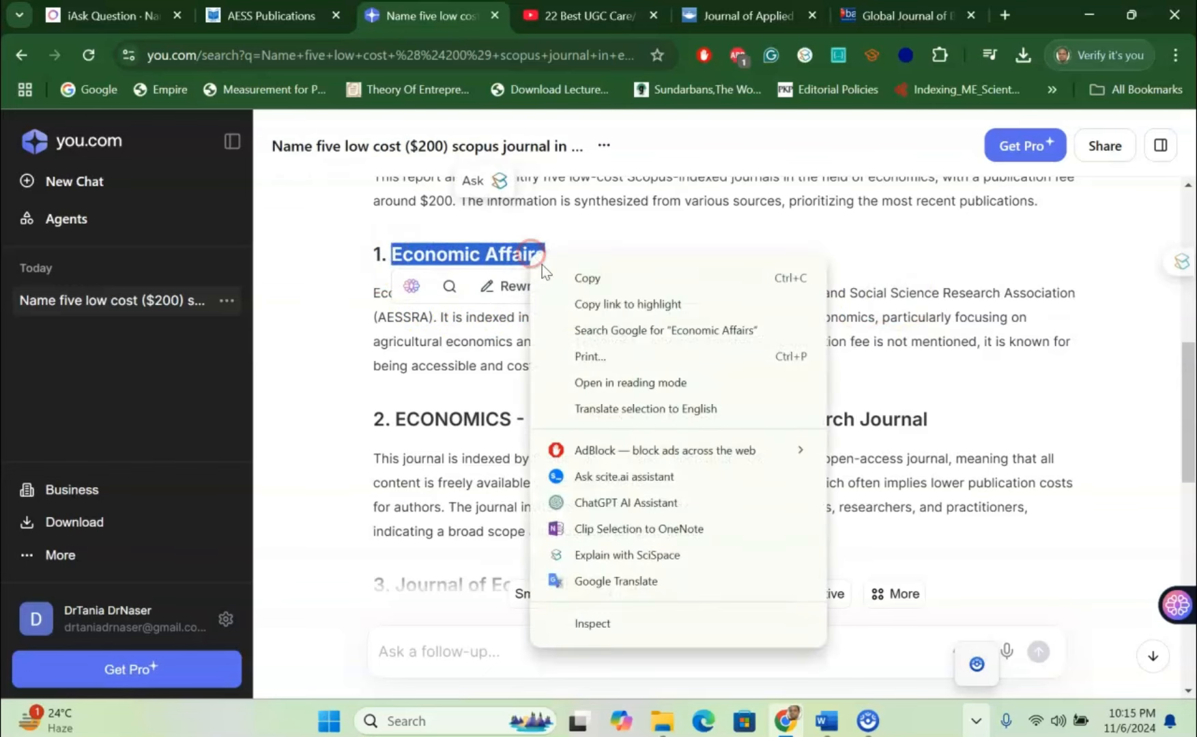
- Search Google for "Economic Affairs" from the you.com report heading
click(1003, 14)
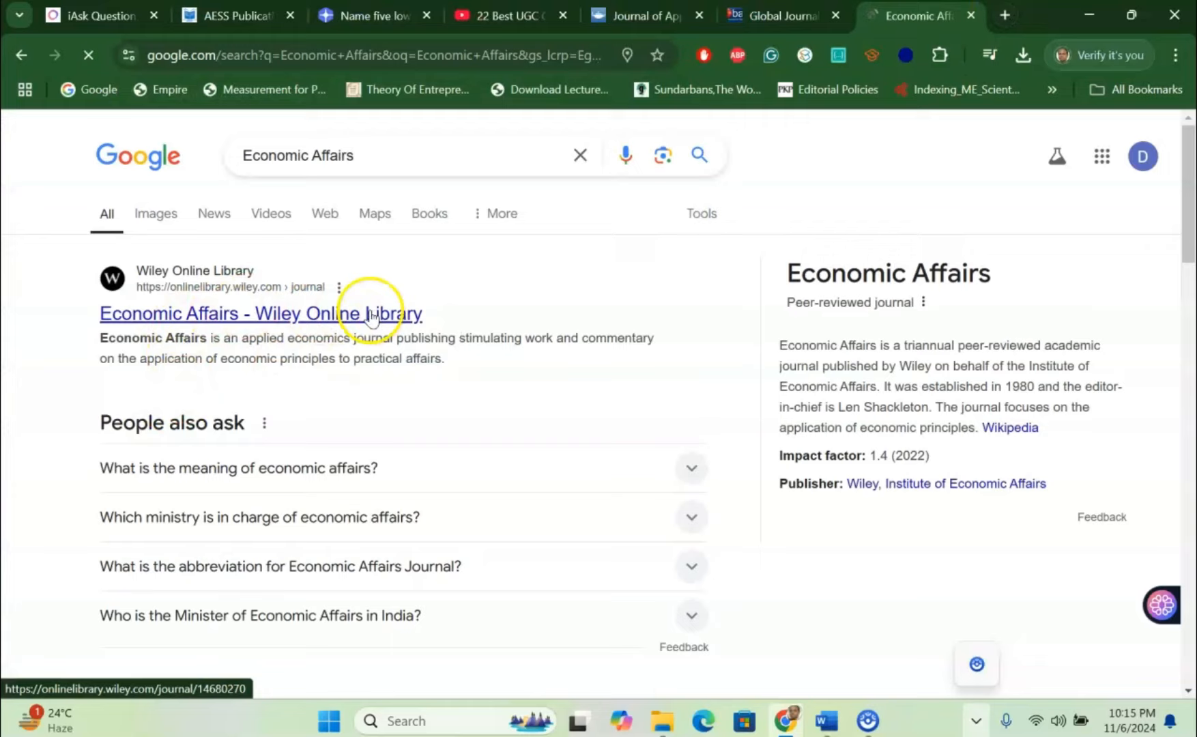
- Open the 'Economic Affairs-Scopus Indexed Peer Reviewed Journal' result at economicaffairs.co.in
scroll(down, 3)
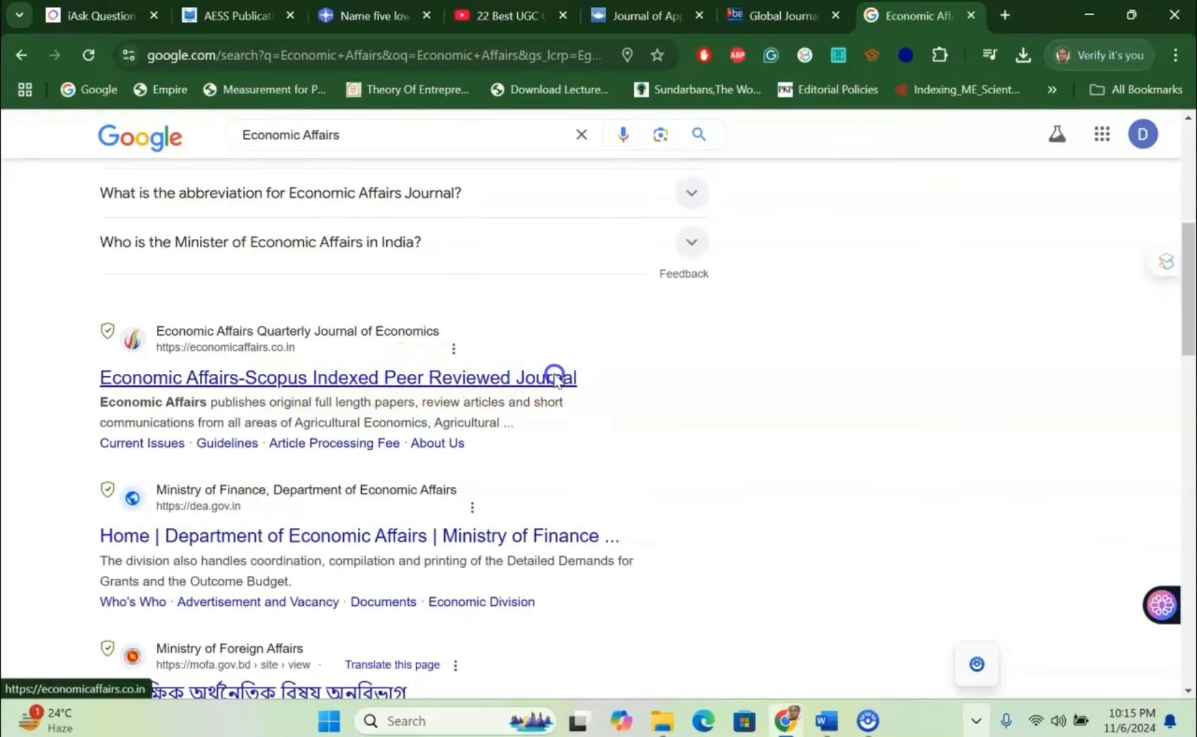
click(338, 377)
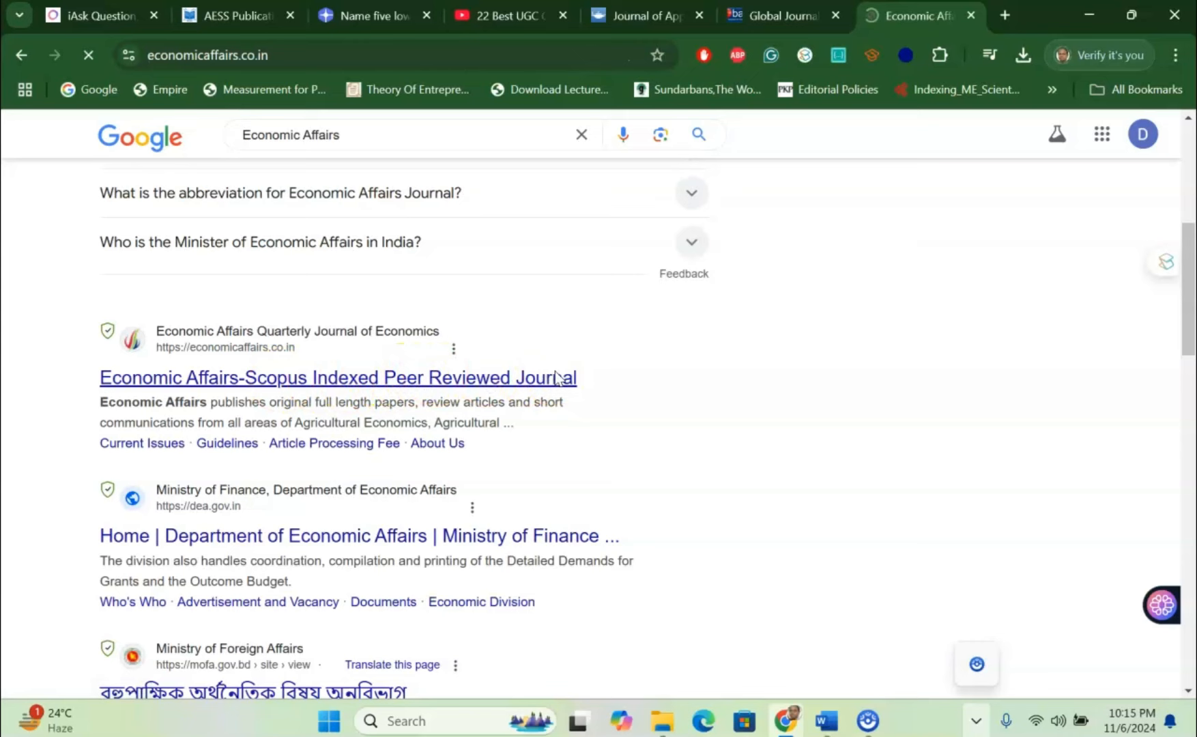
click(336, 377)
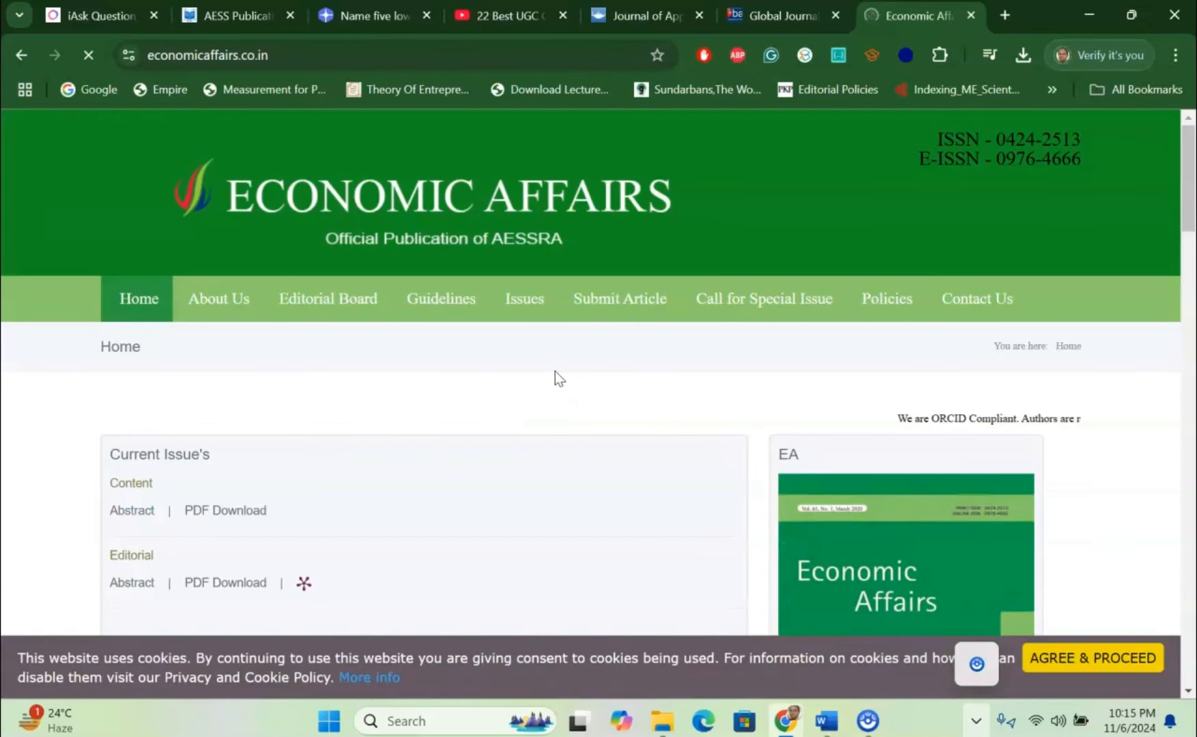
scroll(down, 3)
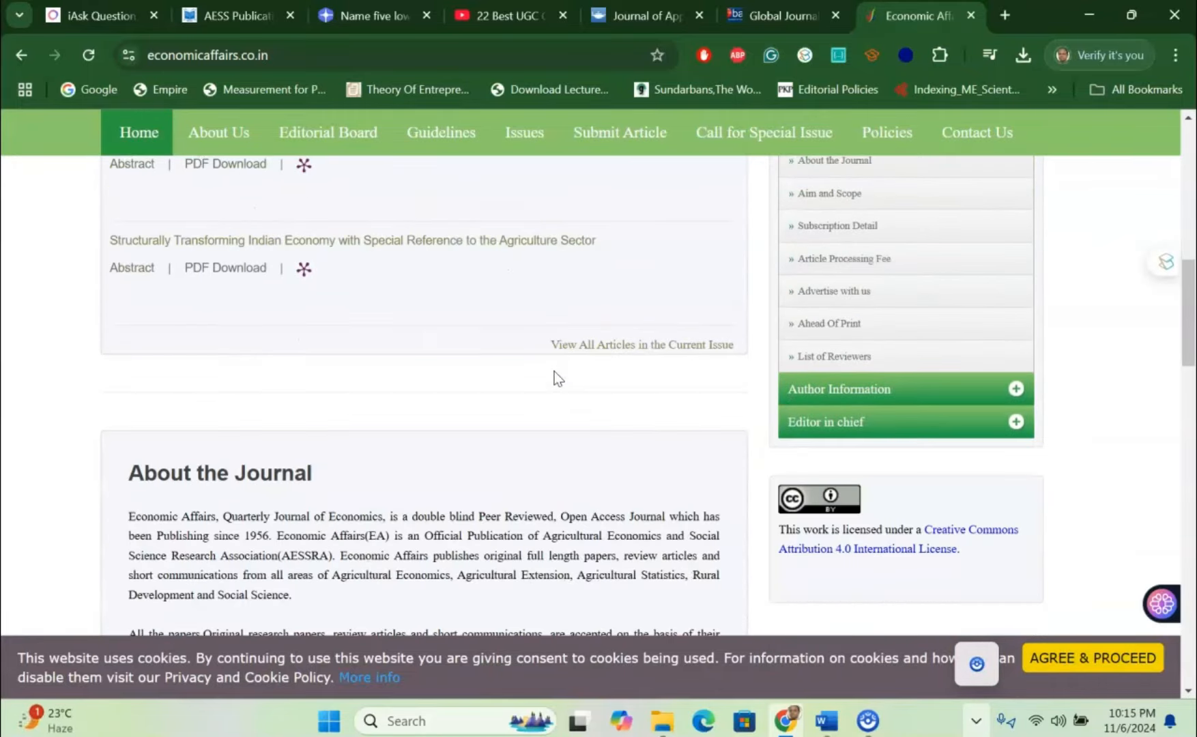
scroll(down, 3)
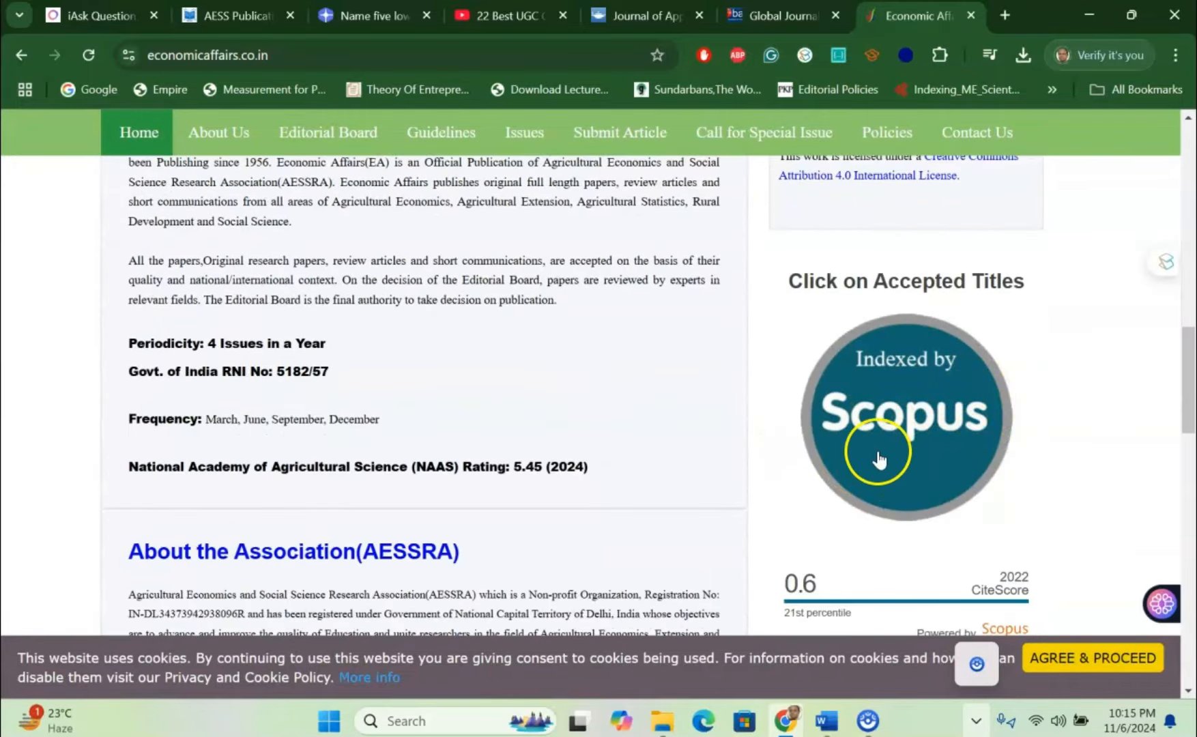
mouse_move(648, 418)
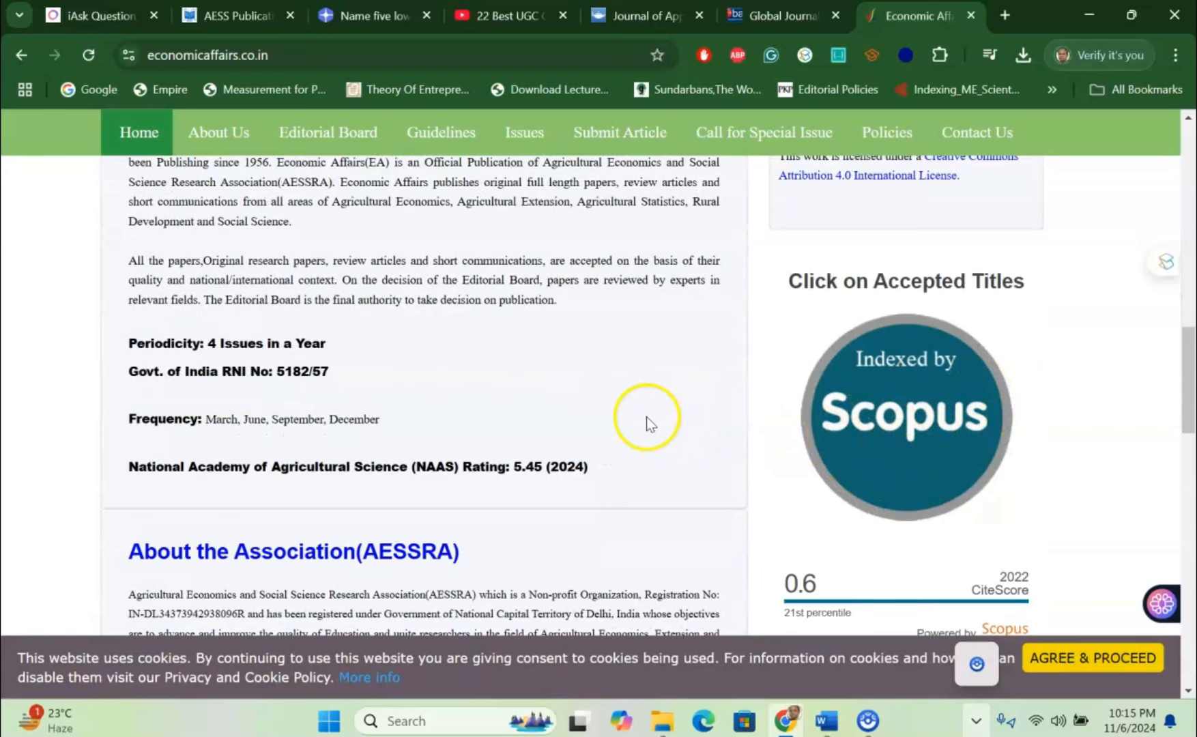
mouse_move(639, 424)
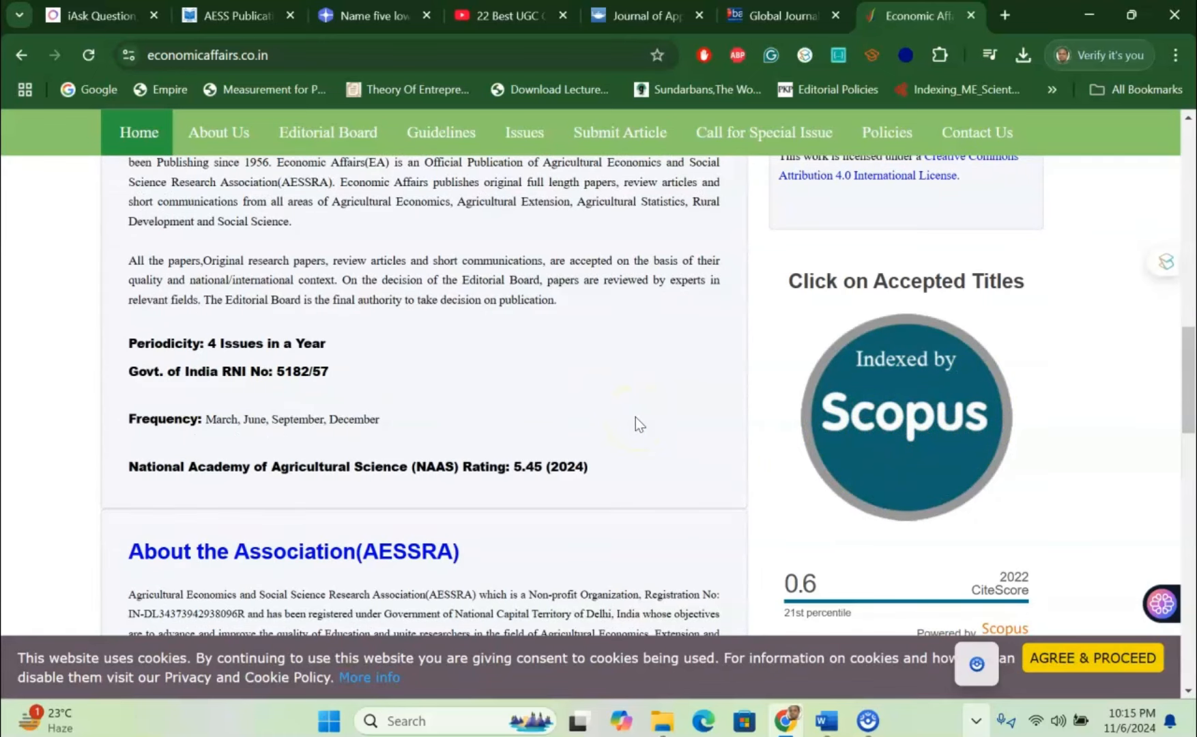
scroll(down, 3)
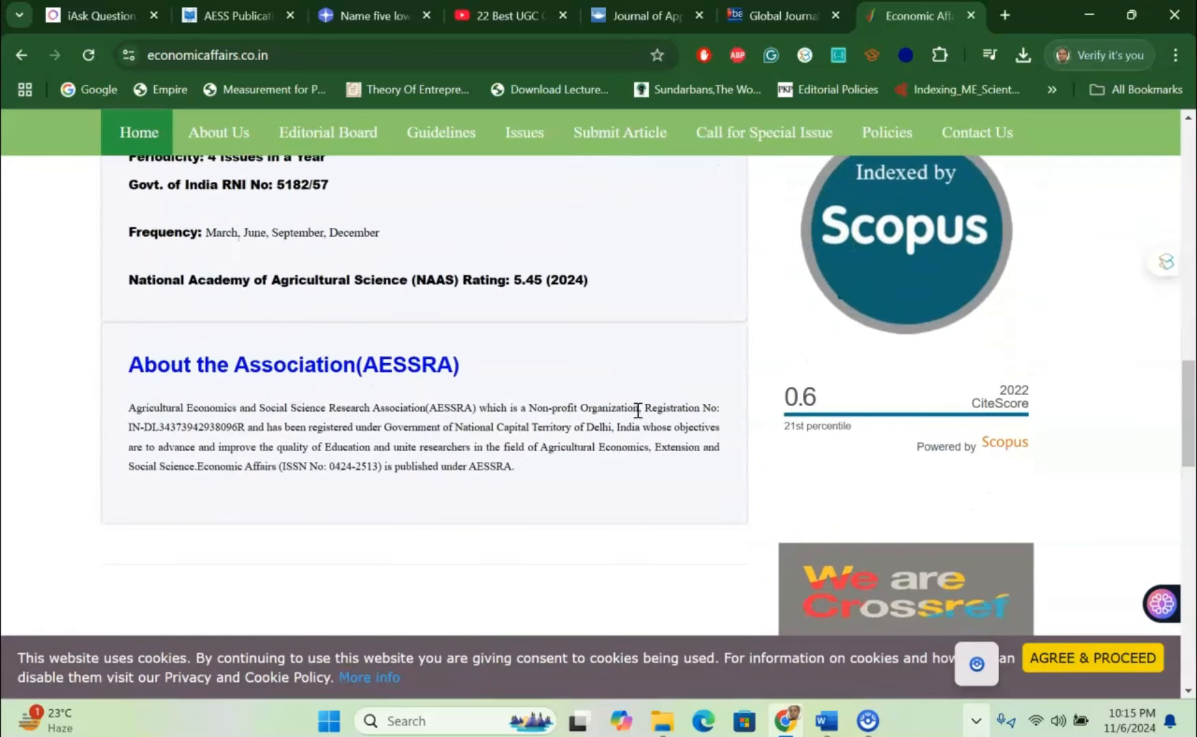
scroll(down, 3)
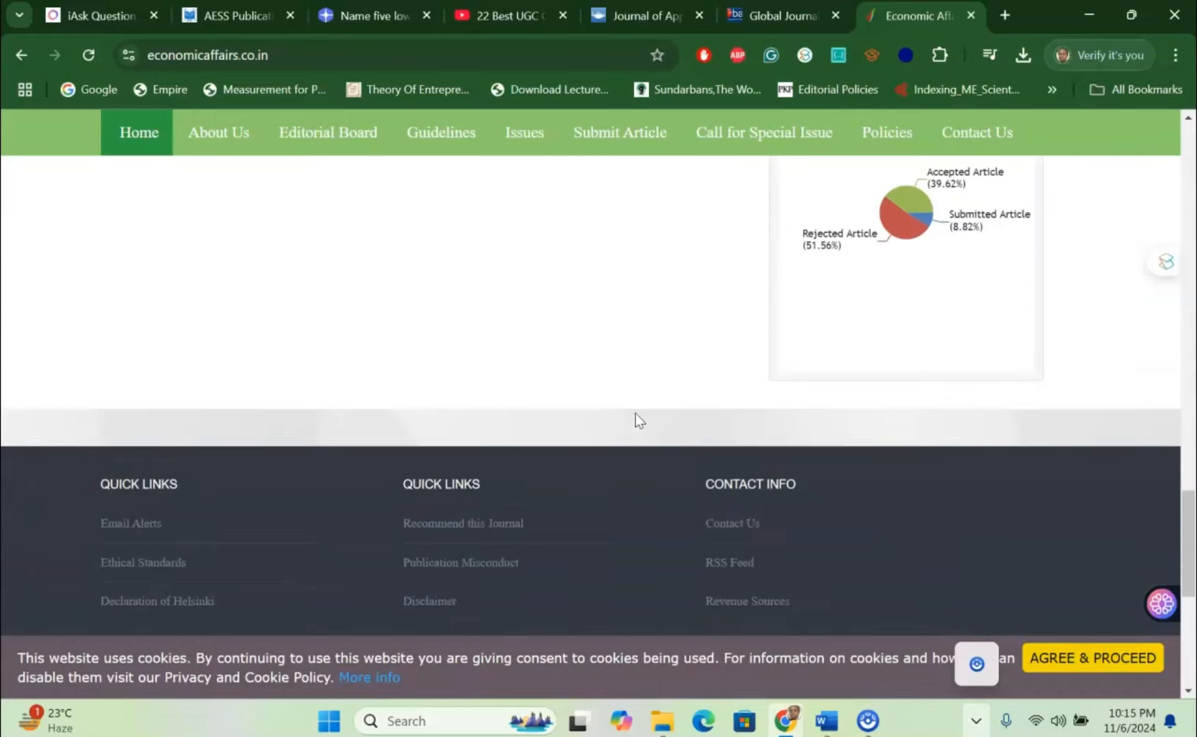
scroll(up, 3)
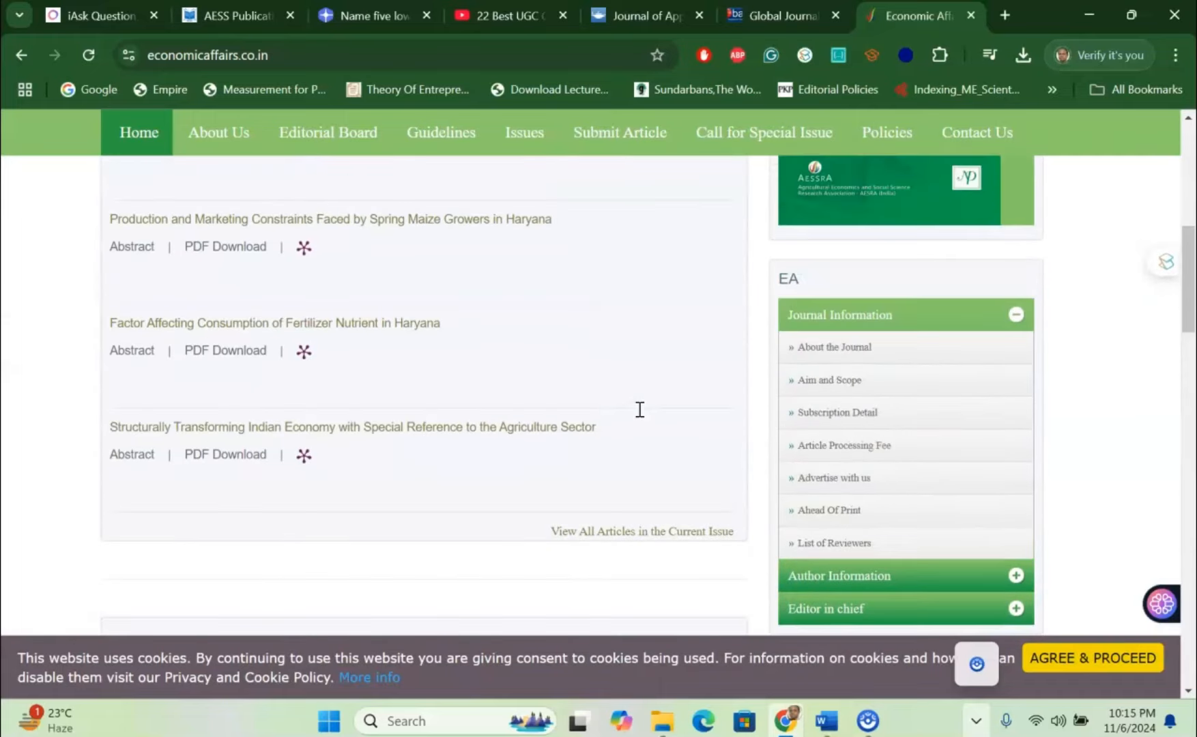
scroll(up, 3)
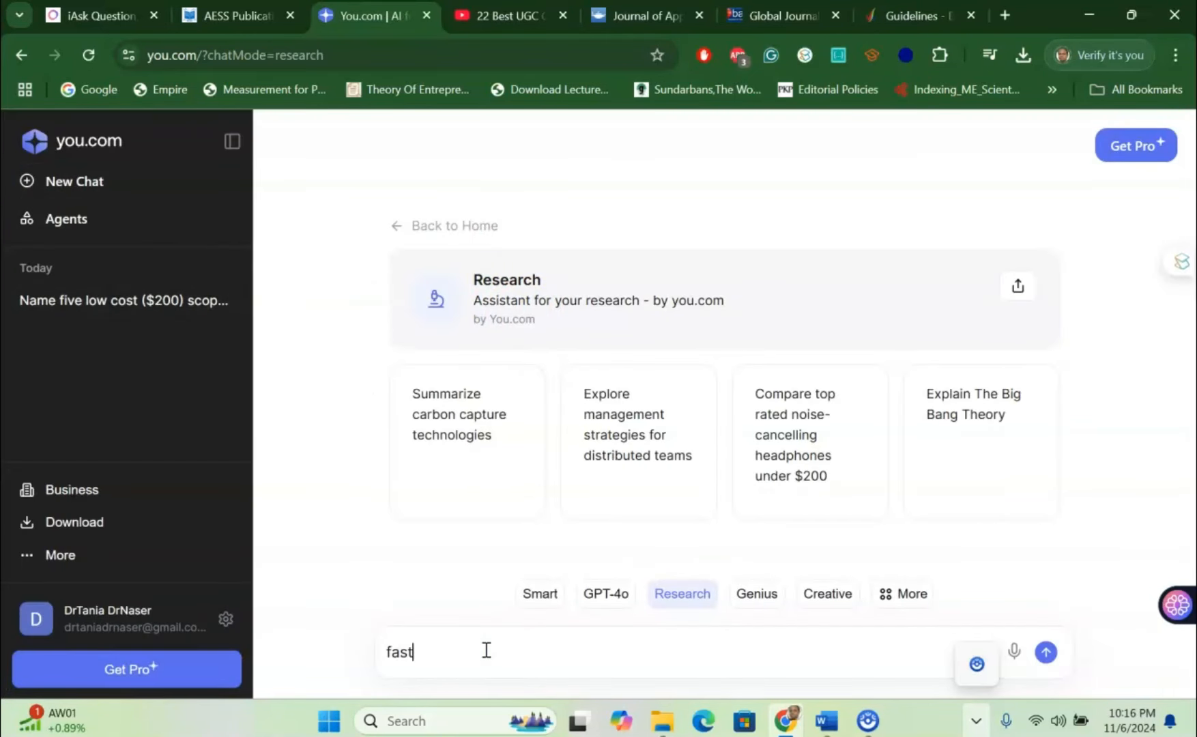
- Submit the Research query 'fast scopus journals for commerce subject' on you.com
text(scopus)
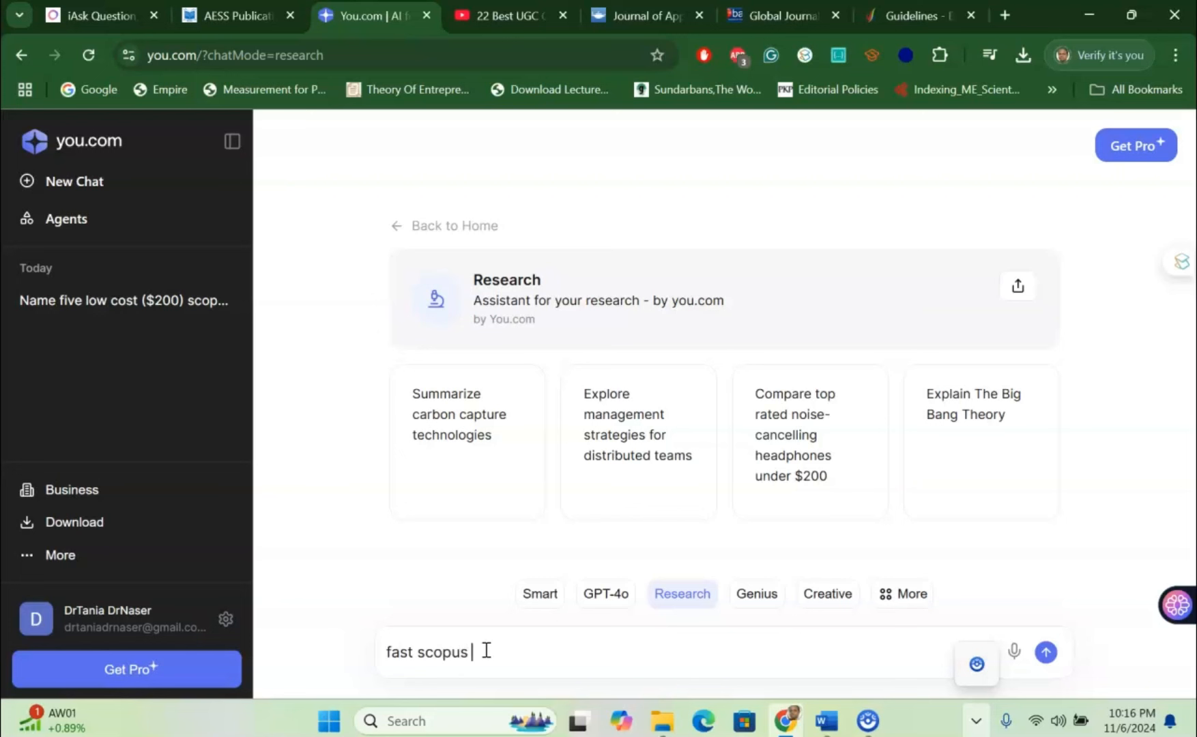
text(journals)
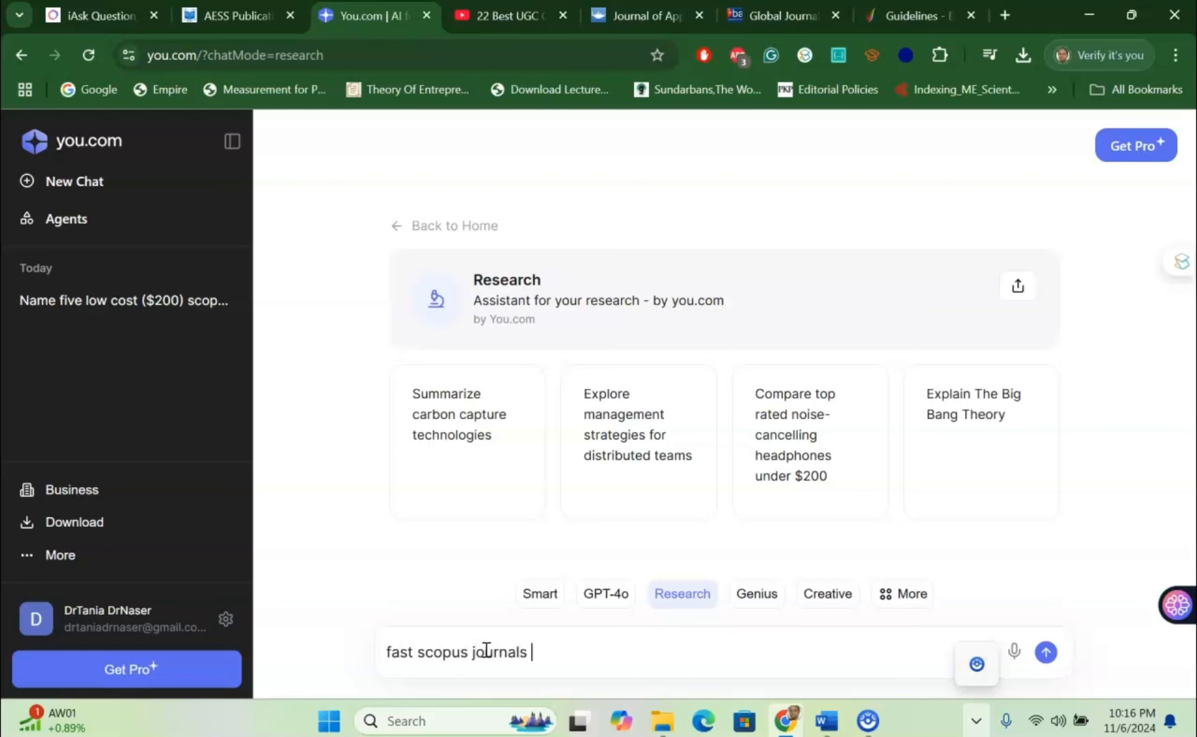
text(for comme)
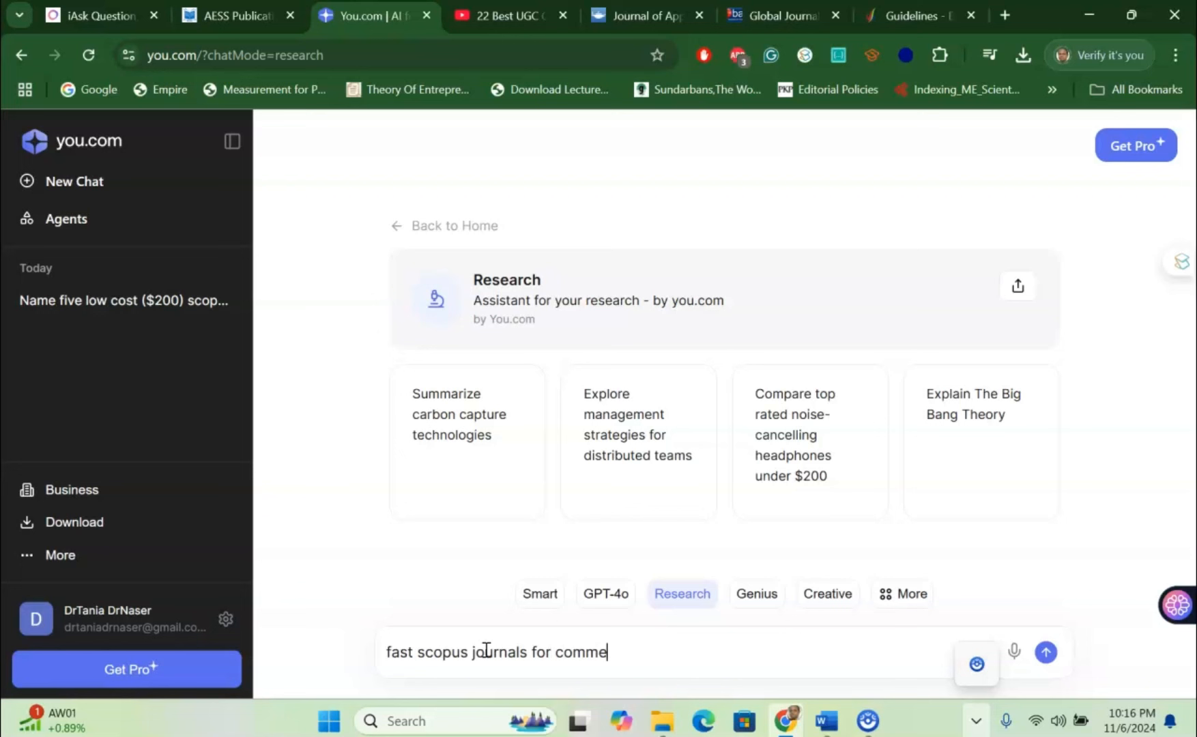
text(rce sub)
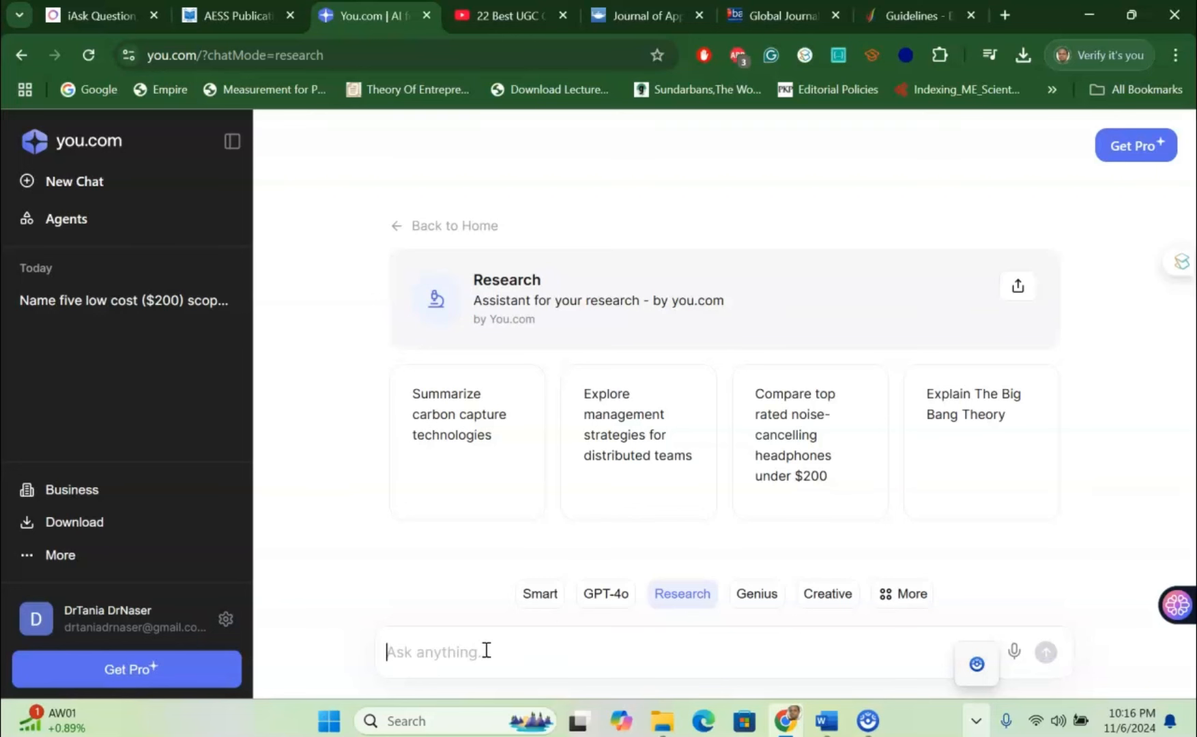
key(Return)
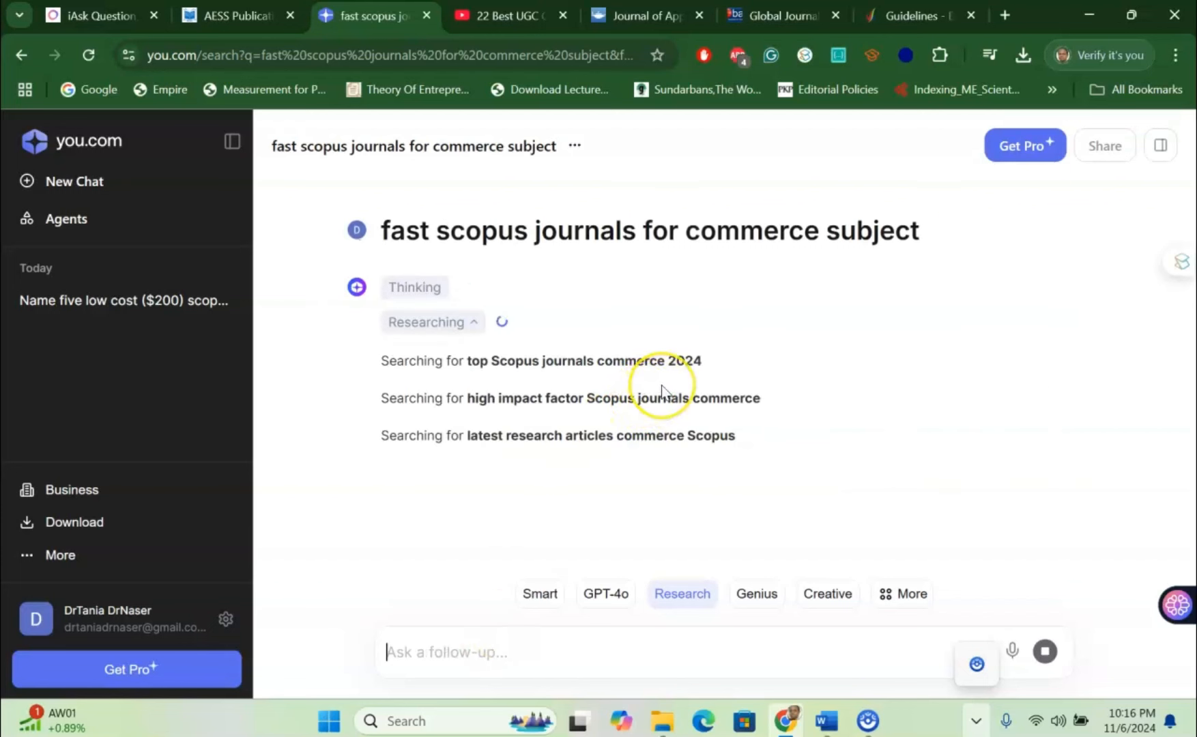
mouse_move(661, 392)
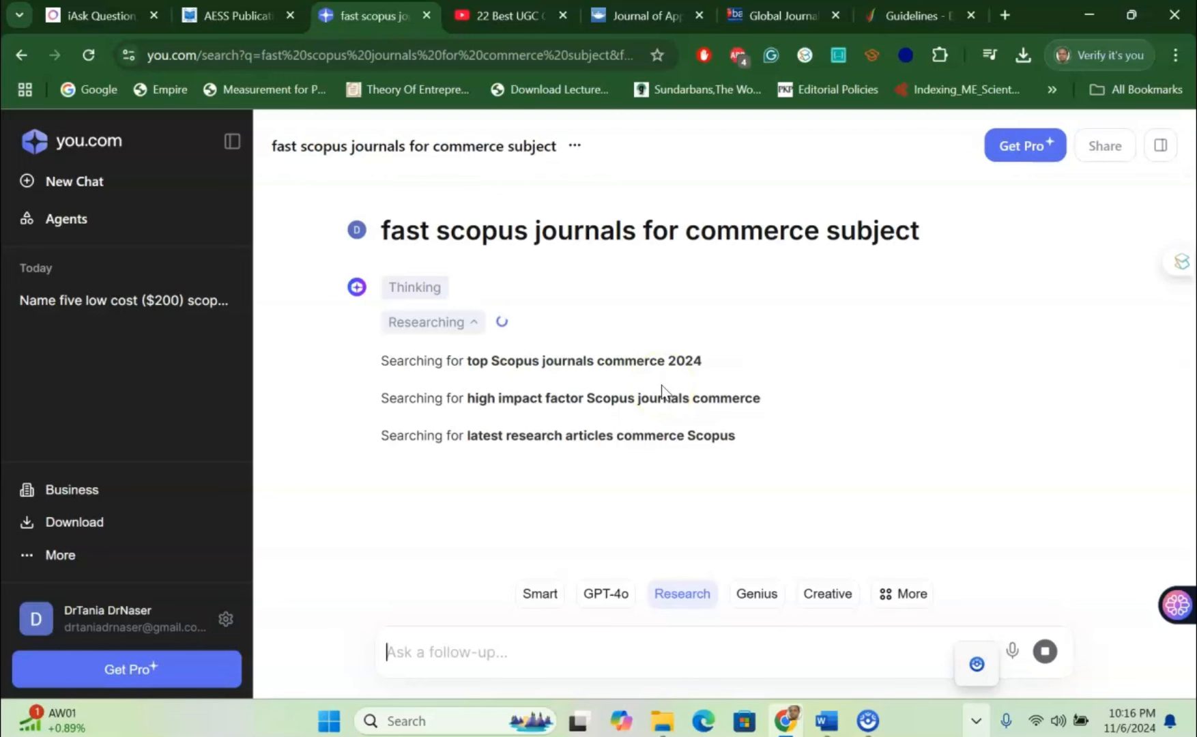
- Scroll through the finished commerce journals report to the conclusion, then back to the journal list
scroll(up, 3)
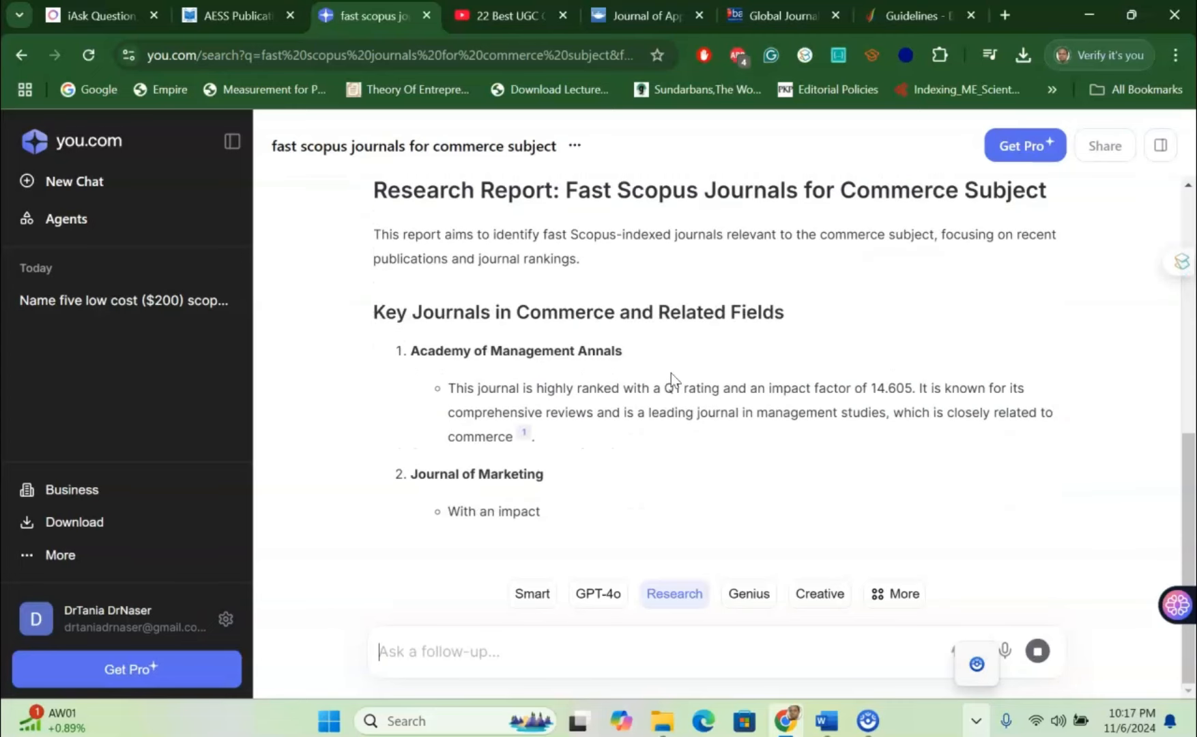
scroll(down, 3)
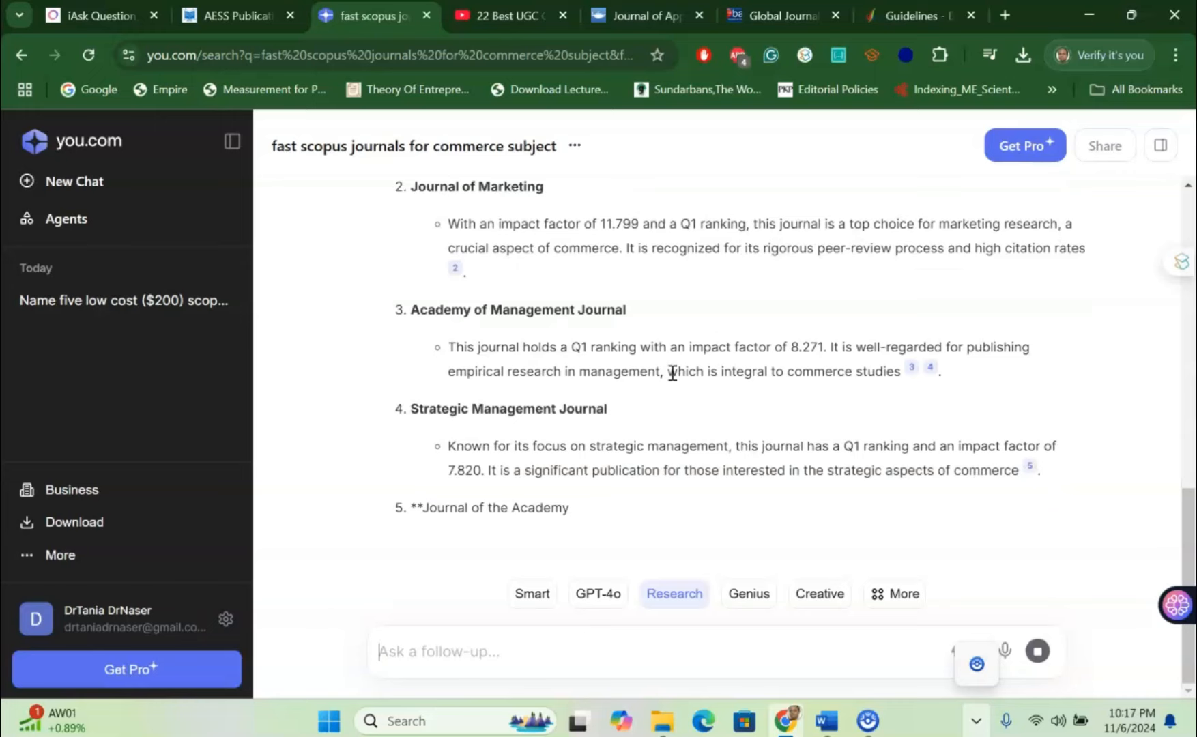
scroll(down, 3)
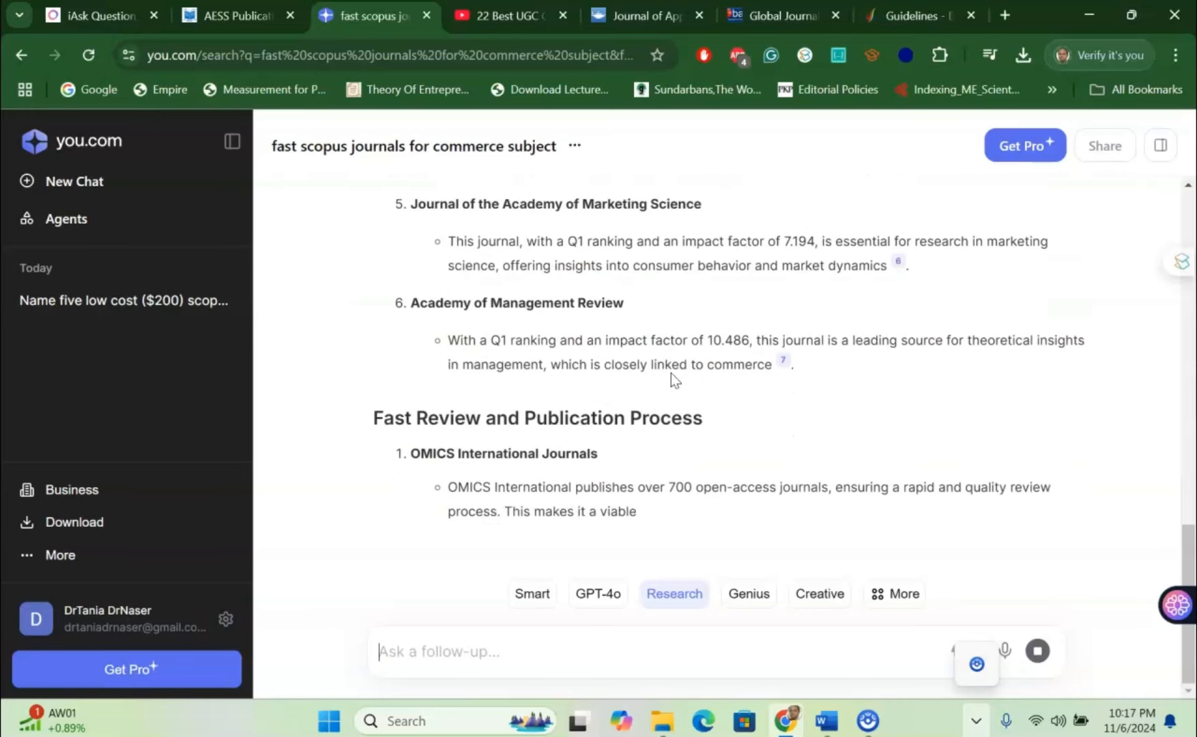
scroll(down, 3)
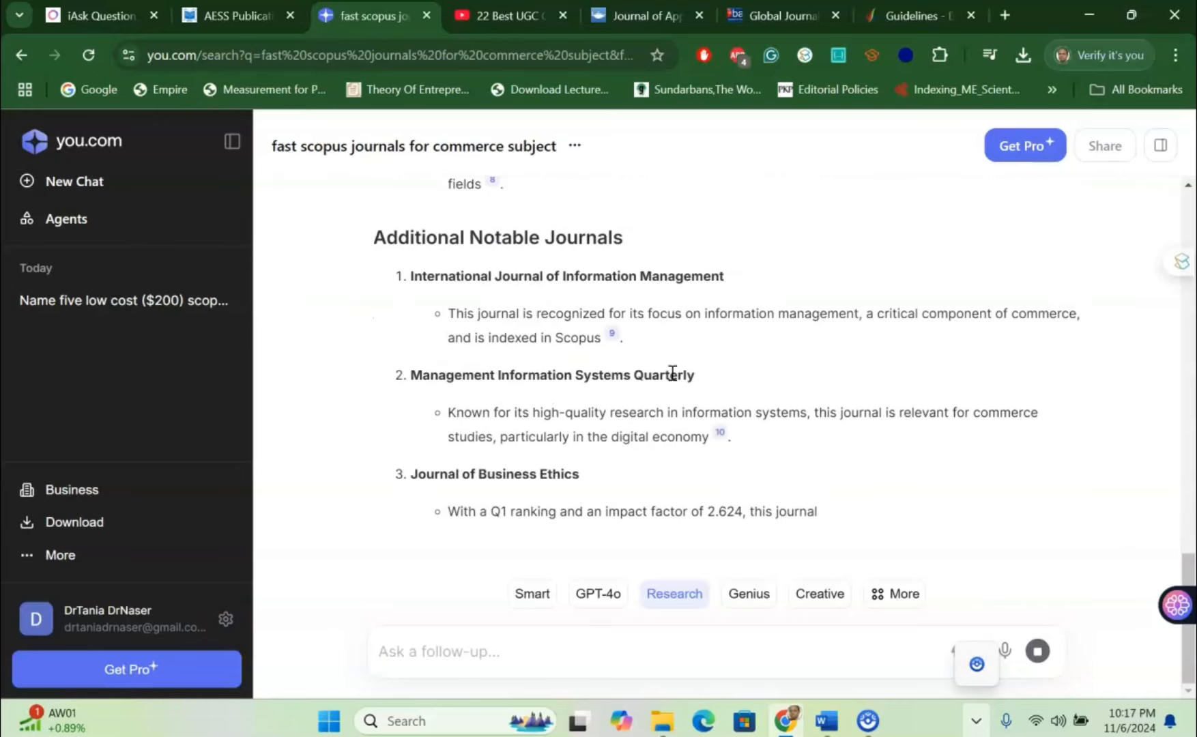
scroll(down, 3)
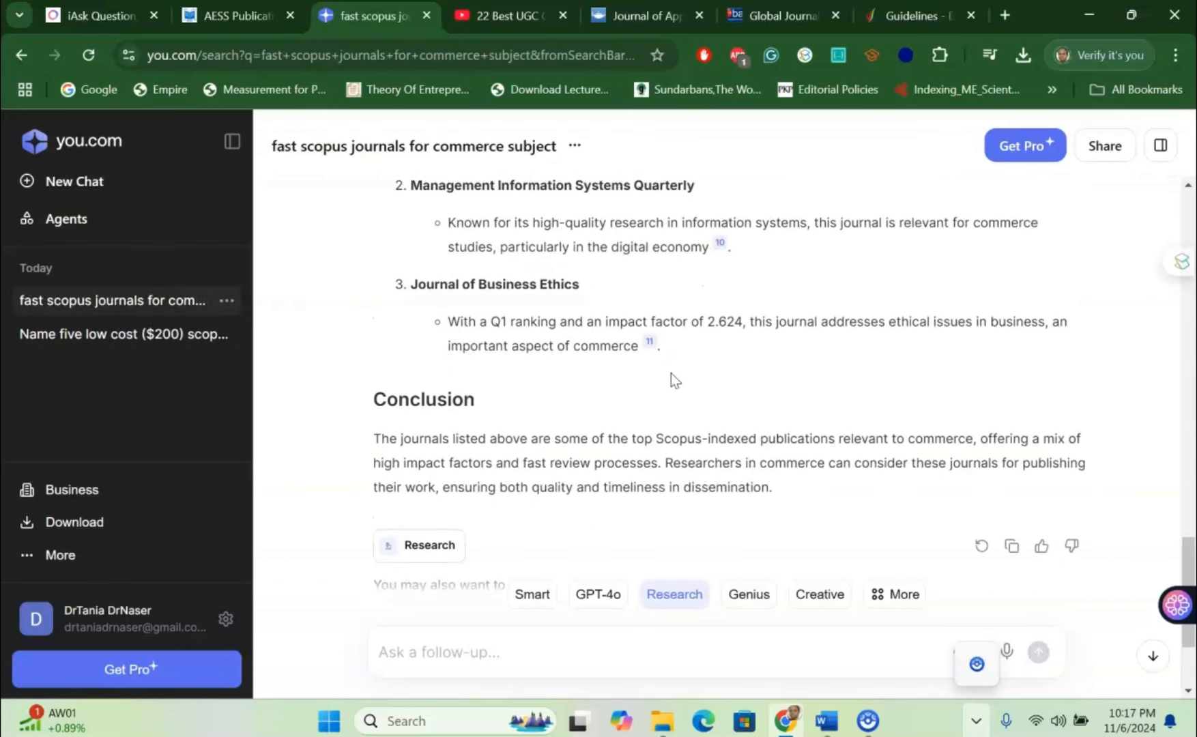
scroll(up, 3)
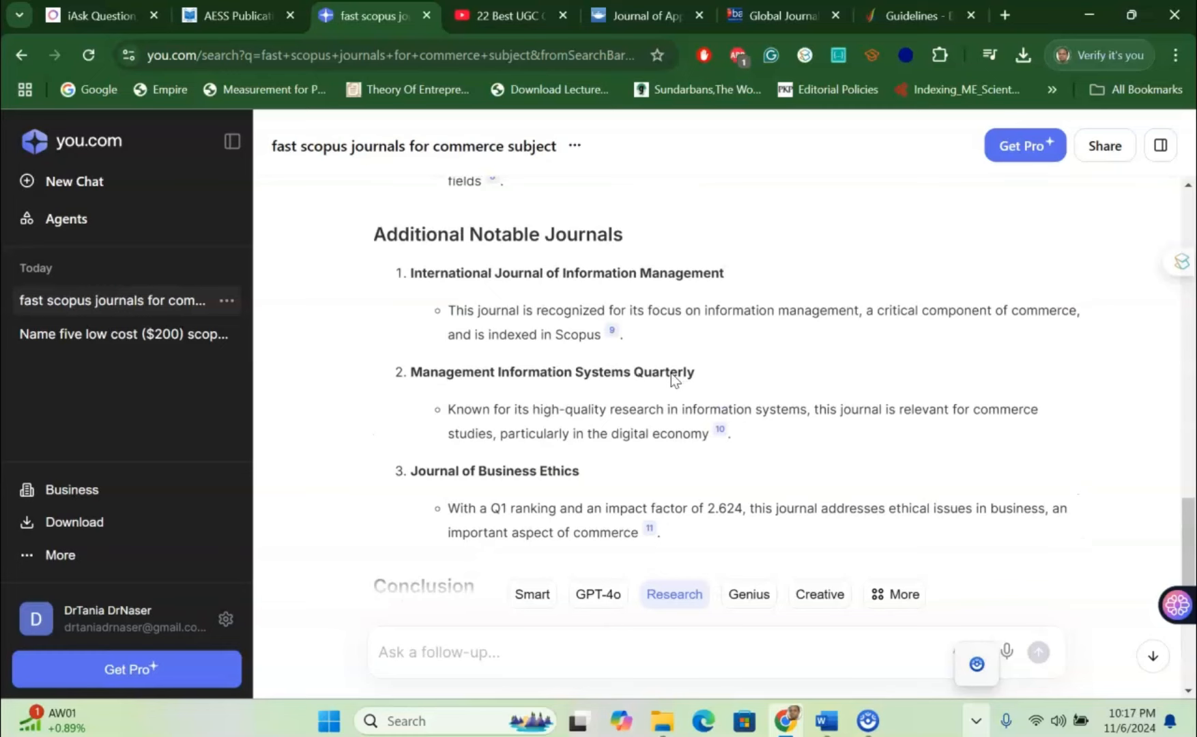
scroll(up, 3)
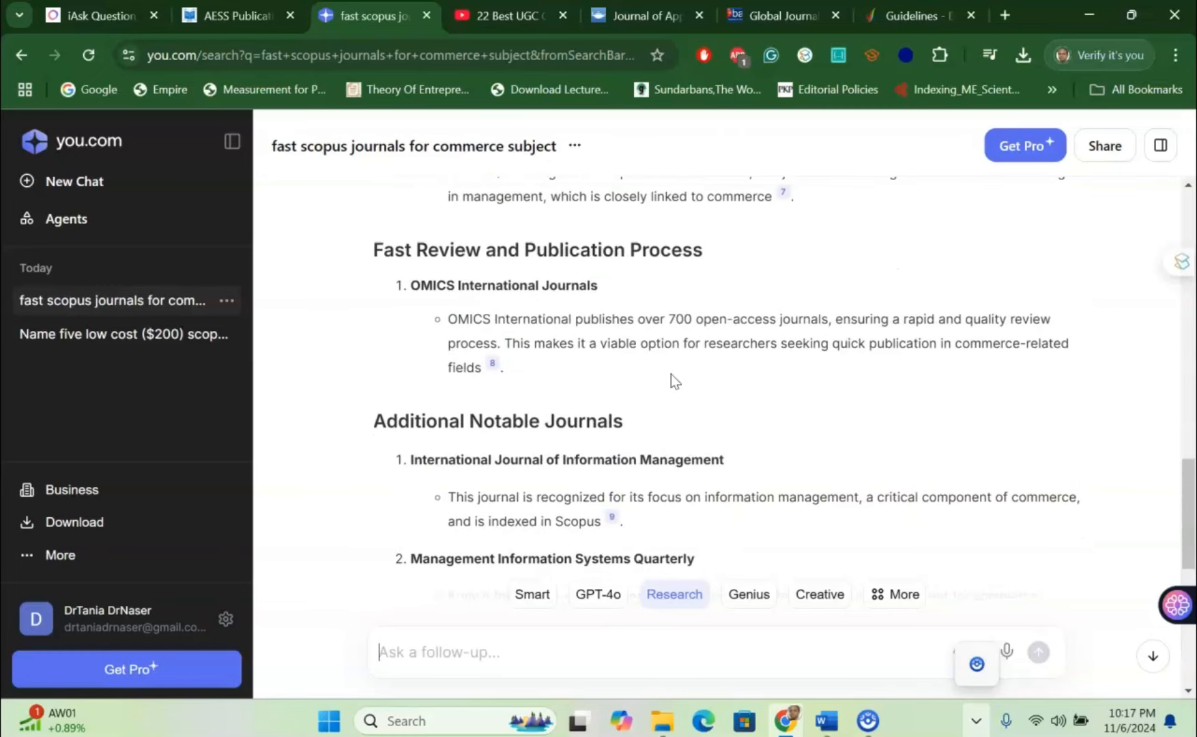
scroll(up, 3)
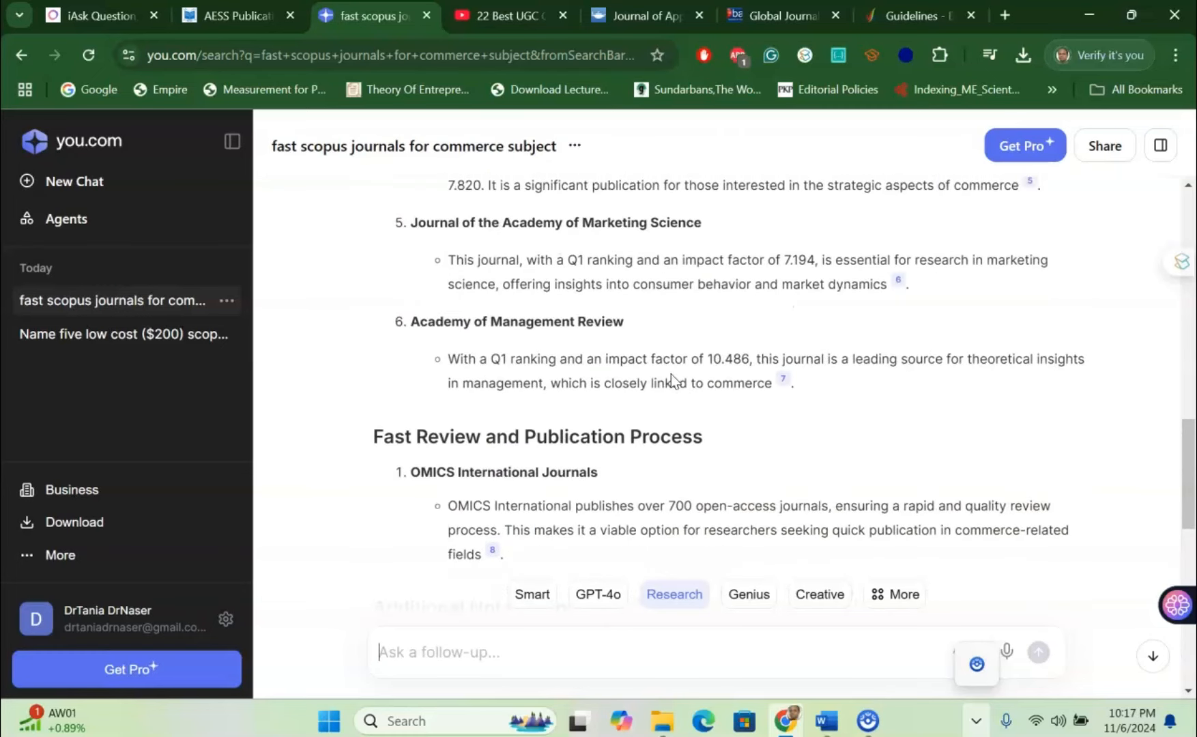
scroll(up, 3)
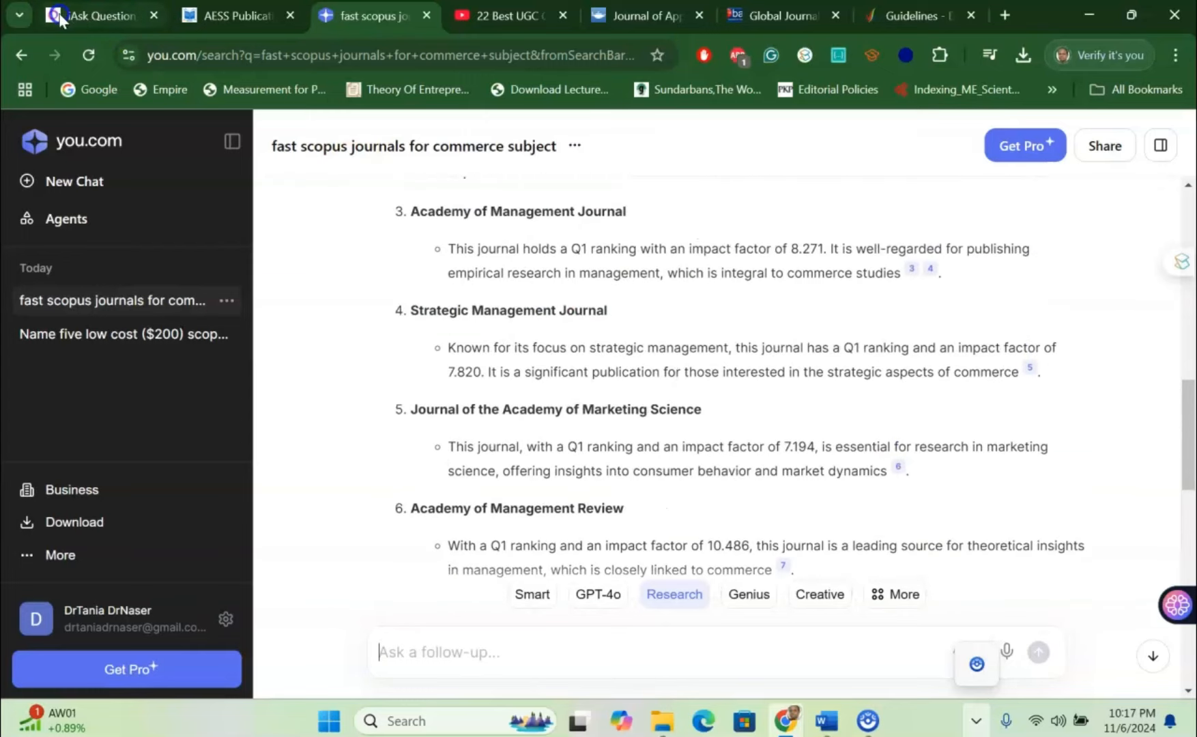
click(91, 15)
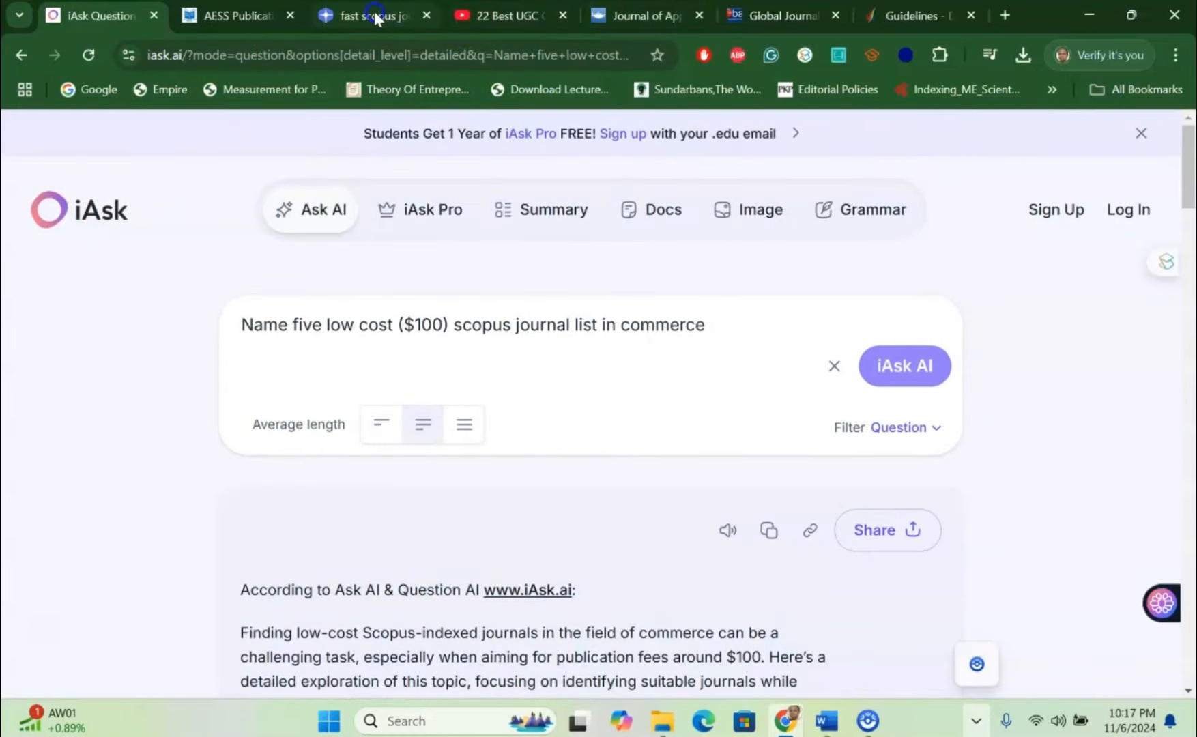
click(374, 16)
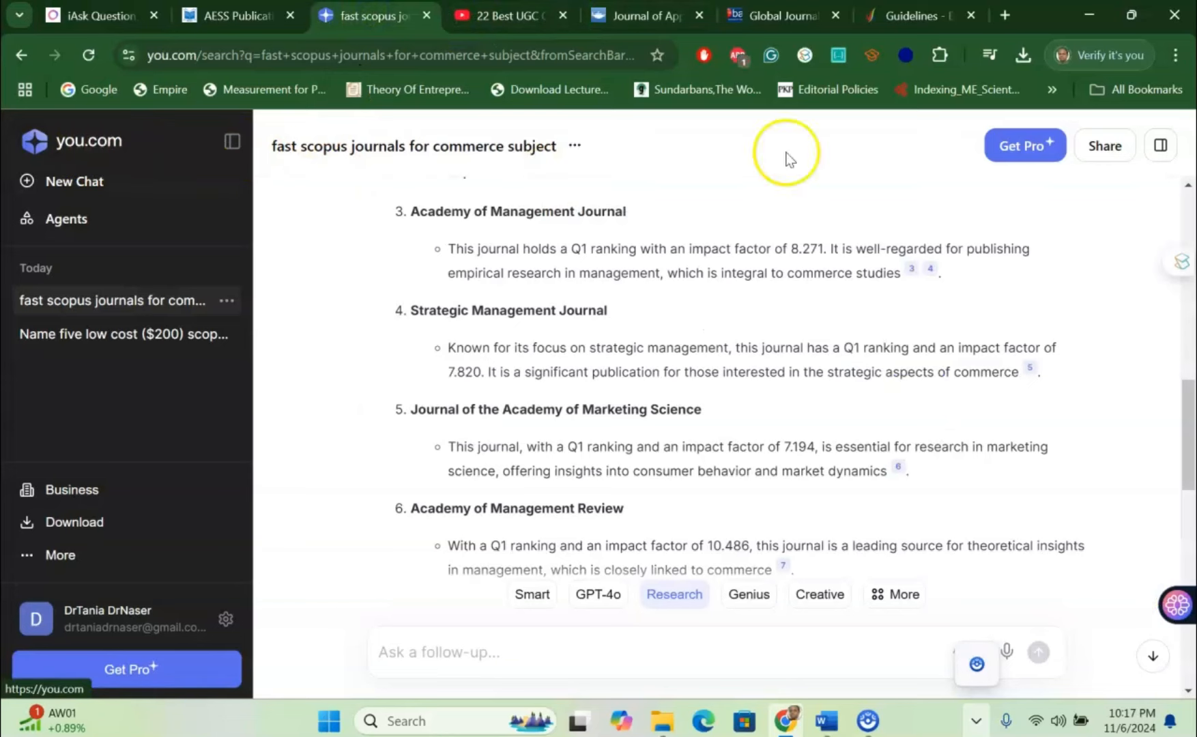
click(1004, 14)
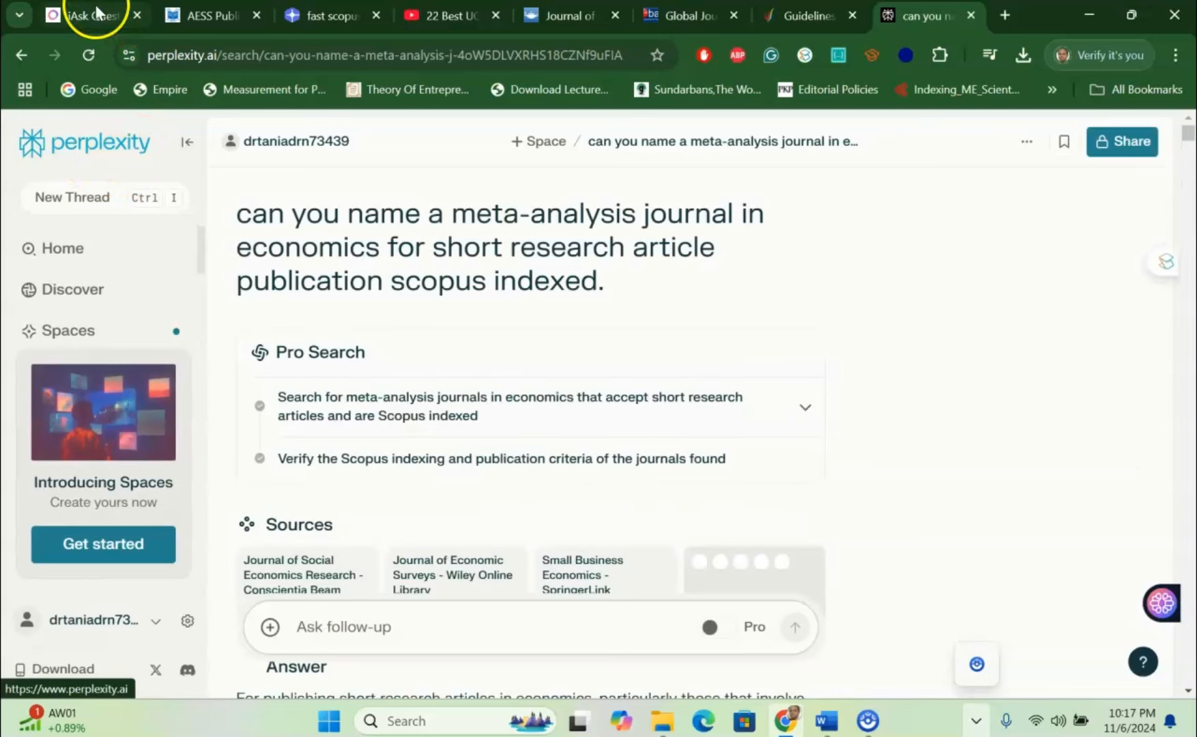
click(332, 15)
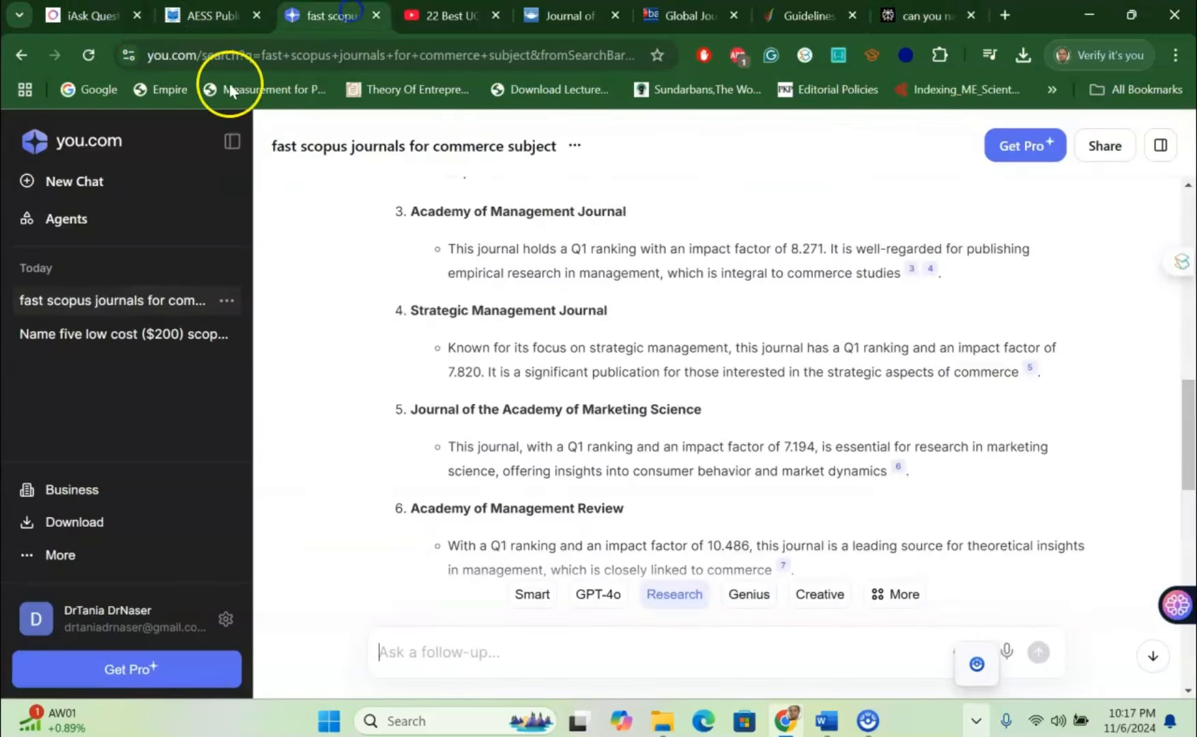
mouse_move(552, 400)
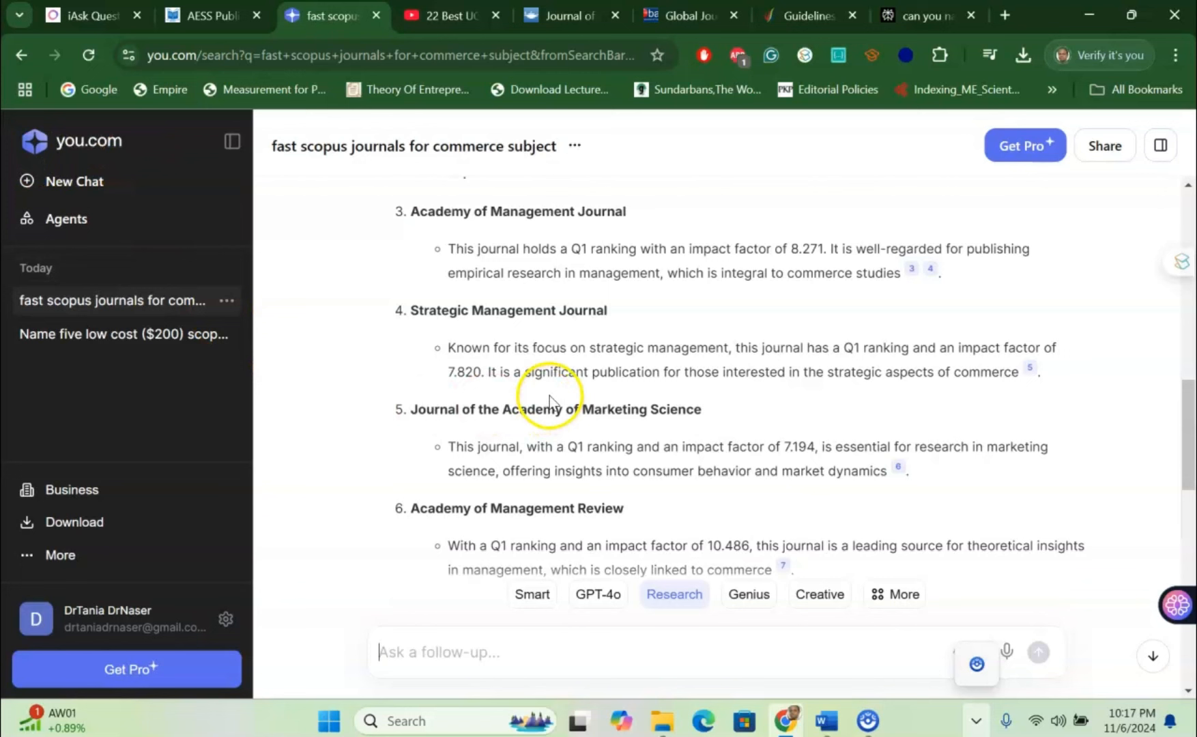
mouse_move(552, 396)
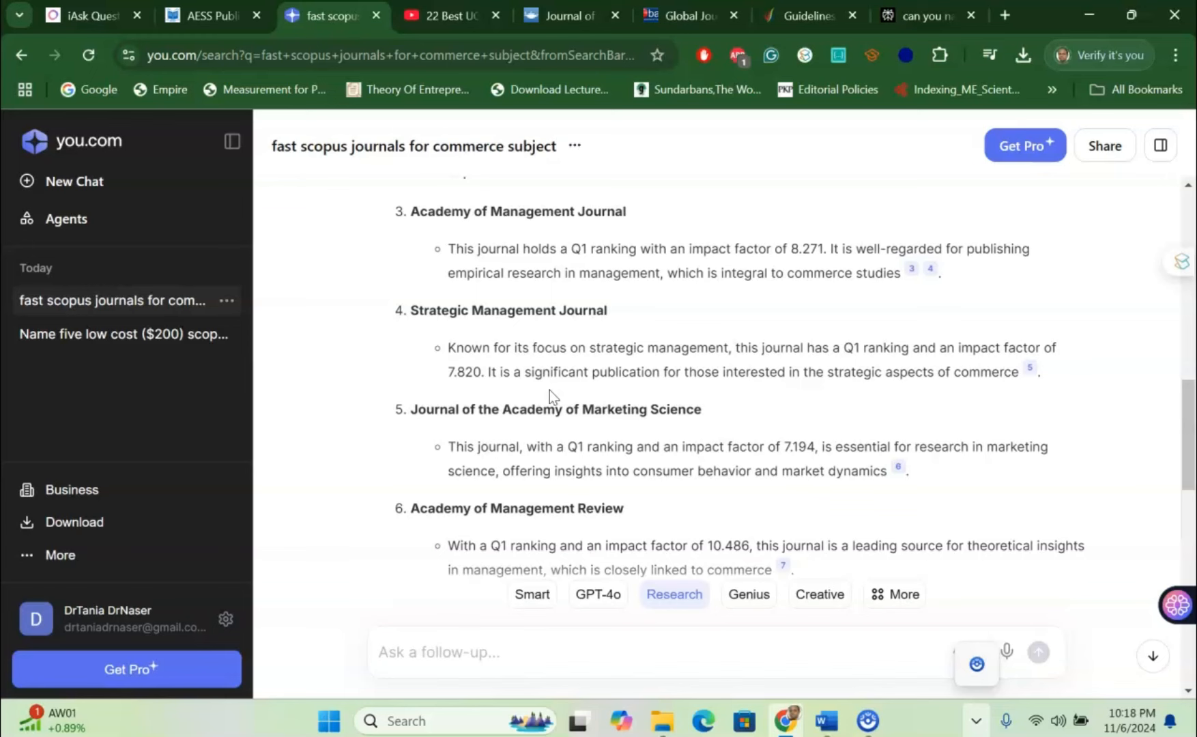
mouse_move(314, 401)
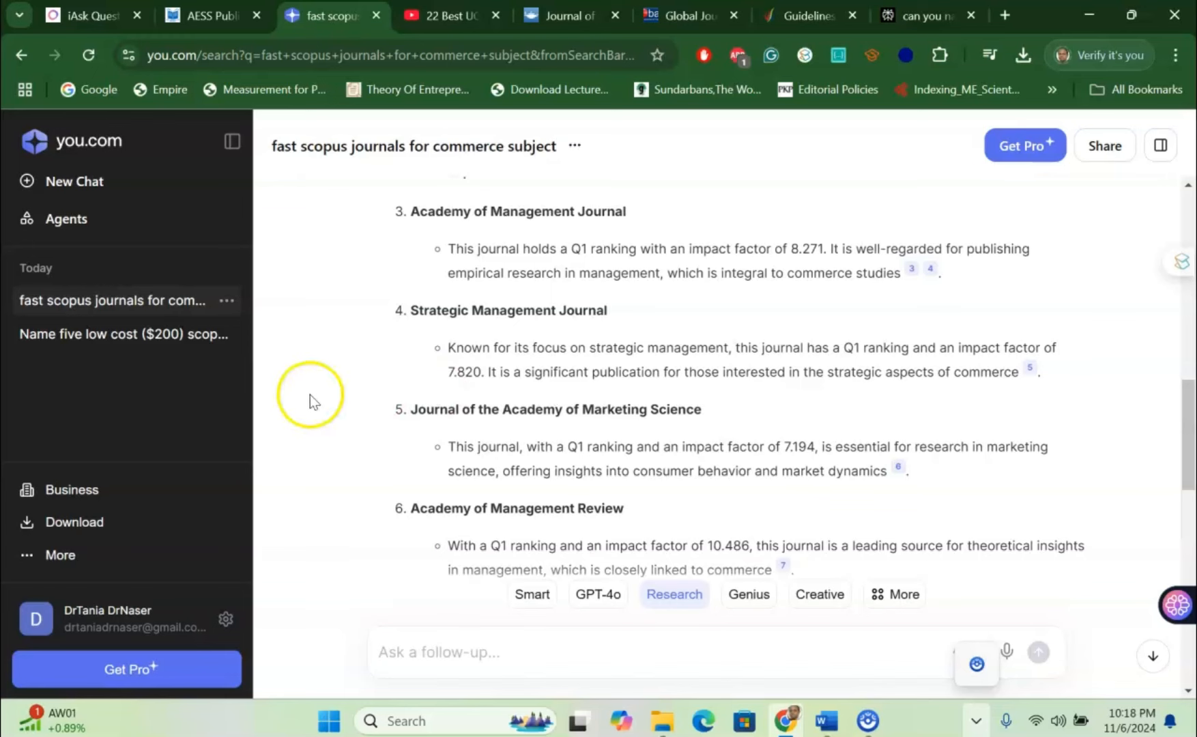